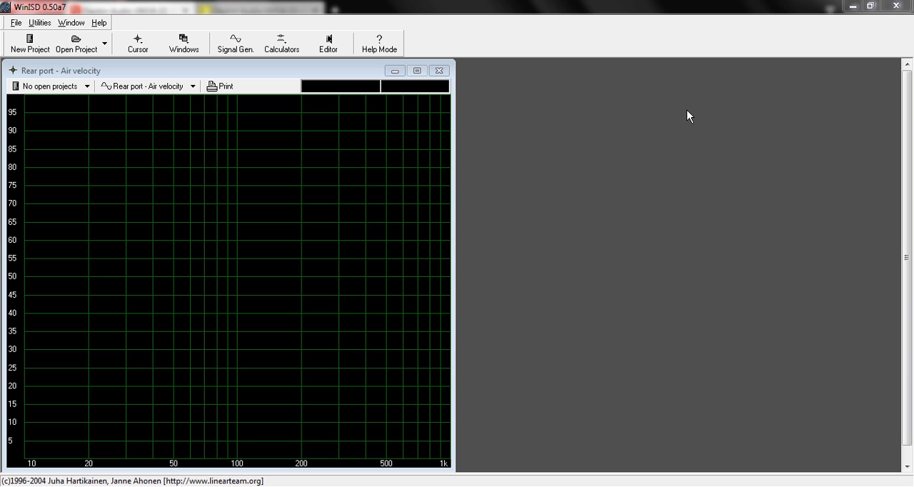
mouse_move(580, 192)
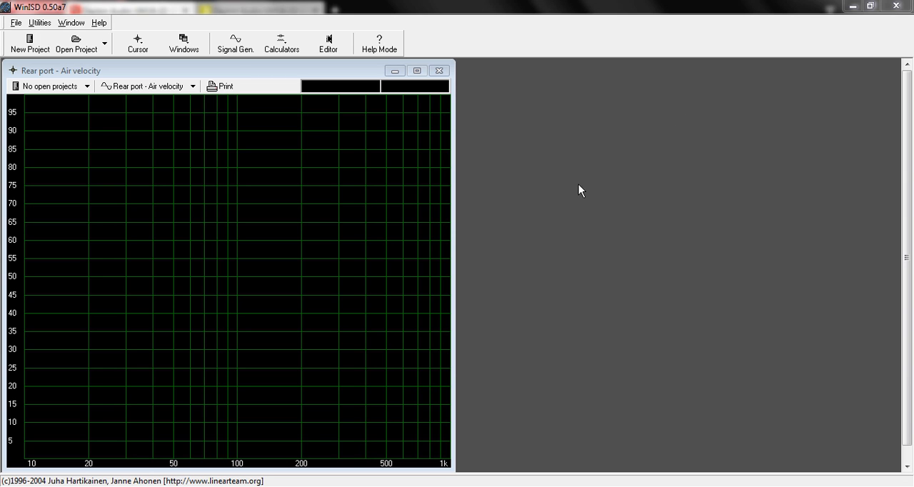
mouse_move(203, 86)
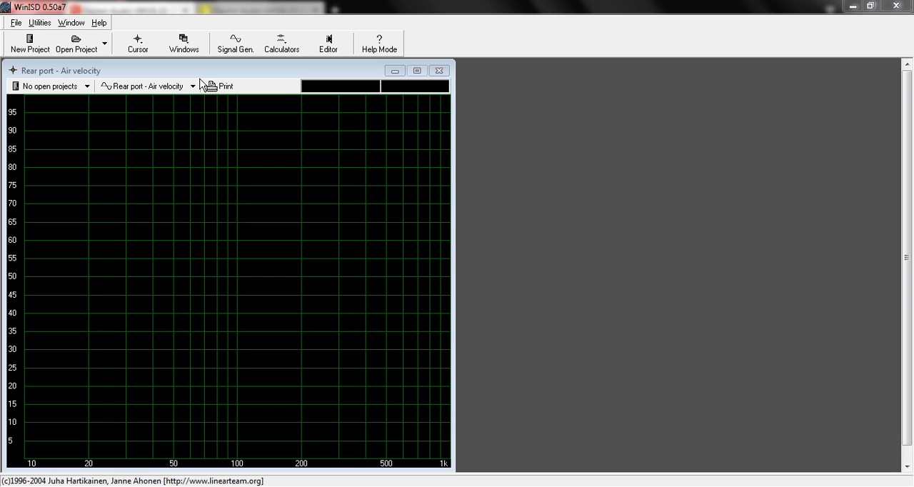
mouse_move(297, 112)
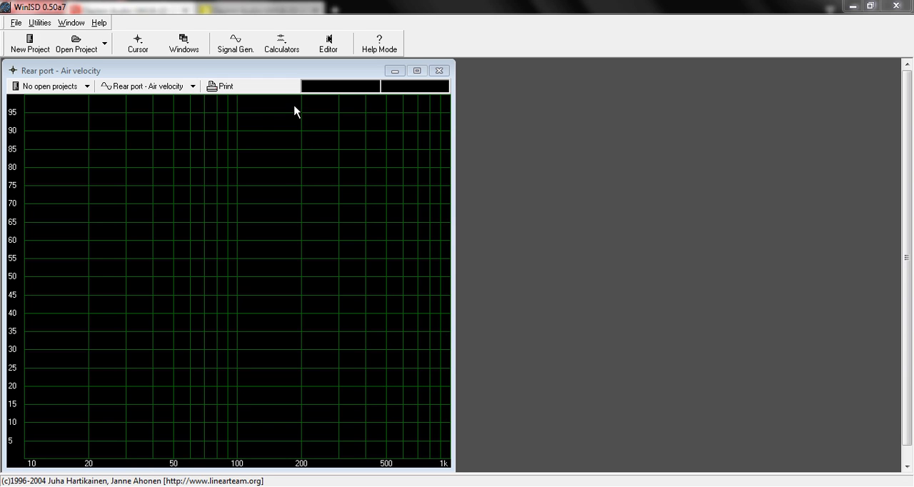
mouse_move(288, 109)
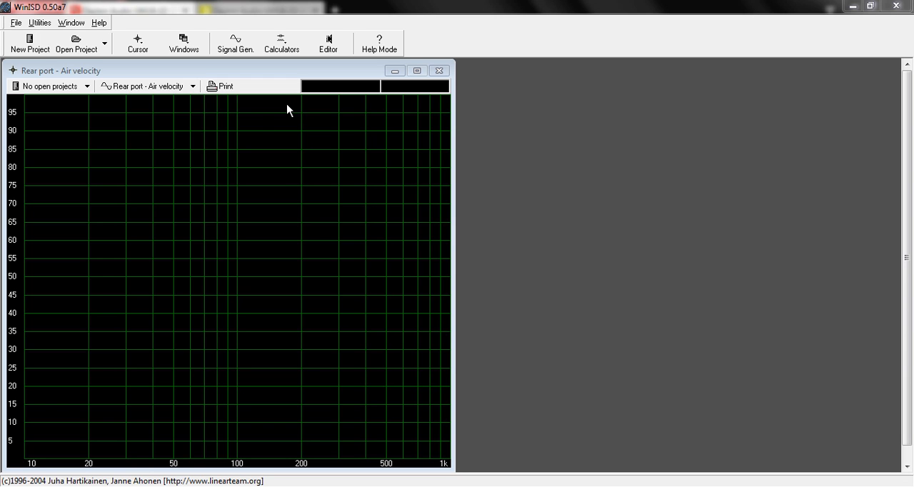
mouse_move(55, 23)
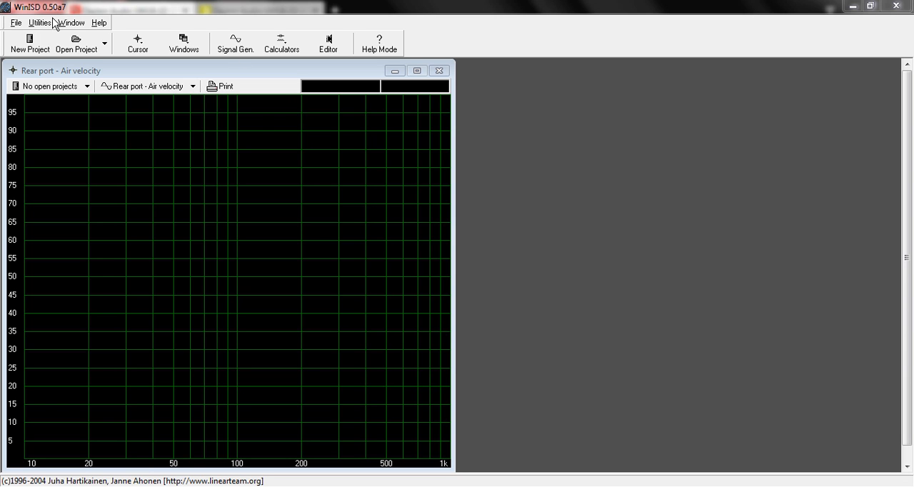
mouse_move(442, 254)
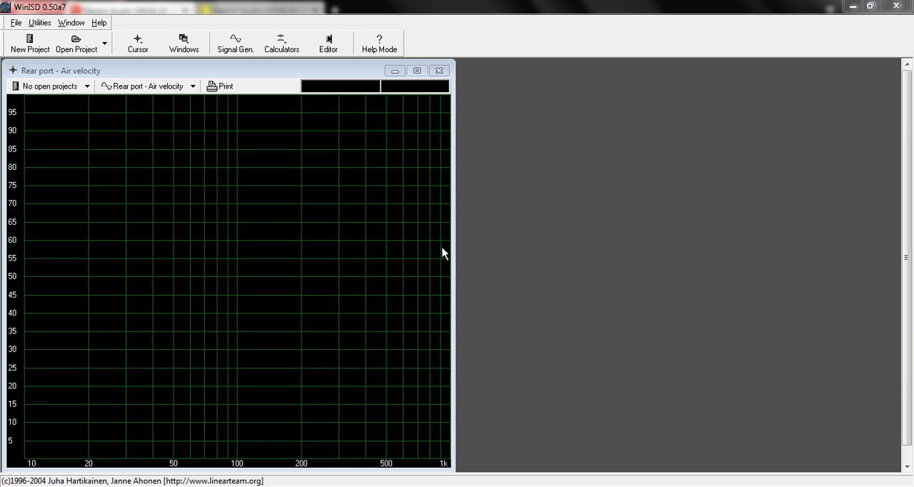
mouse_move(377, 240)
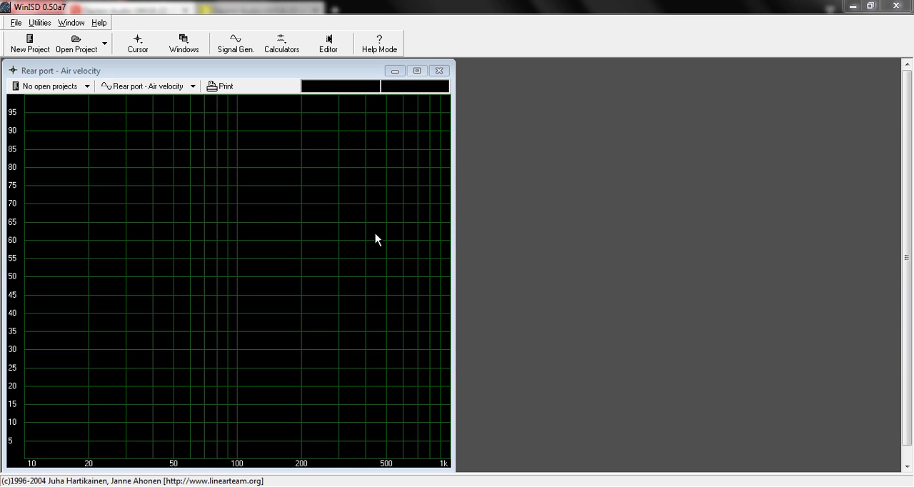
mouse_move(93, 77)
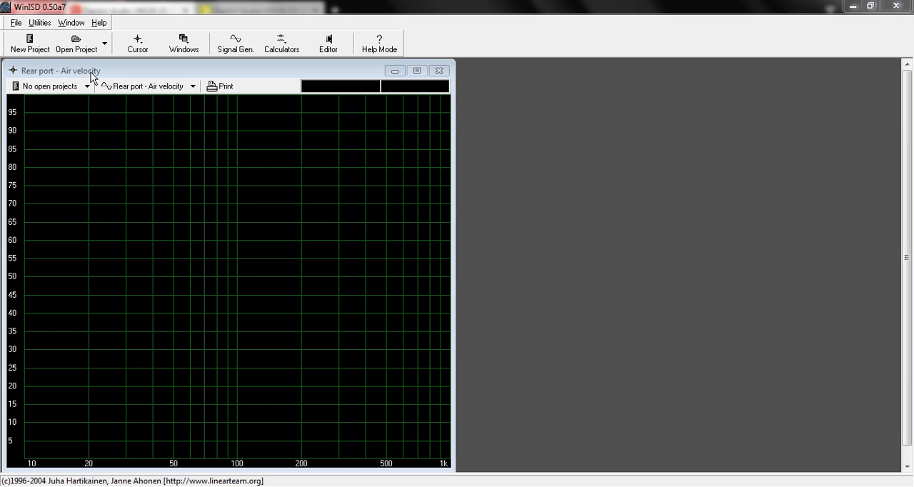
Start a new WinISD project and centre the Select driver dialog.
left_click(29, 42)
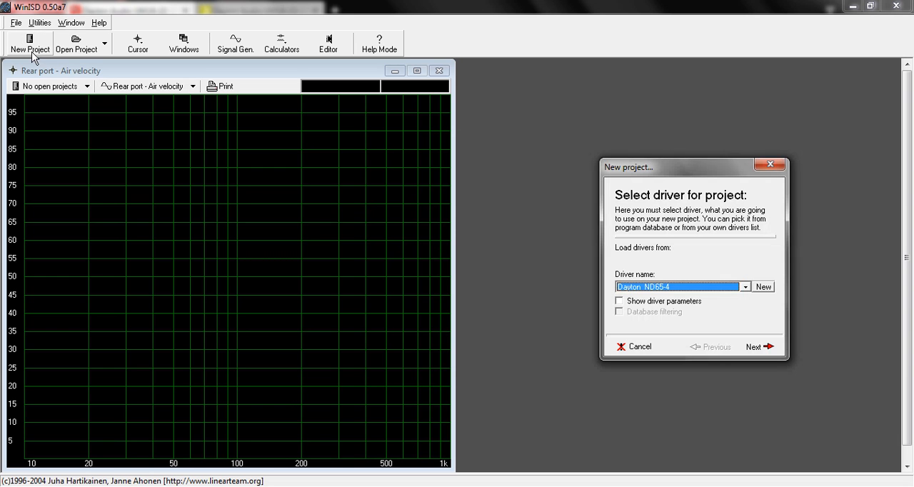
left_click_drag(693, 166, 654, 166)
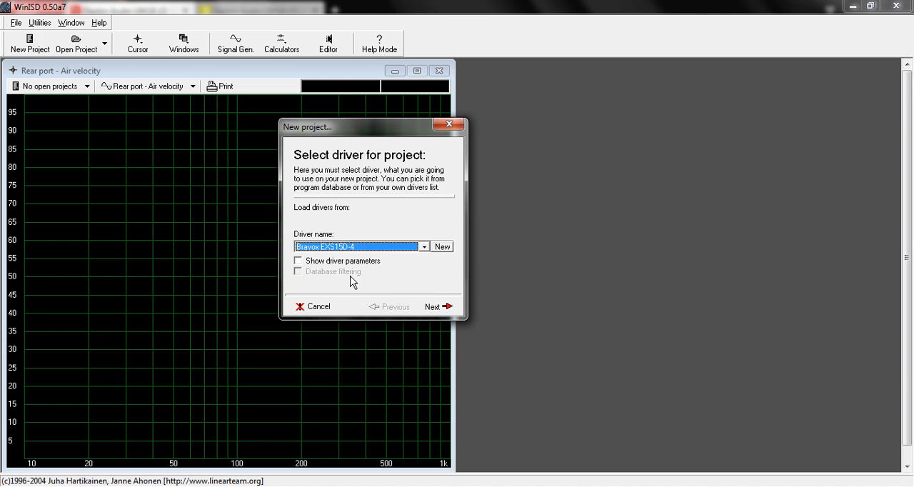
Browse the Driver name list, trying Cadence BM12-2 and ending on Ciare PW 454.
left_click(423, 246)
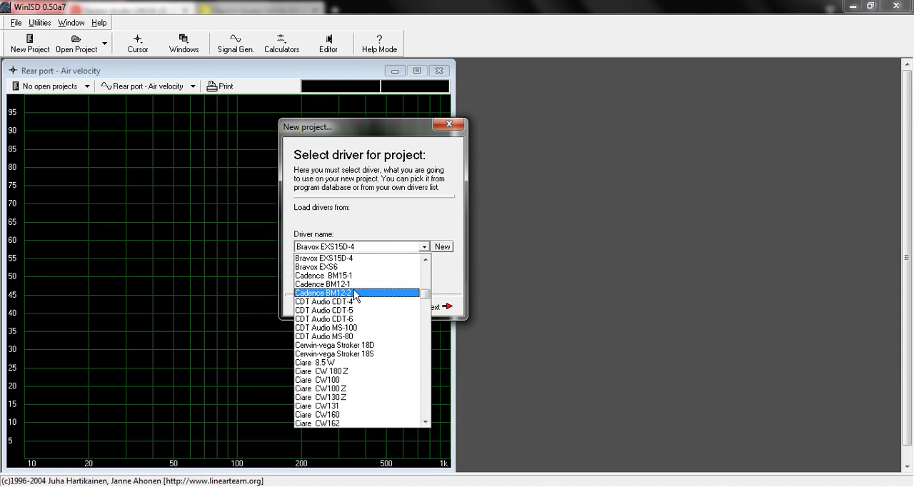
left_click(321, 293)
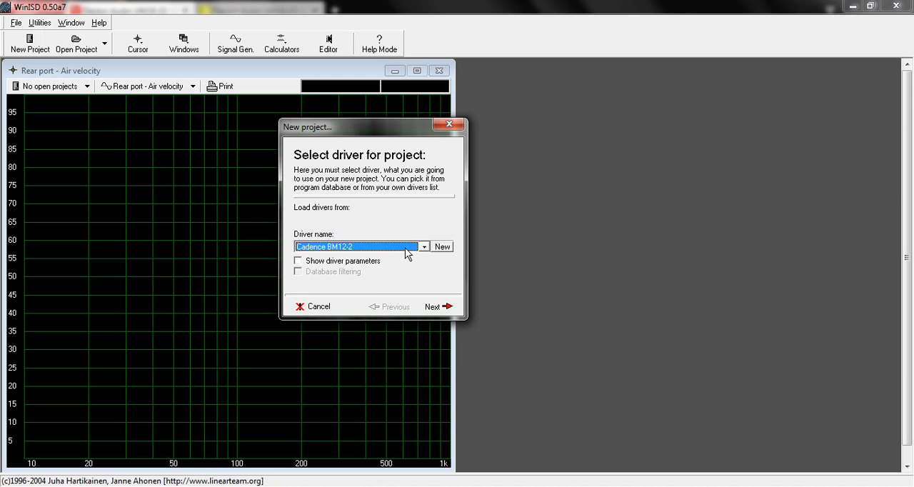
left_click(423, 245)
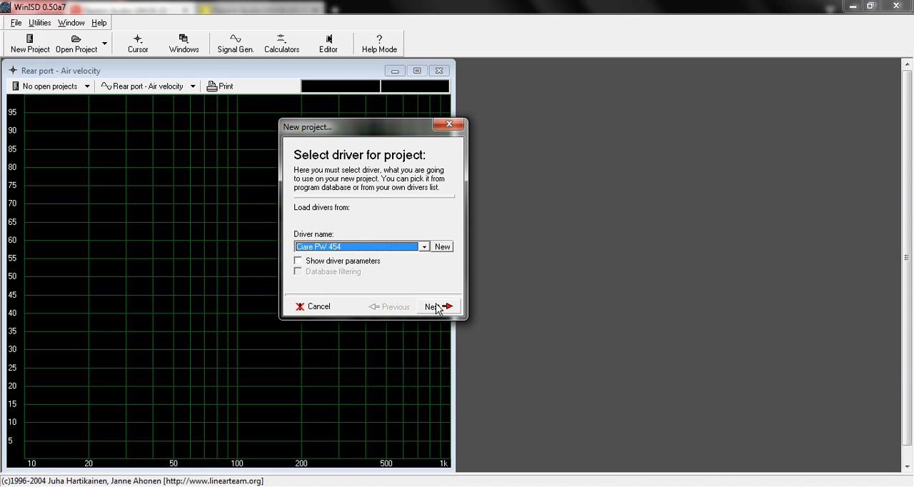
mouse_move(380, 128)
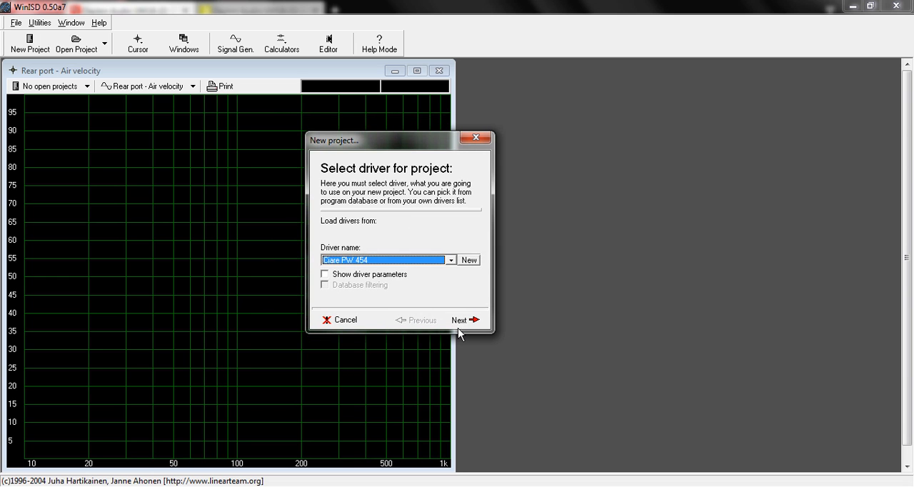
left_click(450, 260)
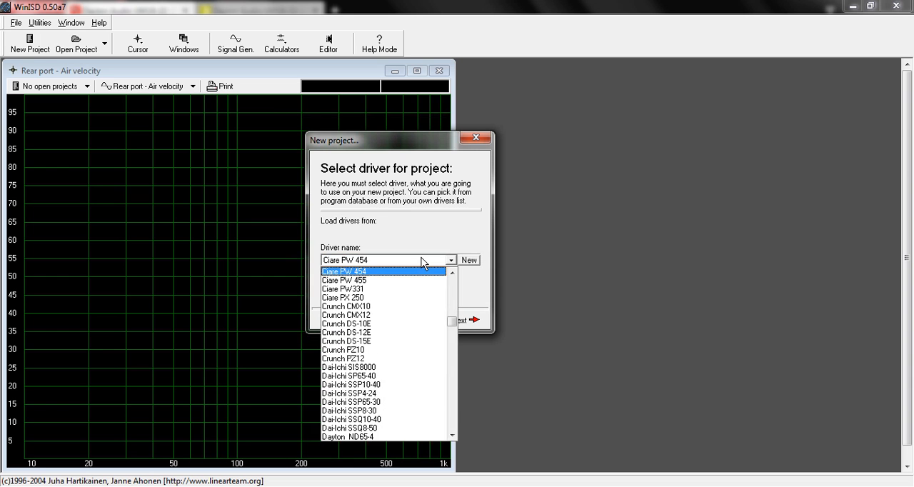
scroll("down", 3)
type("Dayton  ND65-4")
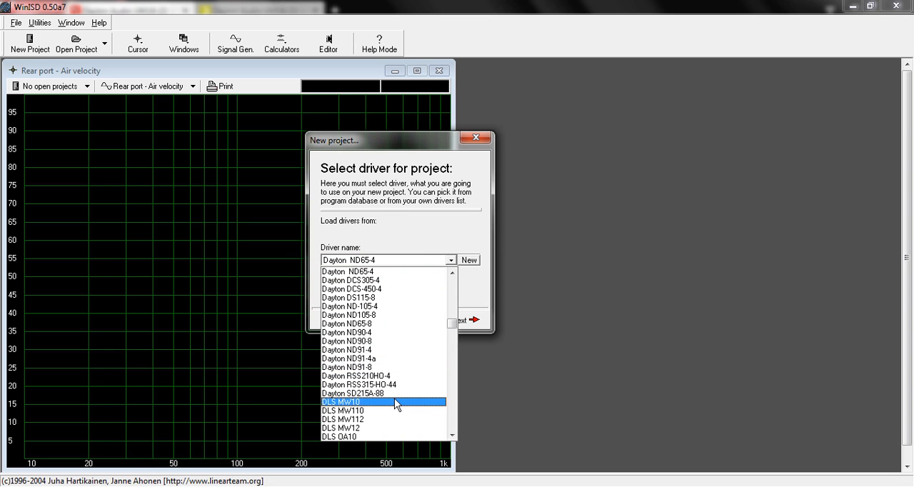
left_click(383, 323)
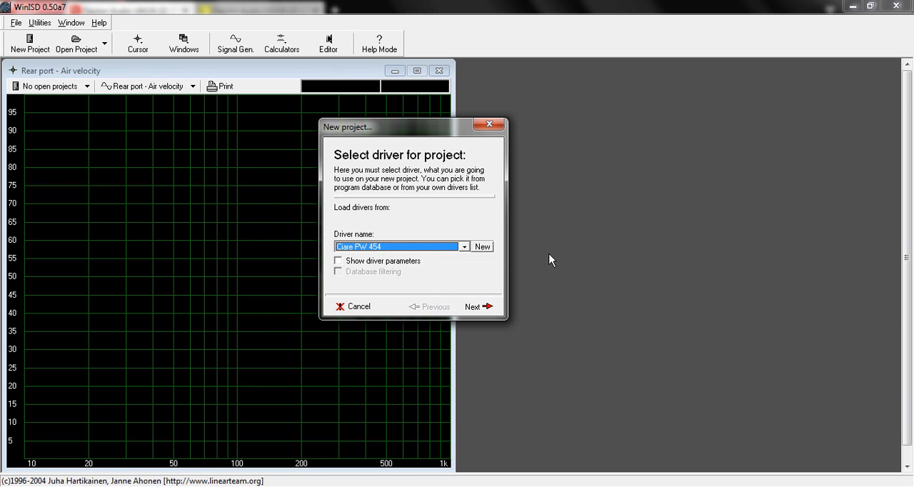
mouse_move(481, 257)
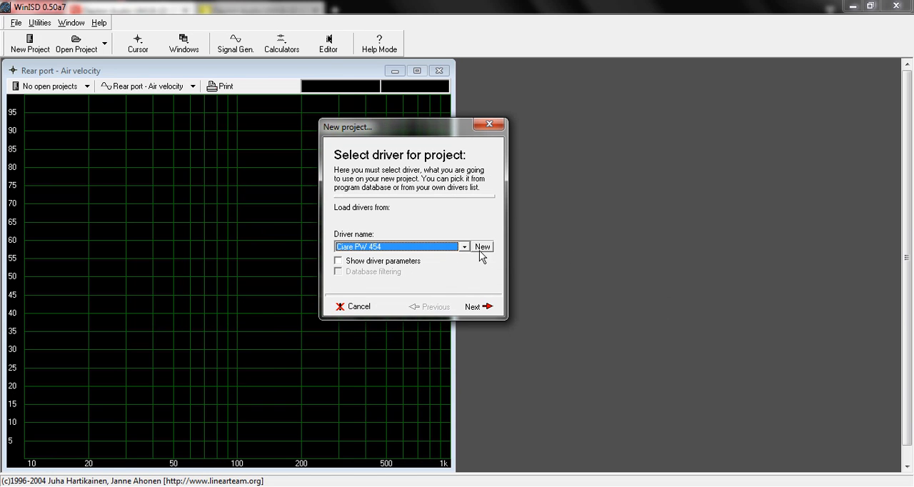
mouse_move(484, 256)
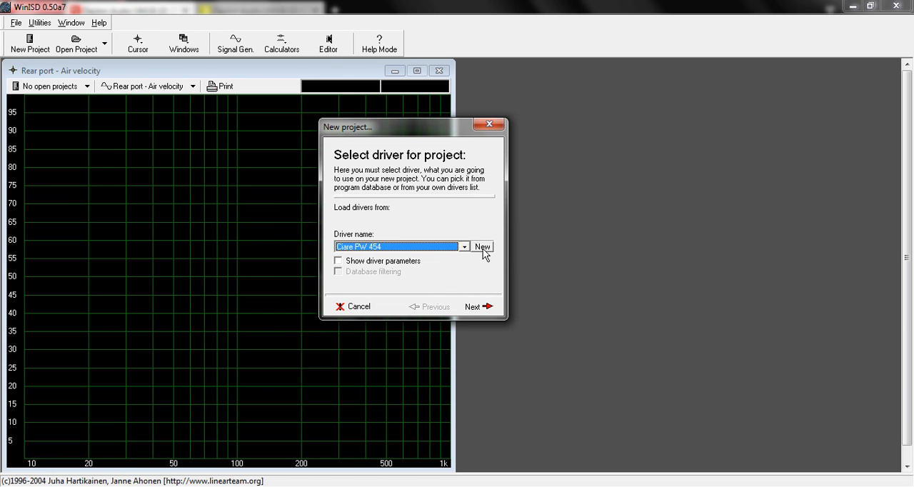
Create a new driver with manufacturer and brand Dayton and model UM18-22.
left_click(482, 246)
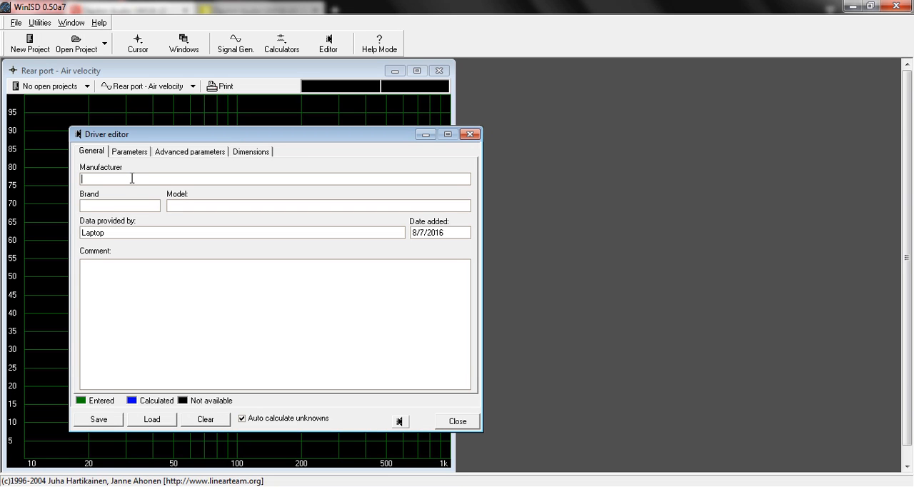
type("Dayton")
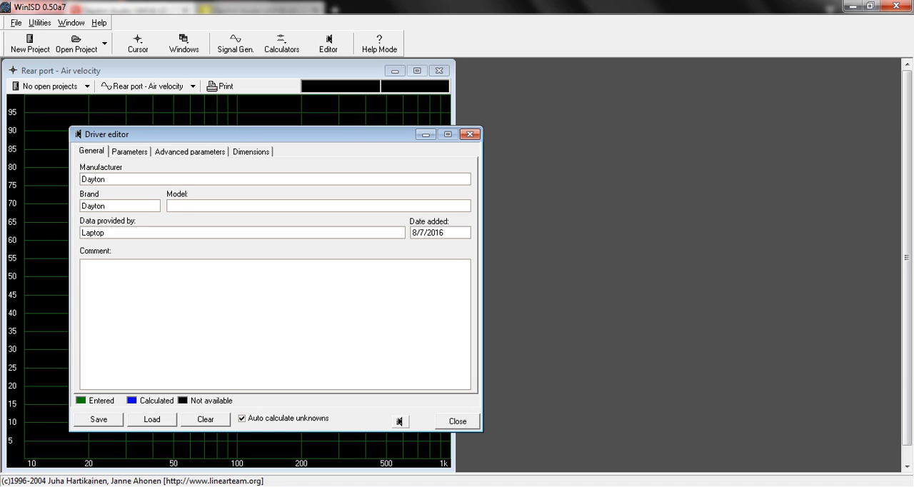
type("Um1")
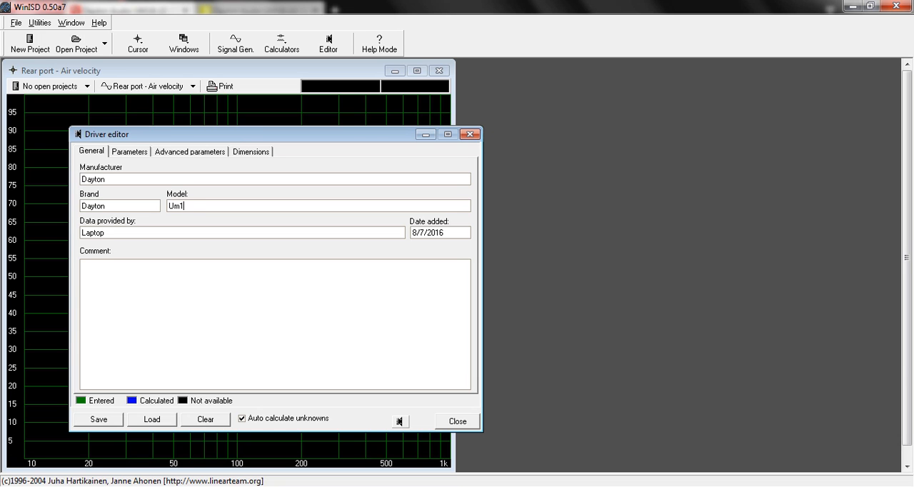
type("8-22")
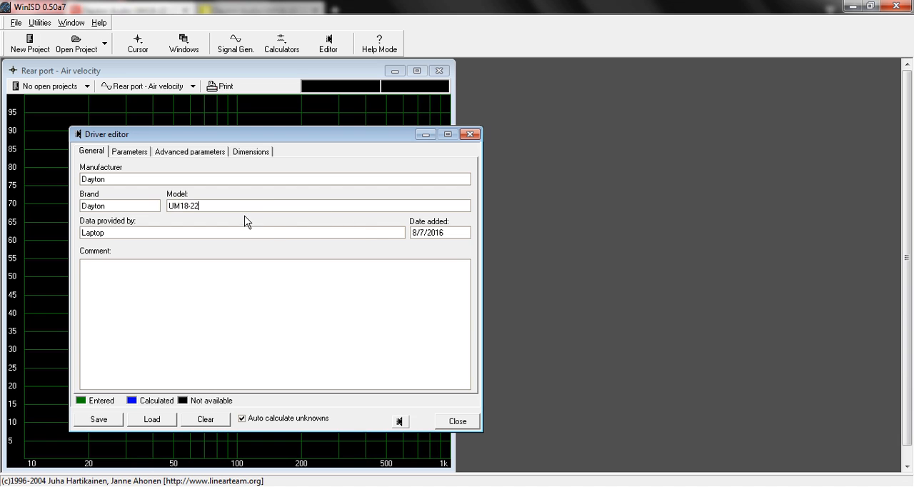
mouse_move(266, 224)
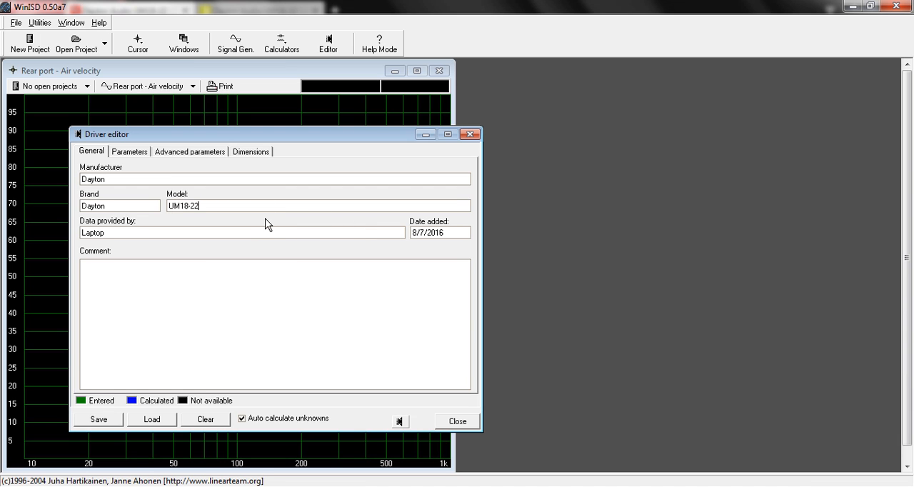
mouse_move(170, 233)
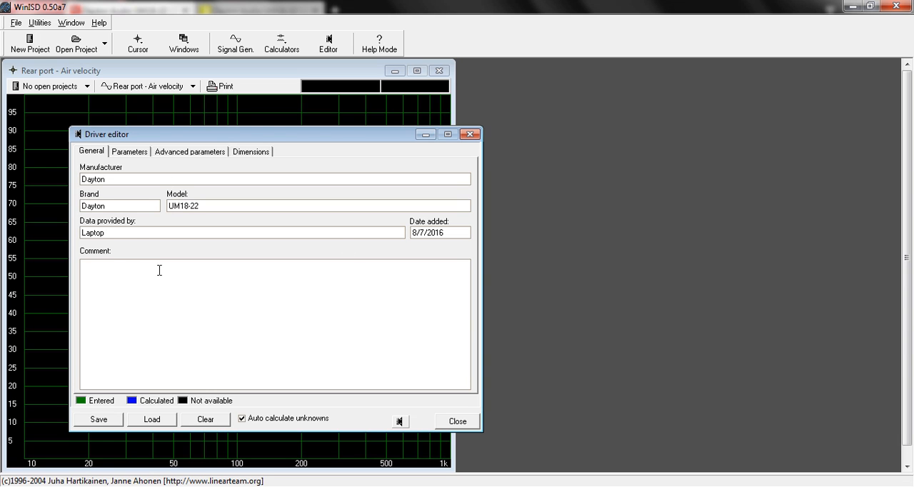
mouse_move(297, 287)
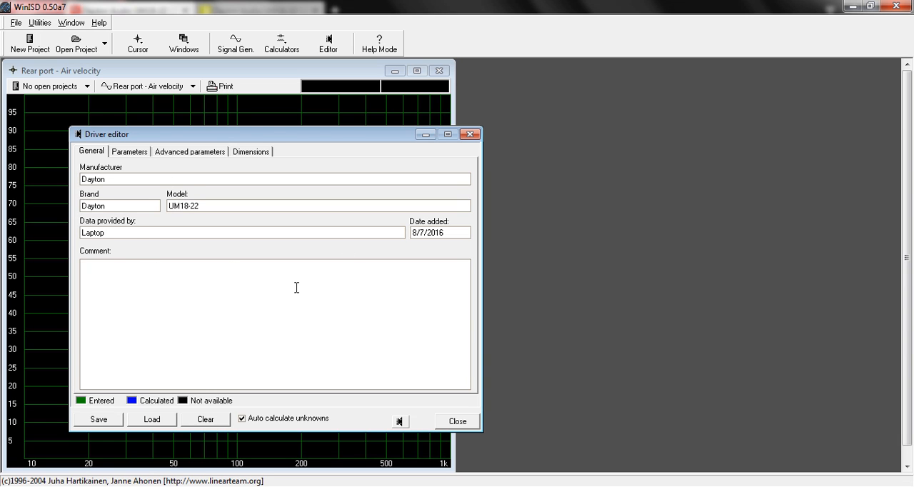
mouse_move(183, 43)
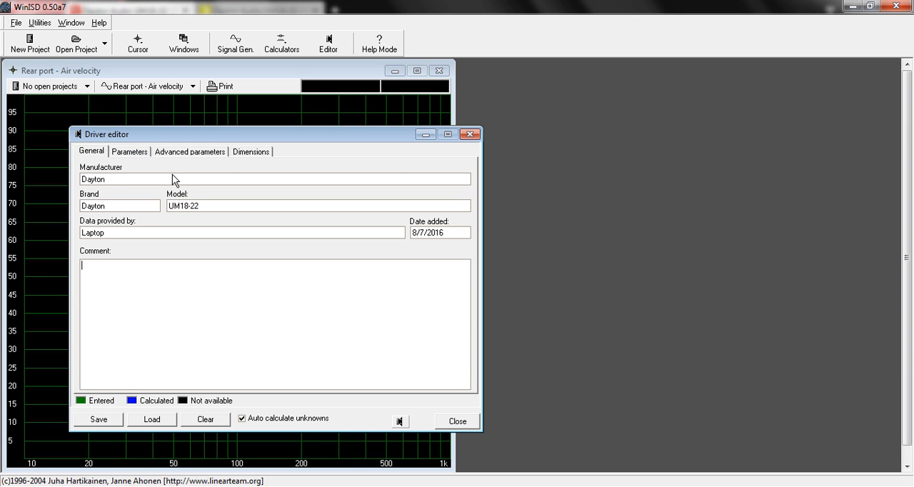
mouse_move(128, 156)
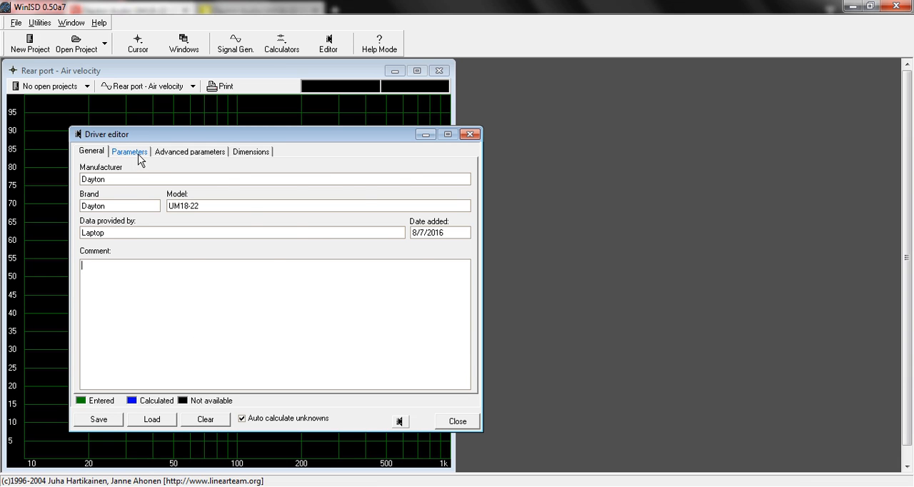
left_click(128, 151)
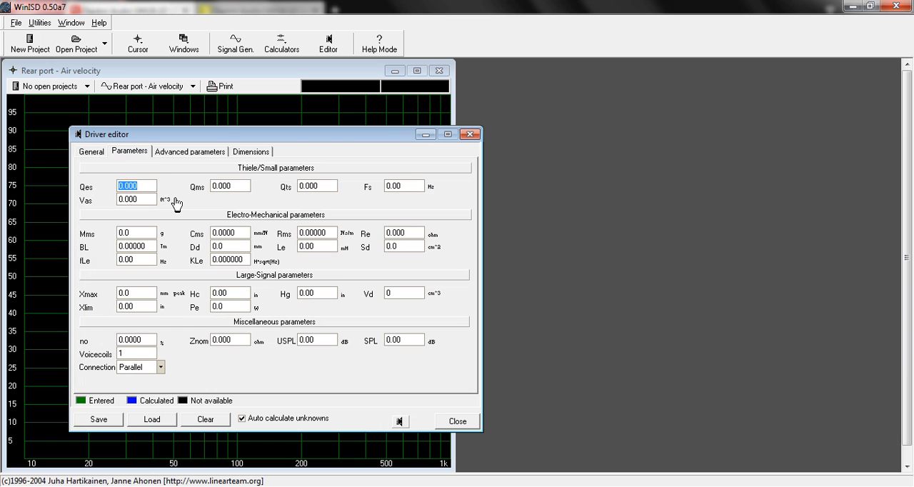
mouse_move(51, 371)
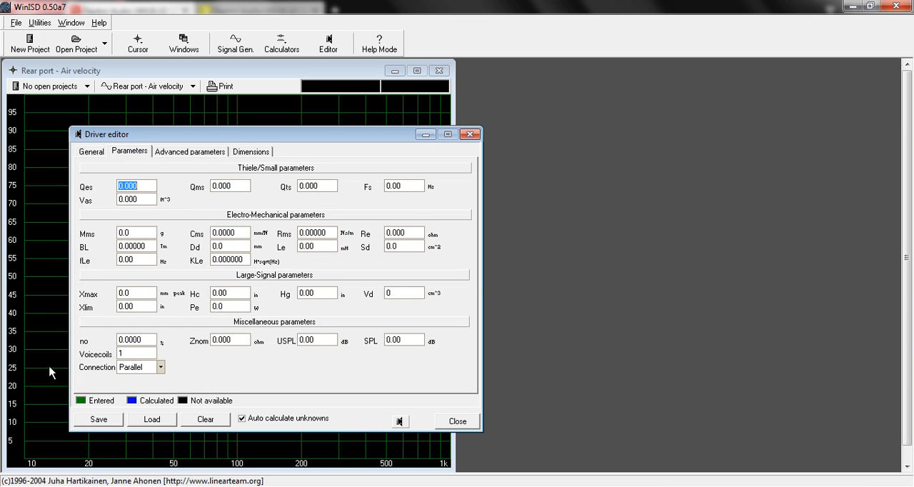
mouse_move(85, 364)
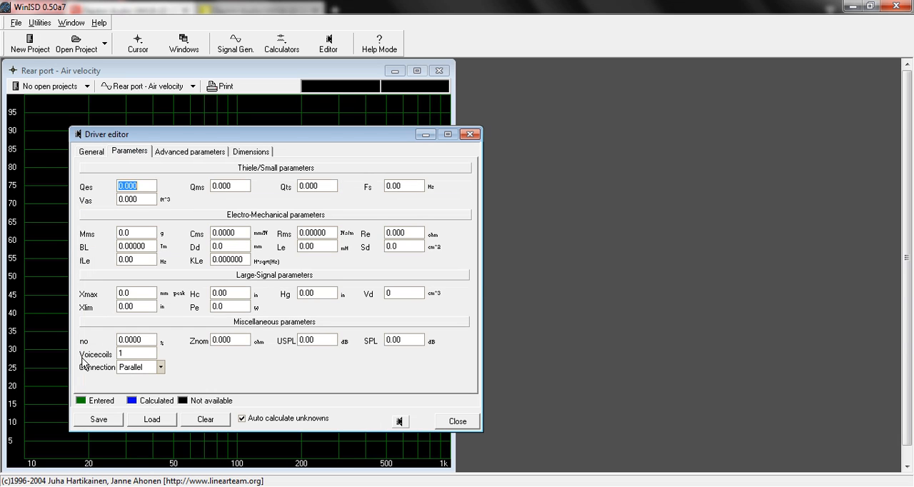
mouse_move(303, 206)
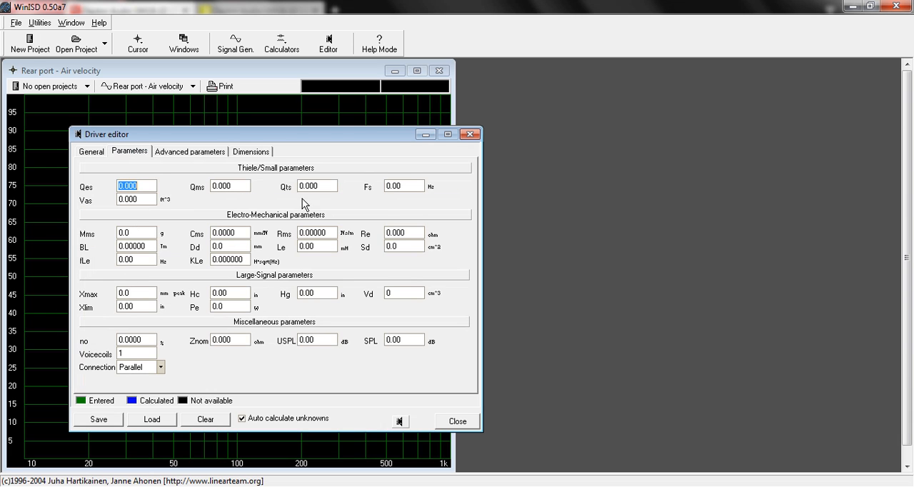
mouse_move(343, 246)
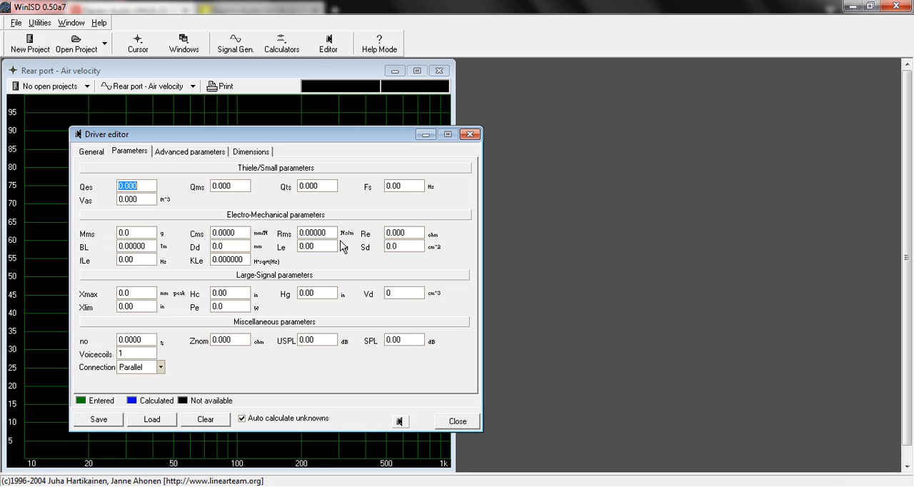
mouse_move(408, 112)
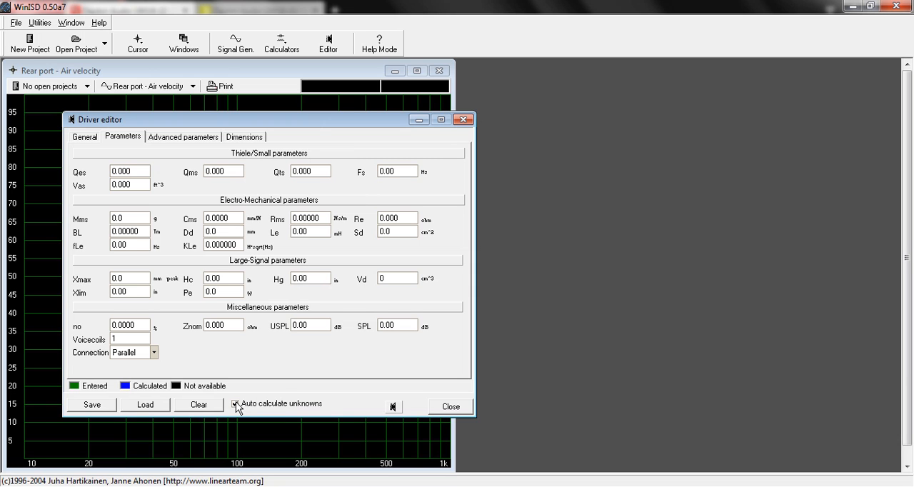
left_click(235, 403)
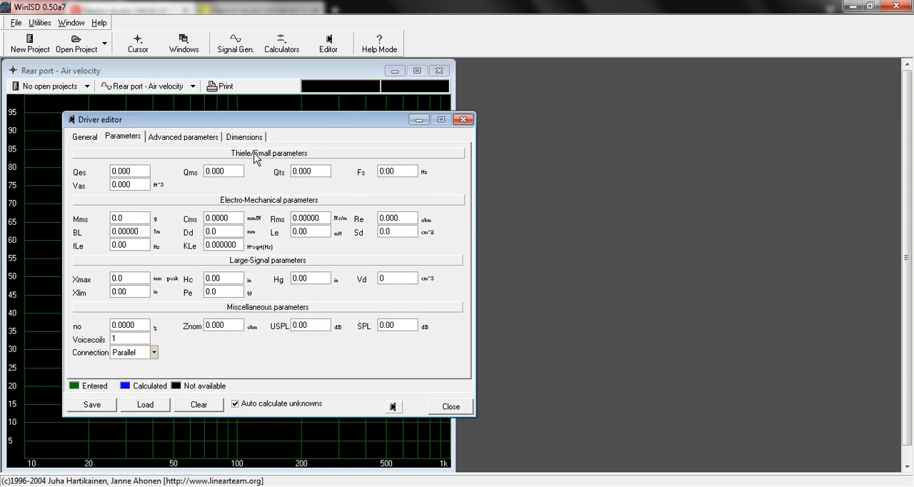
mouse_move(328, 170)
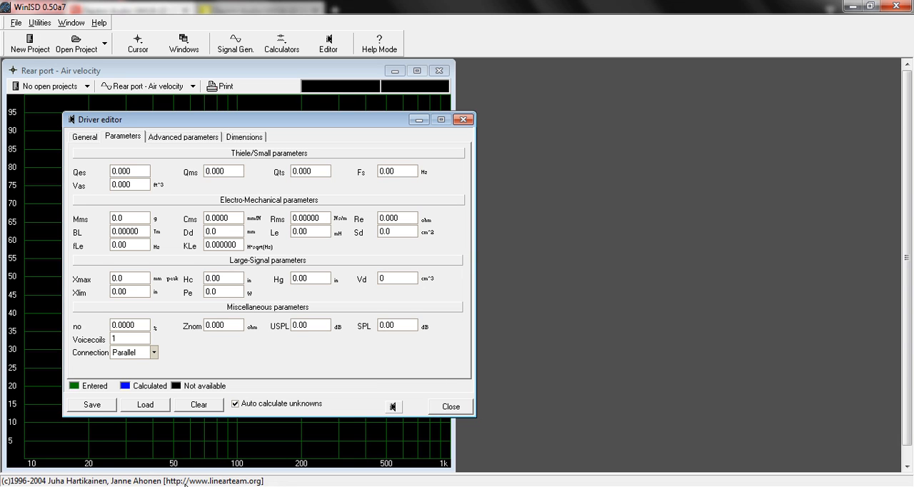
mouse_move(391, 368)
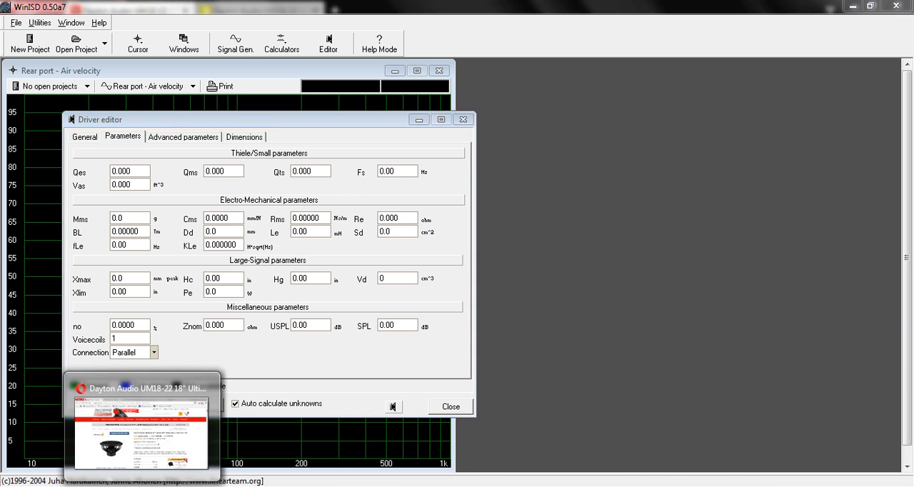
Switch to the Dayton Audio UM18-22 product page and scan its specifications.
left_click(143, 426)
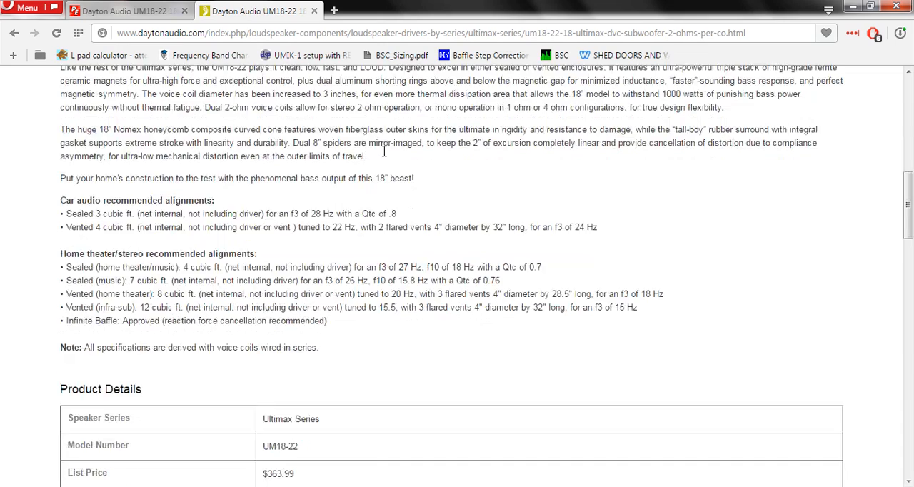
scroll("down", 3)
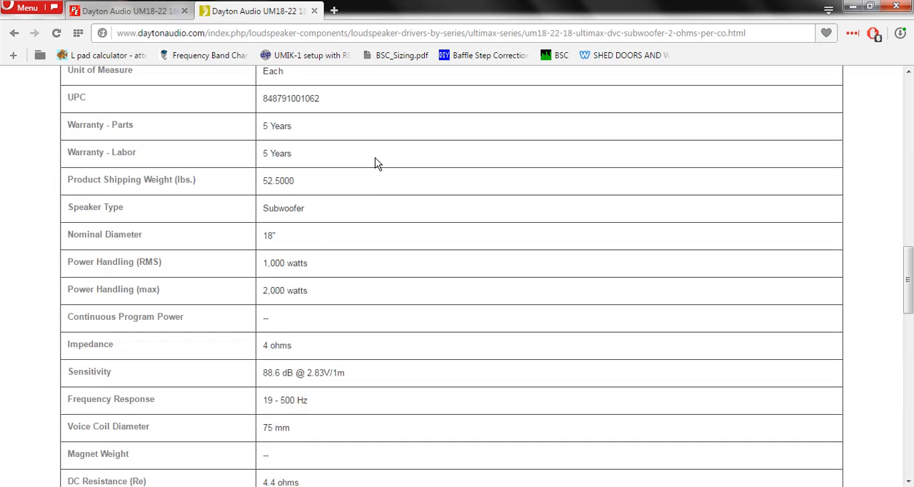
scroll("down", 3)
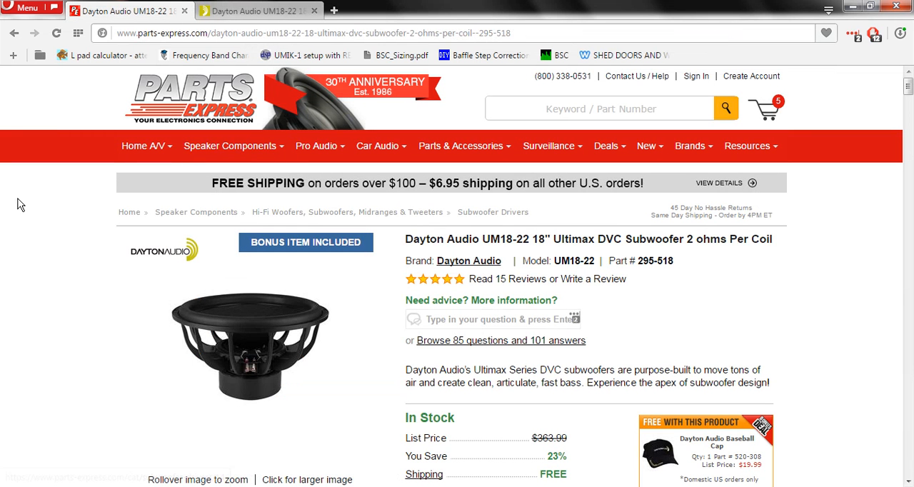
scroll("down", 3)
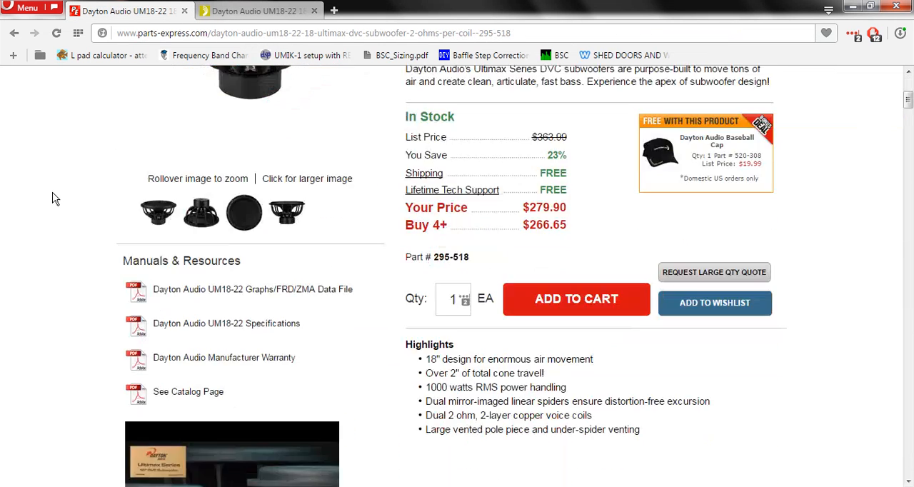
scroll("down", 3)
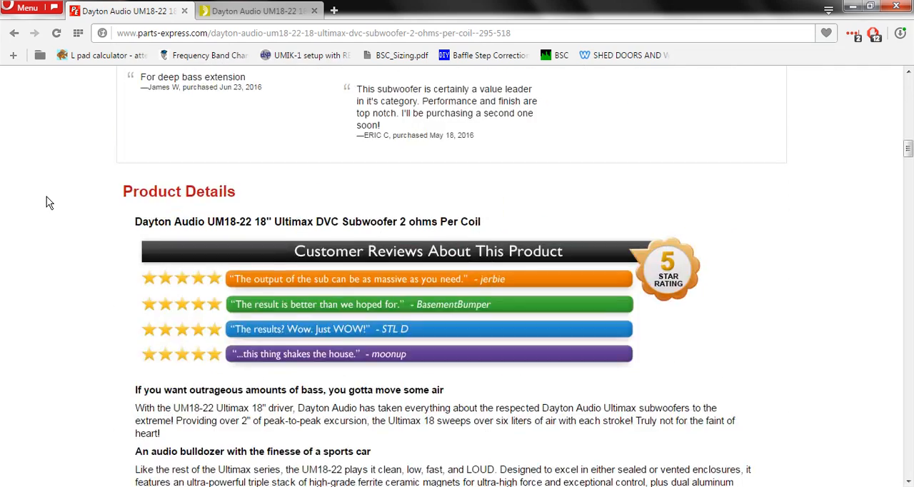
scroll("down", 3)
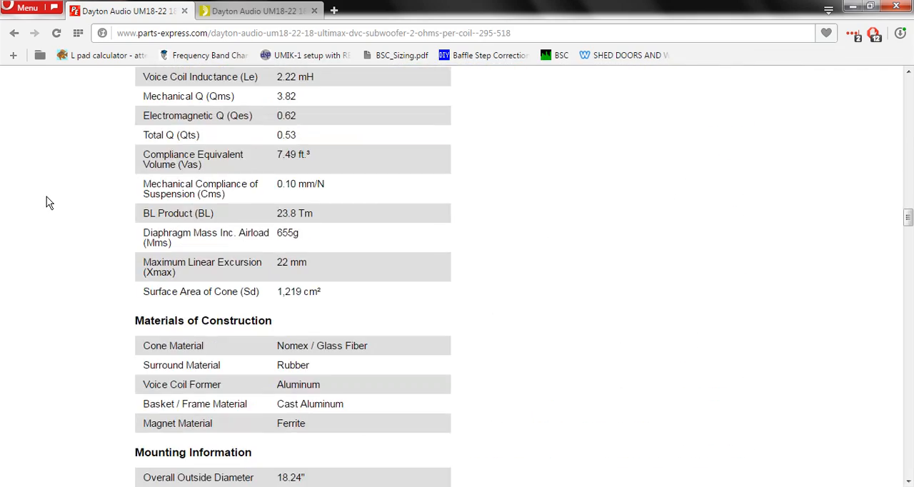
mouse_move(72, 220)
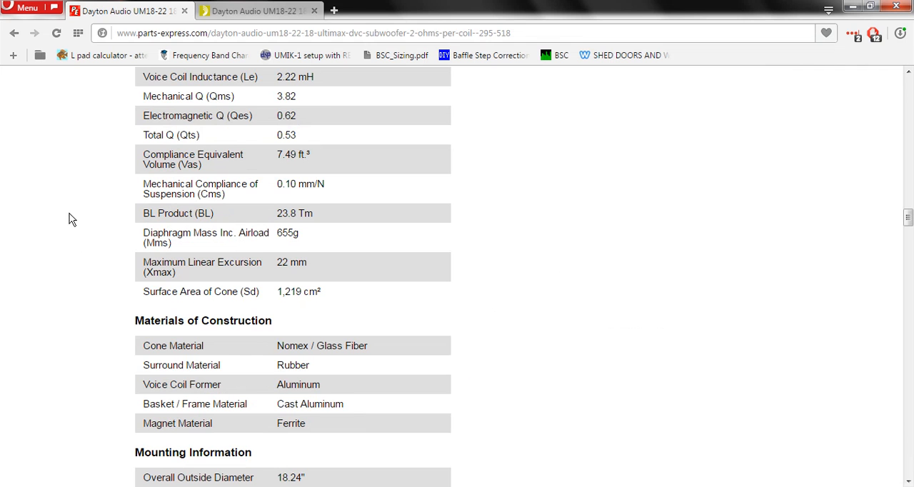
scroll("up", 3)
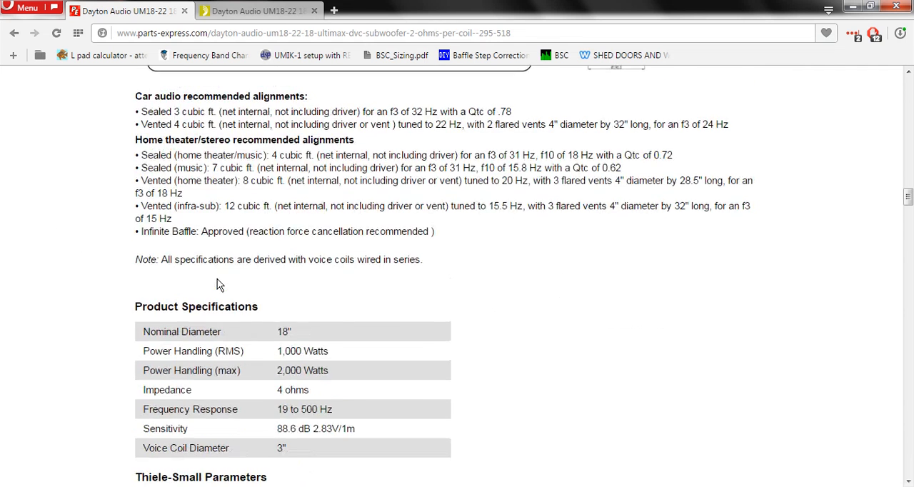
scroll("up", 3)
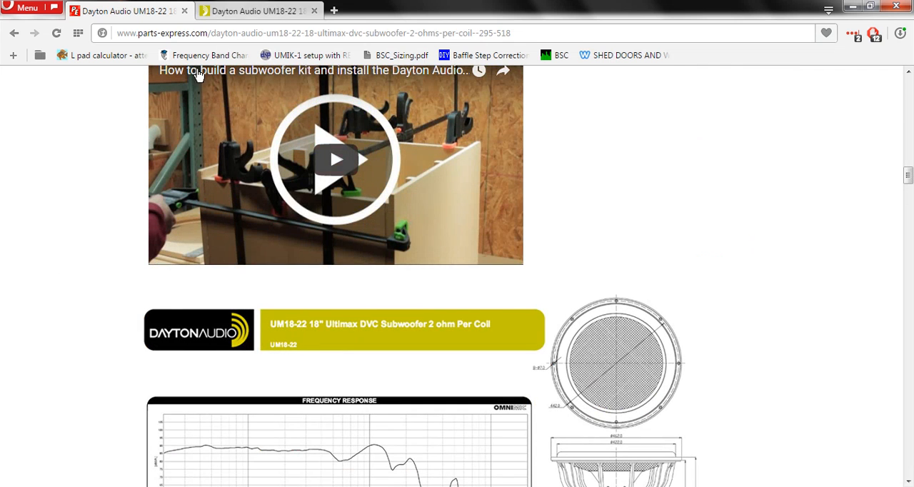
scroll("down", 3)
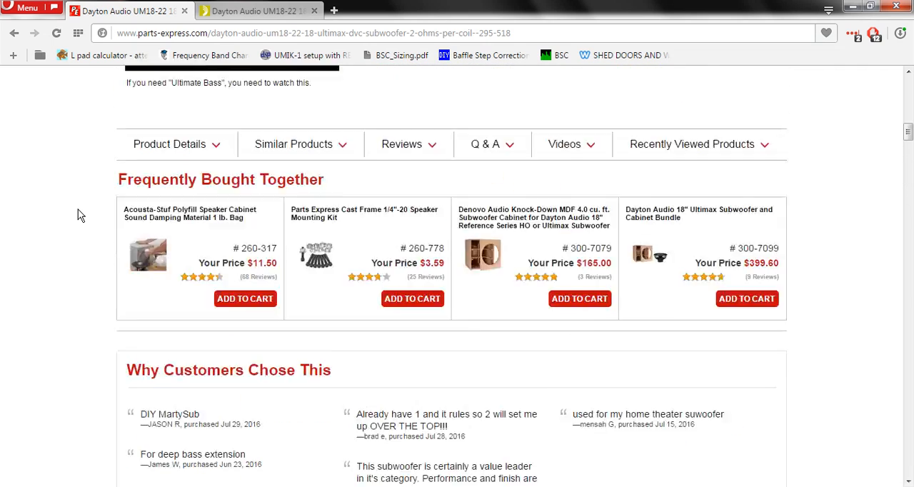
scroll("up", 3)
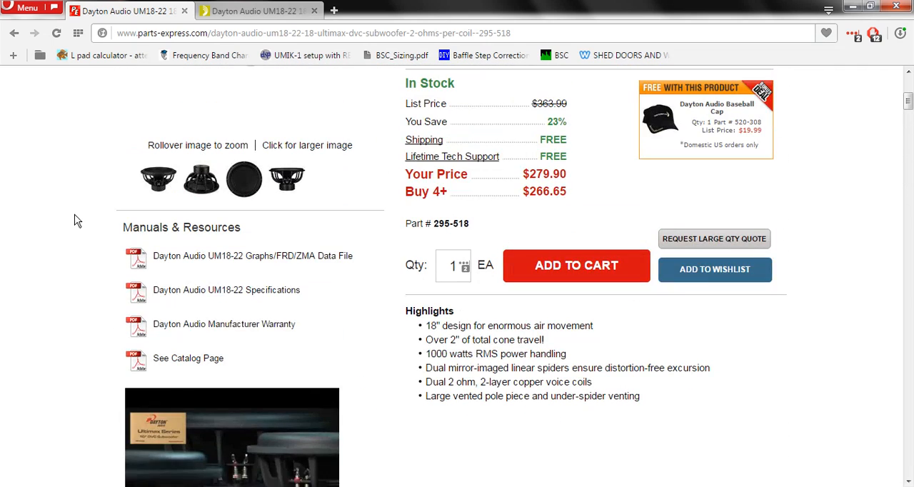
mouse_move(226, 289)
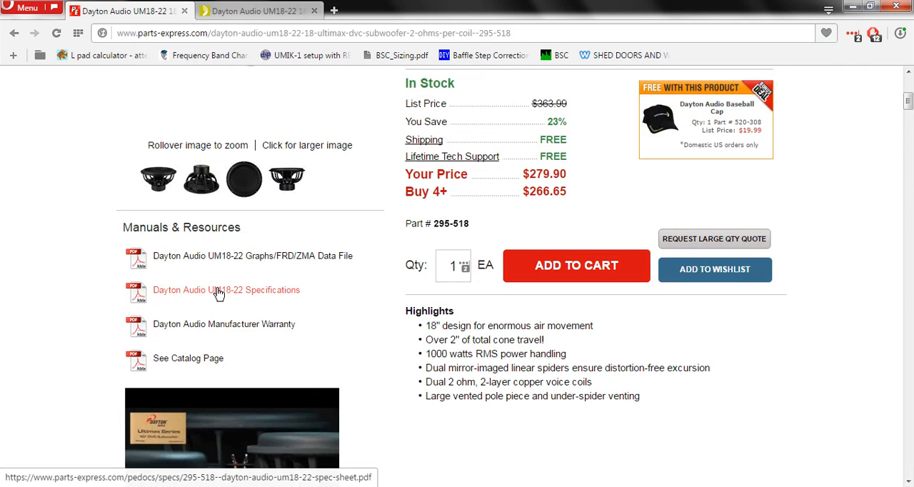
mouse_move(189, 302)
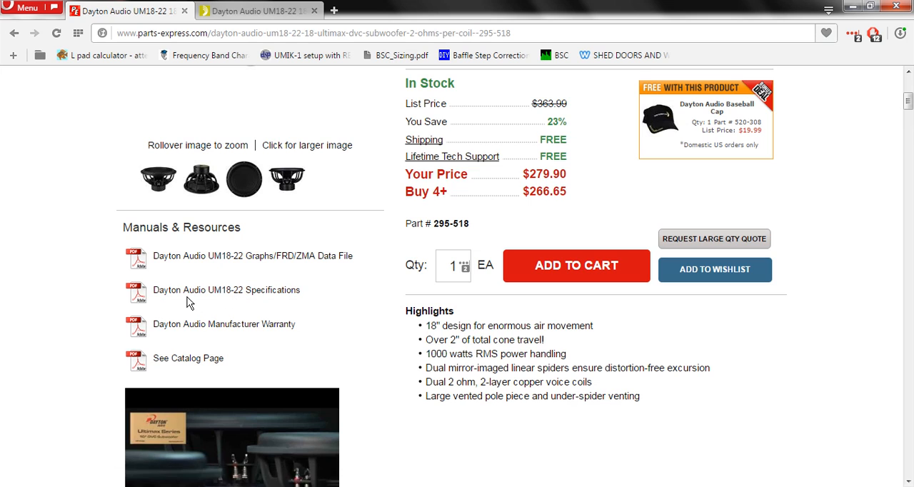
Scroll the Parts Express page down to the Thiele-Small Parameters table.
scroll("down", 3)
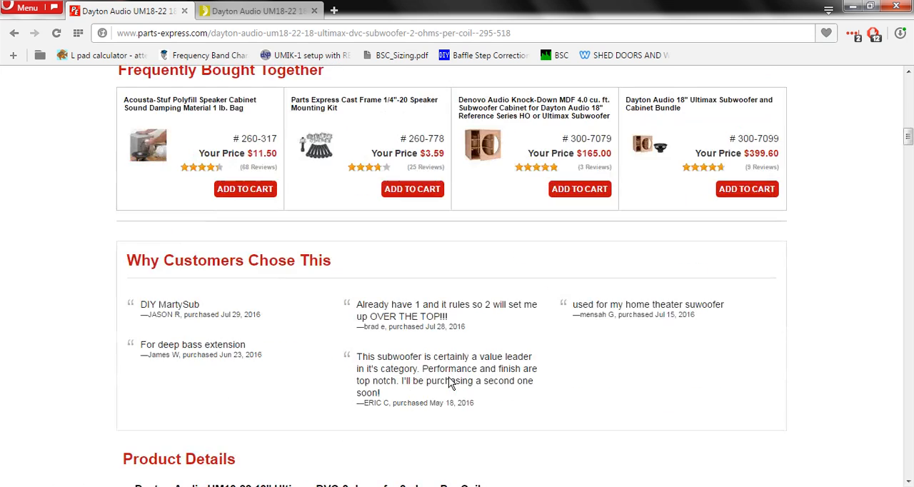
scroll("down", 3)
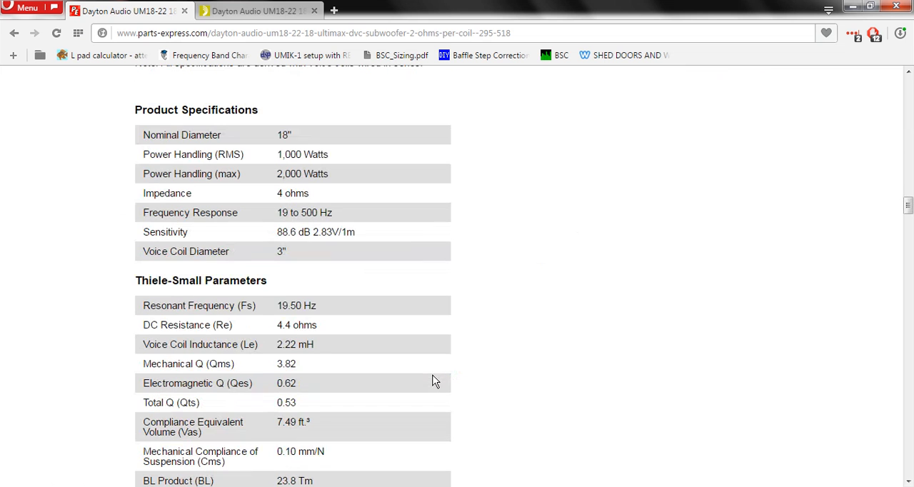
mouse_move(174, 294)
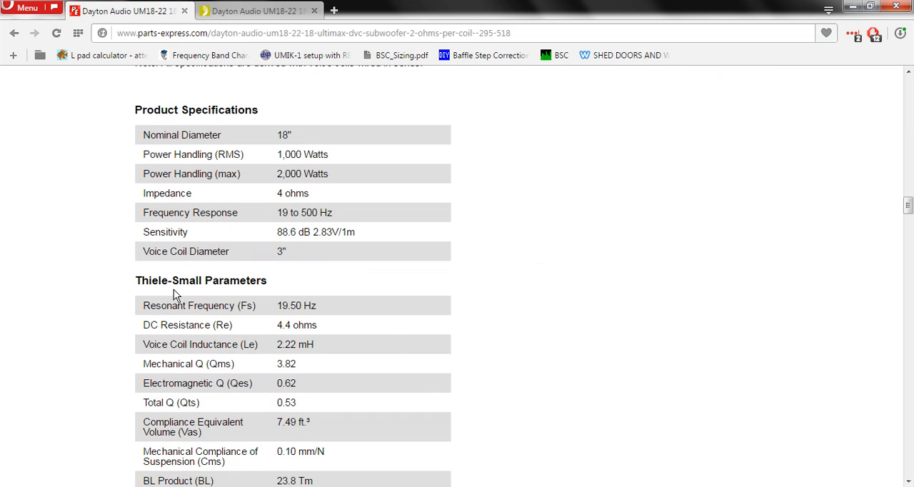
scroll("down", 3)
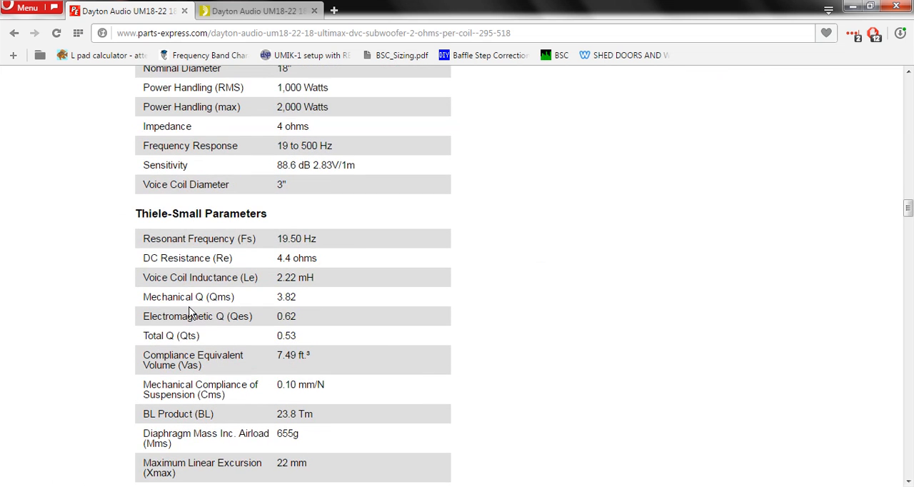
mouse_move(220, 317)
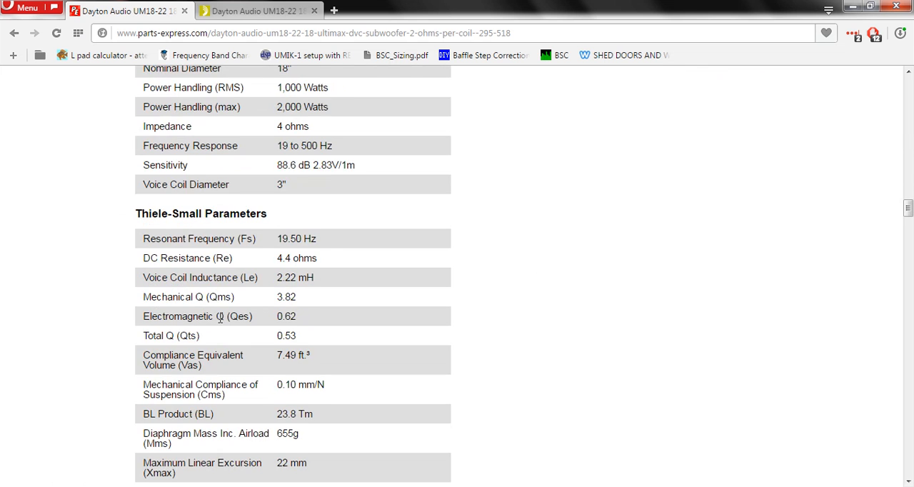
scroll("up", 3)
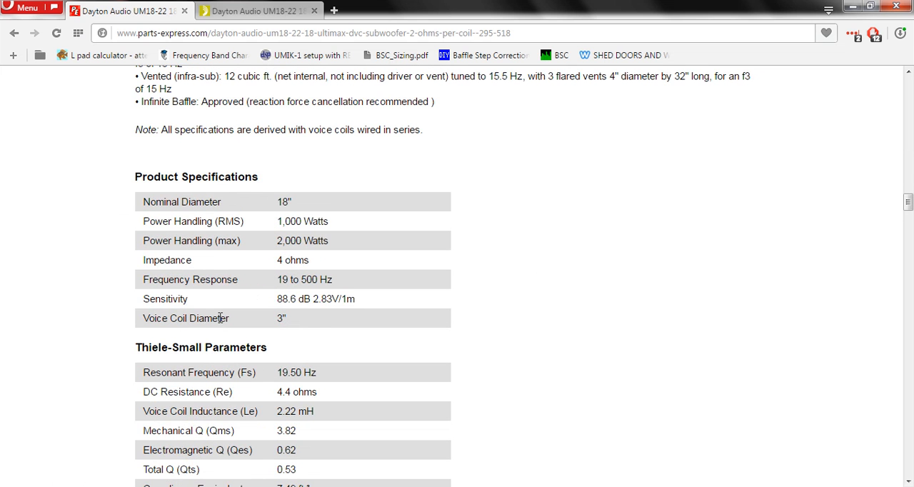
scroll("down", 3)
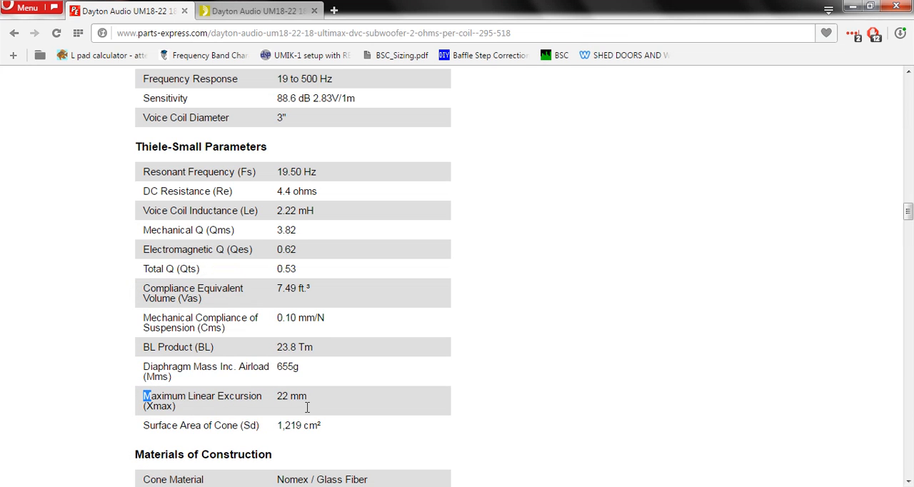
Highlight the 22 mm Xmax value in the Thiele-Small Parameters table.
double_click(292, 396)
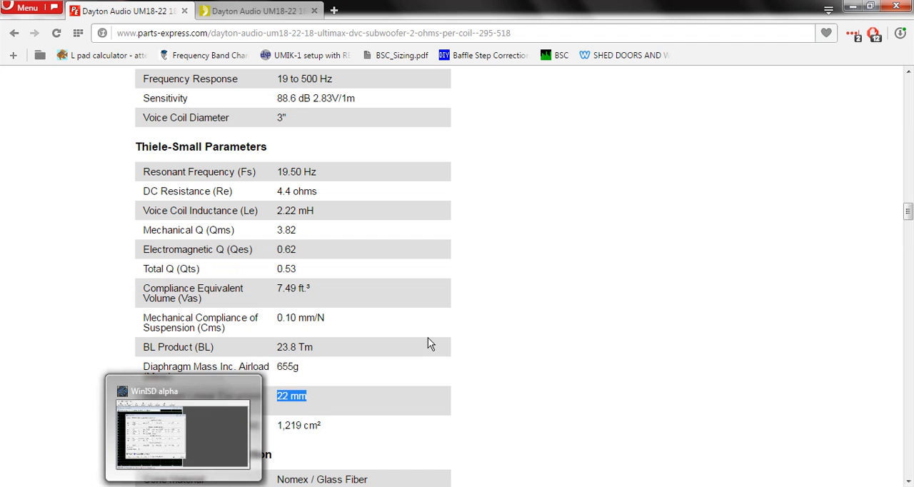
Return to the WinISD driver editor and enter initial excursion values (22, 2.20, 0.072, 0.024).
left_click(183, 428)
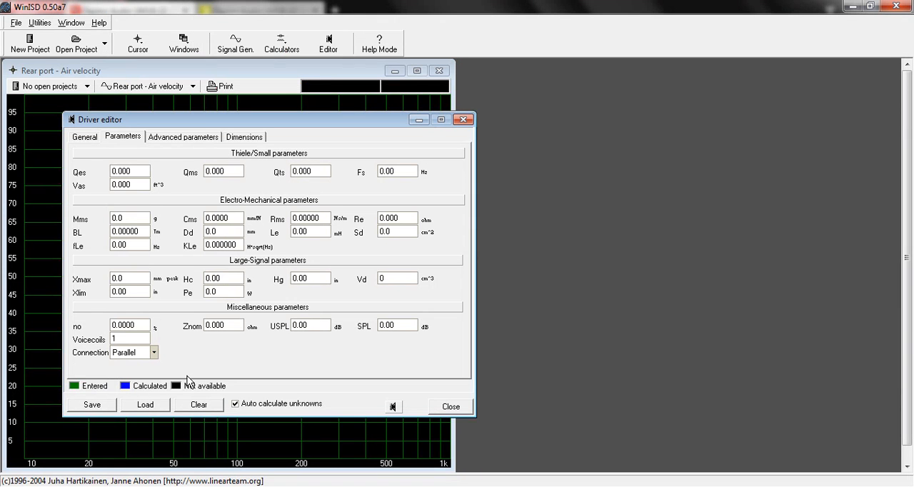
mouse_move(93, 285)
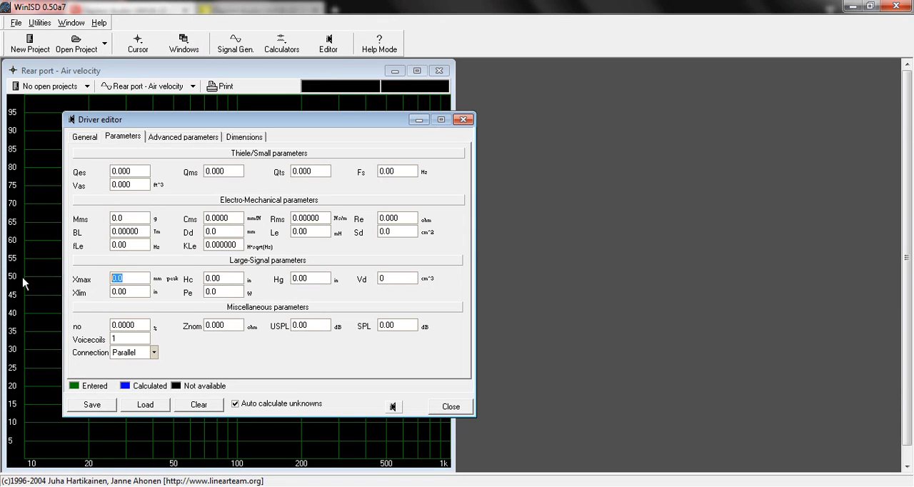
type("22")
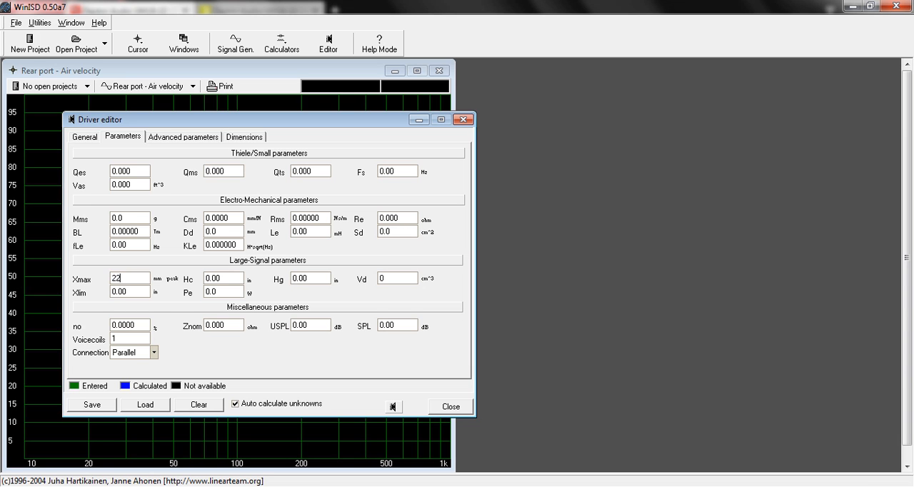
mouse_move(159, 284)
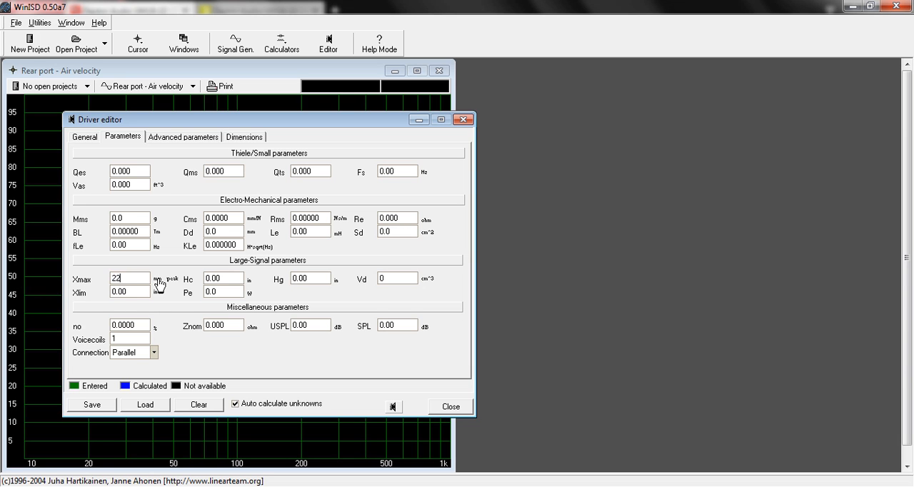
type("2.20")
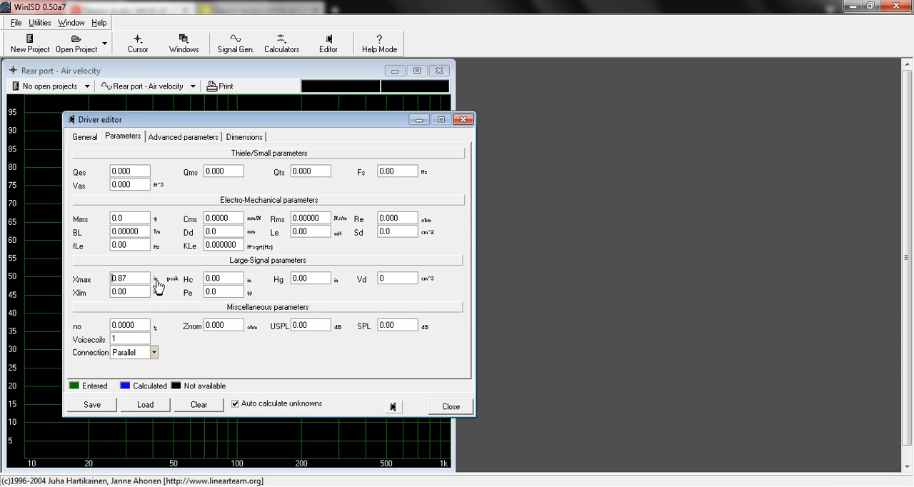
type("0.072")
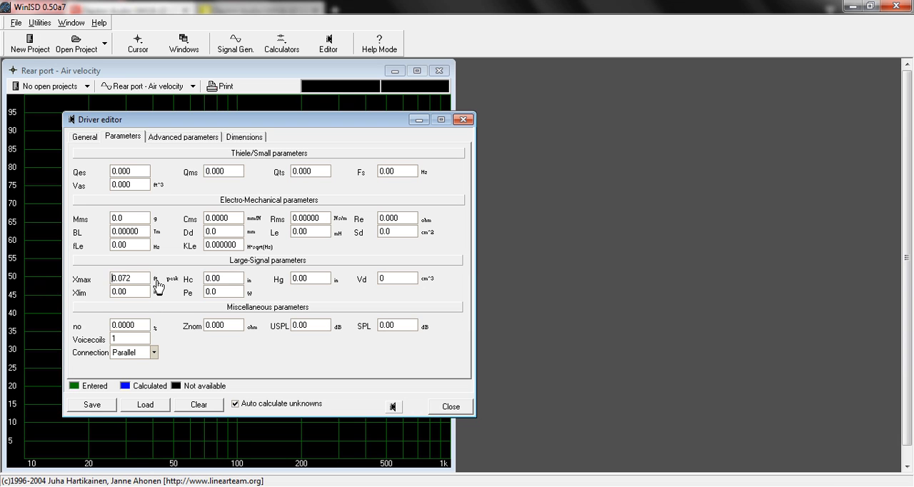
type("0.024")
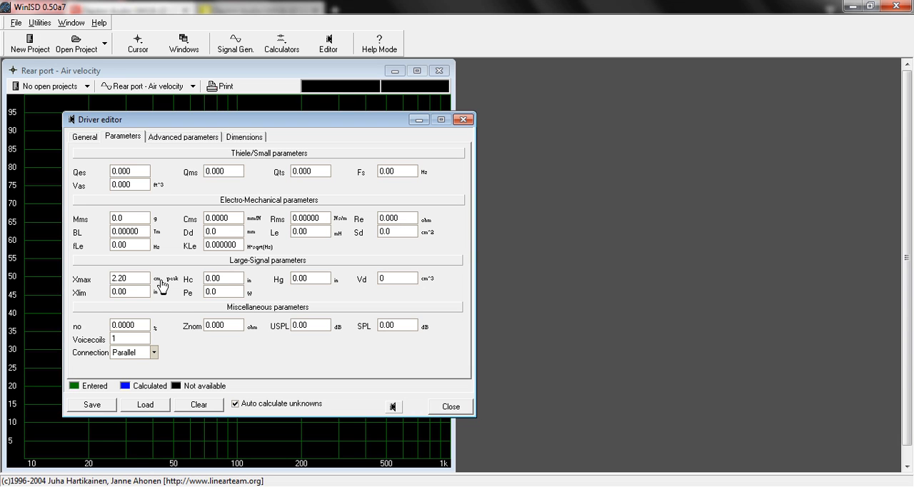
Overwrite the Xmax field so it reads 22 mm.
triple_click(130, 278)
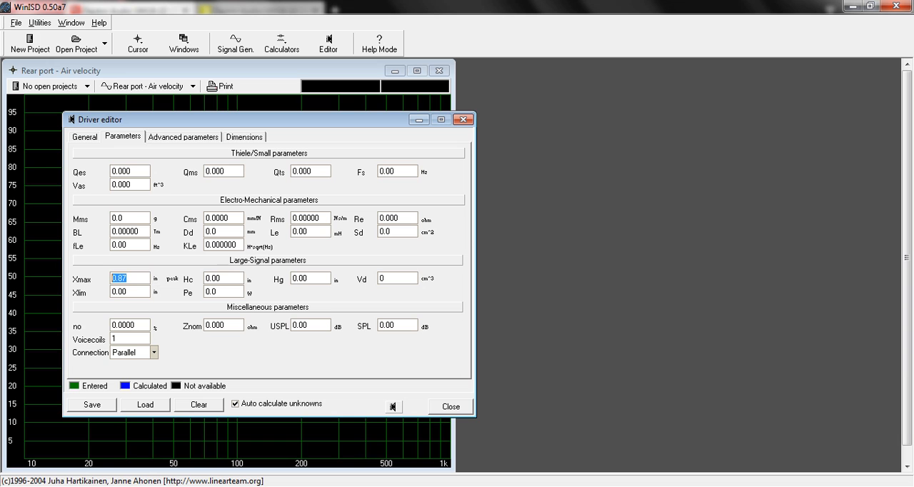
type("2")
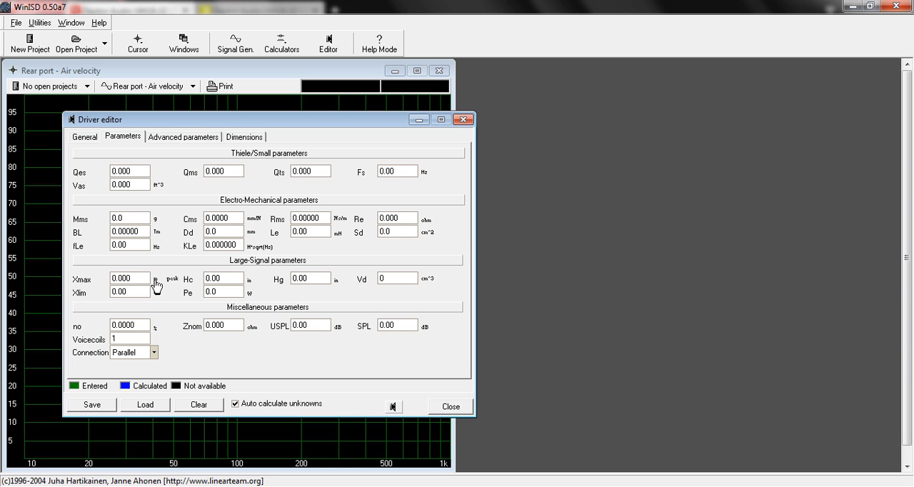
double_click(130, 279)
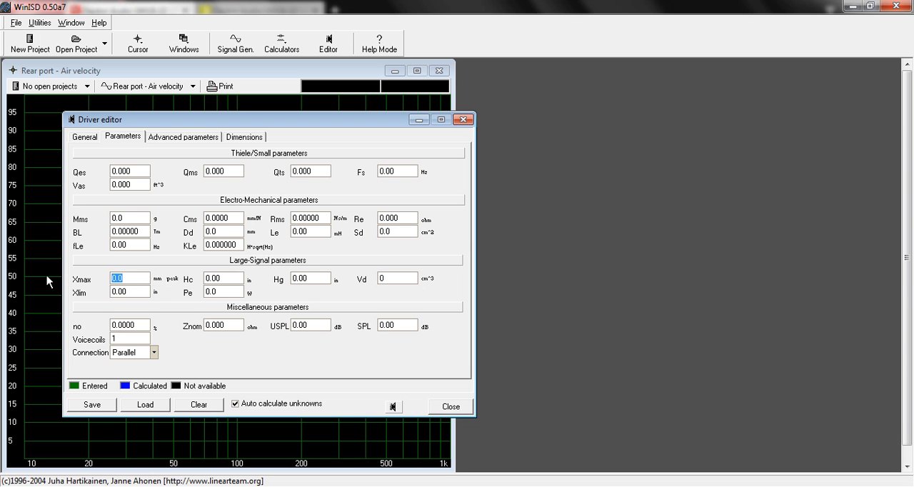
type("22")
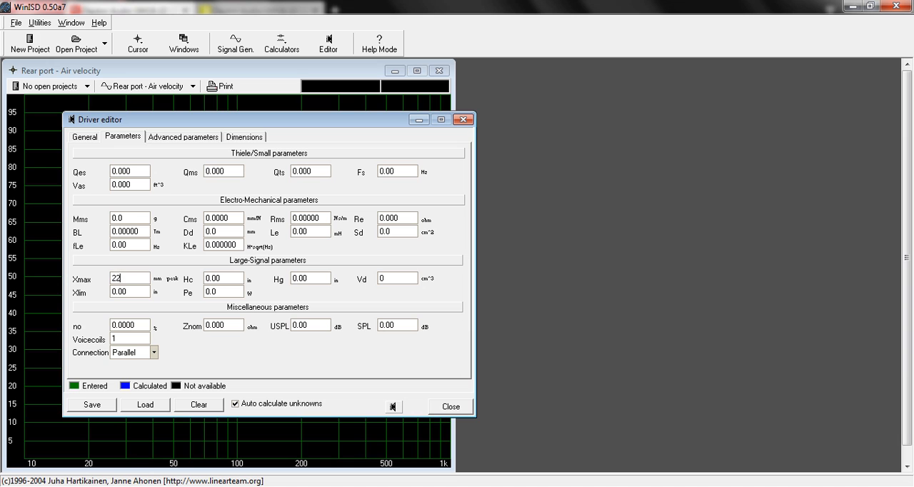
mouse_move(217, 359)
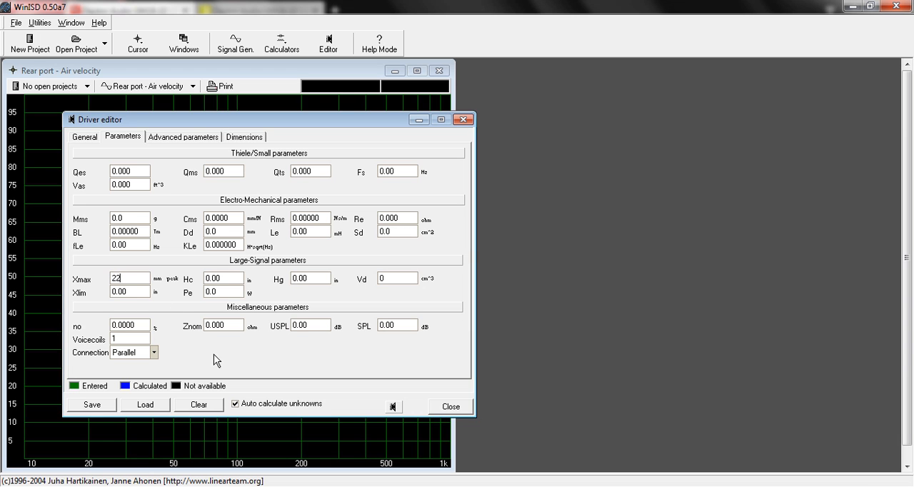
mouse_move(203, 337)
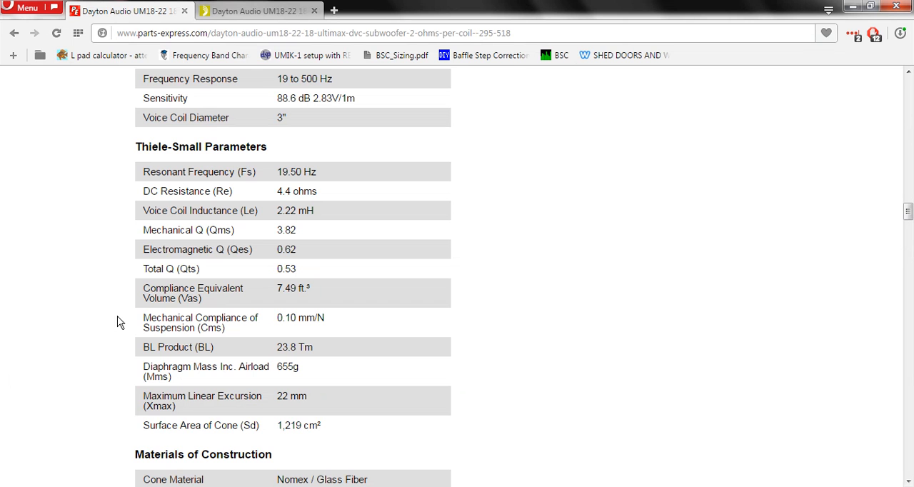
mouse_move(98, 329)
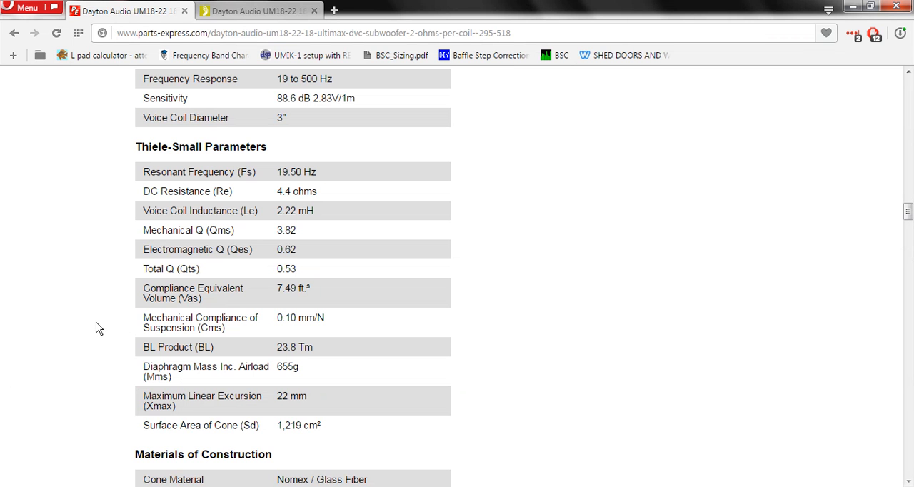
Check the Parts Express power handling figures: 2,000 W max and 1,000 W RMS.
scroll("up", 3)
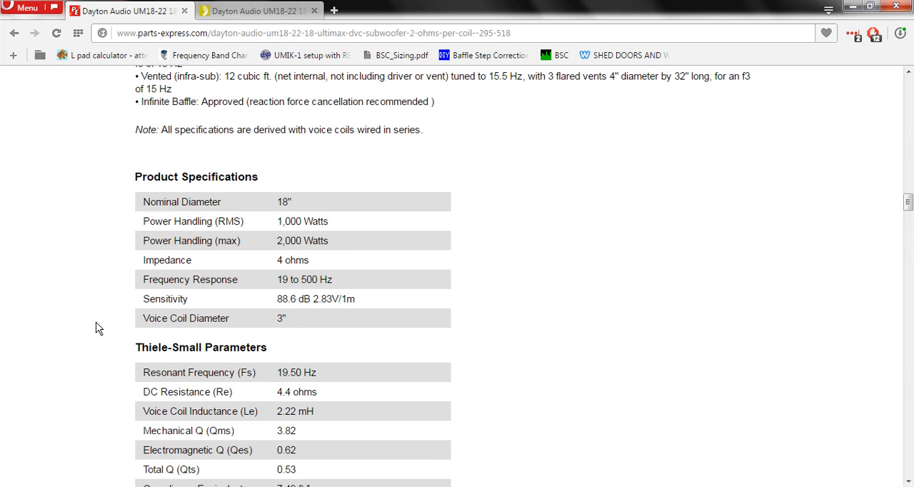
mouse_move(277, 253)
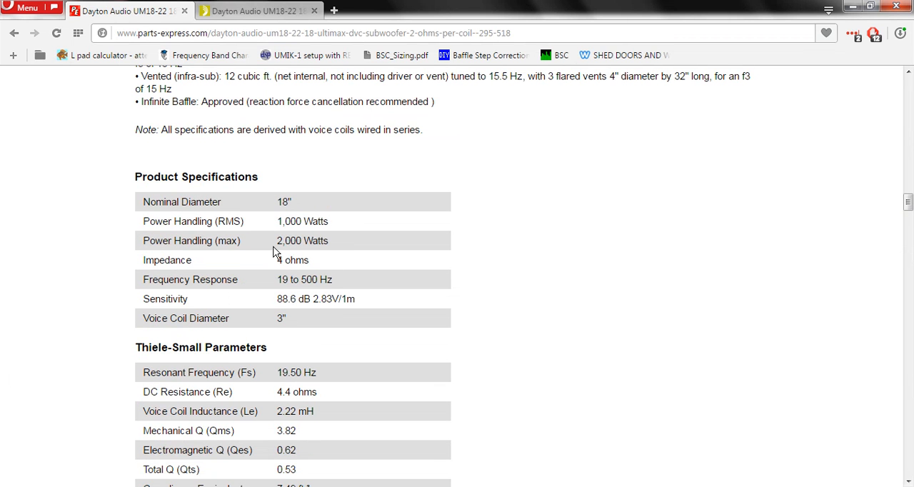
double_click(302, 240)
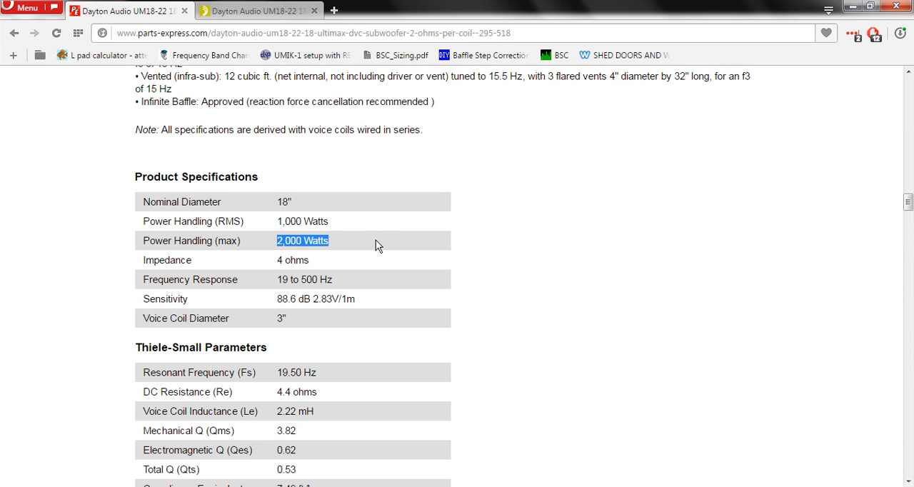
left_click(371, 248)
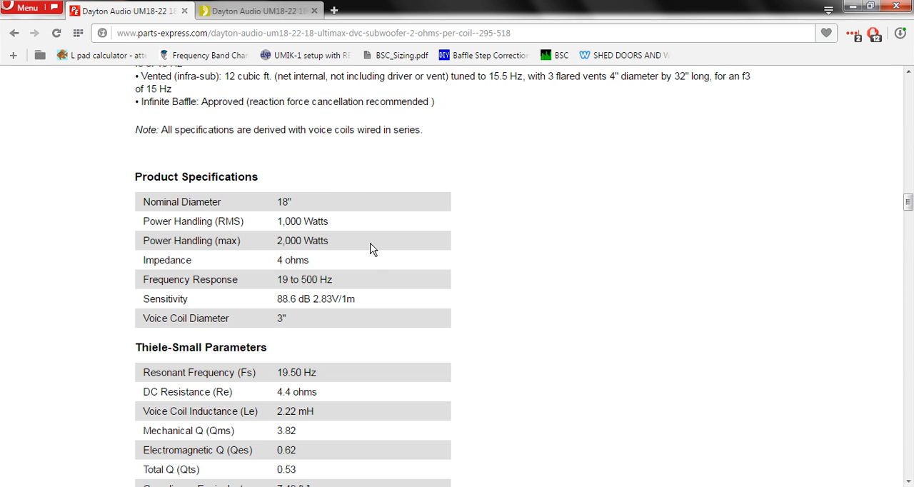
mouse_move(326, 245)
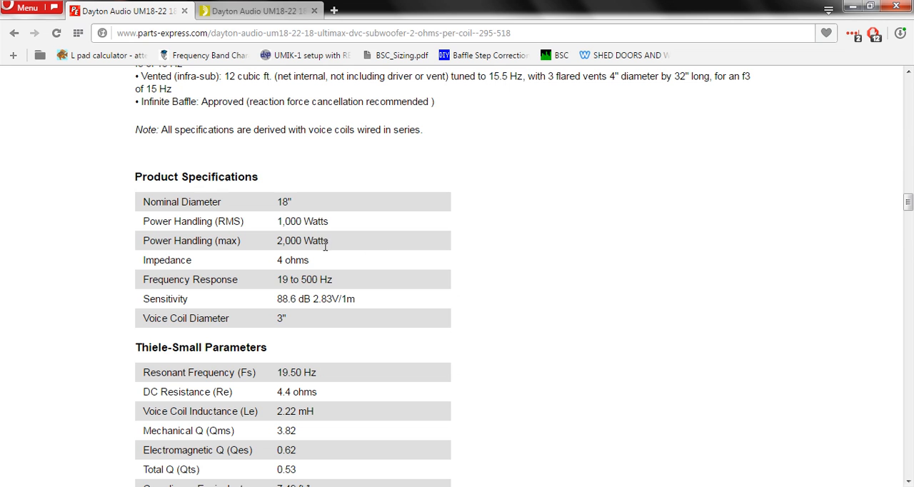
mouse_move(142, 227)
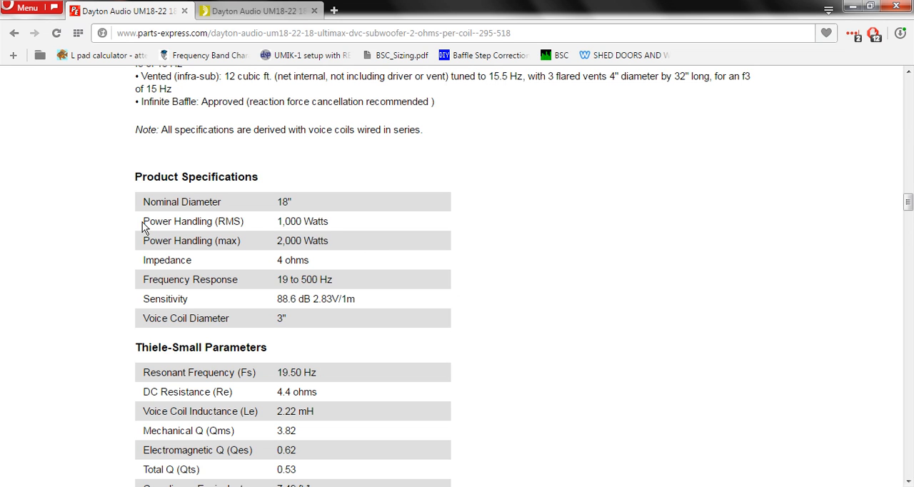
mouse_move(336, 226)
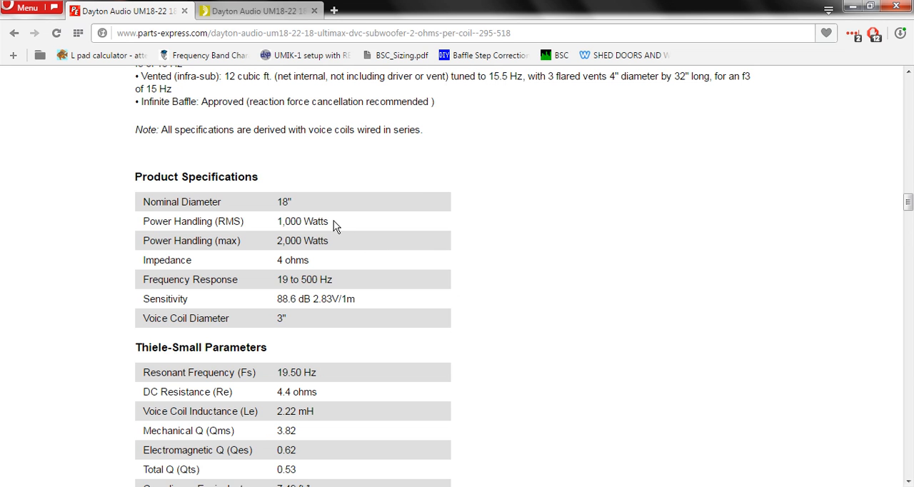
double_click(302, 220)
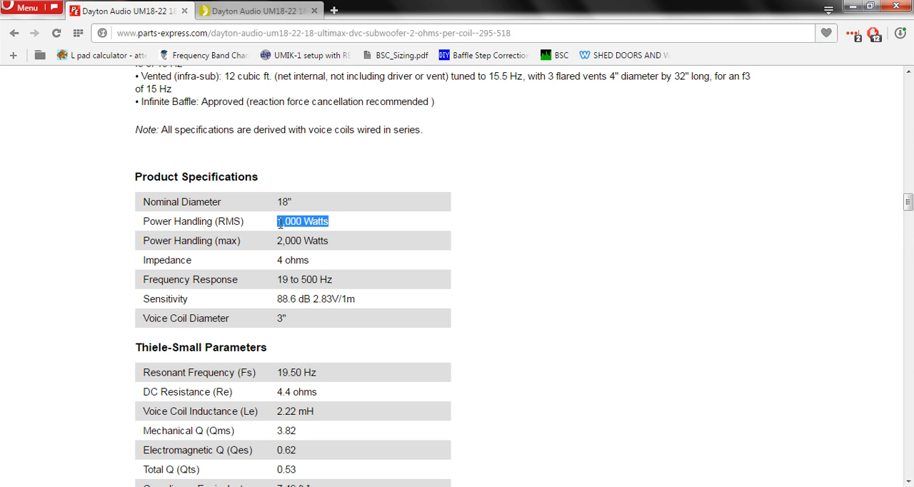
mouse_move(303, 258)
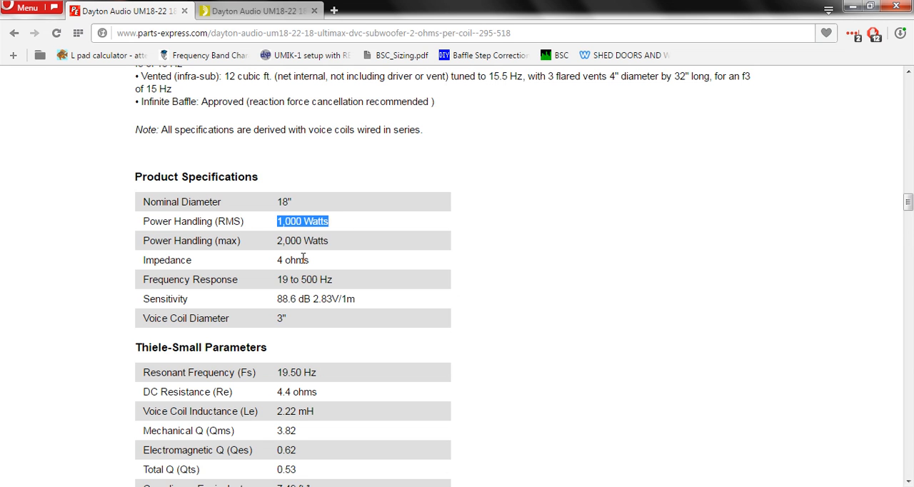
mouse_move(303, 258)
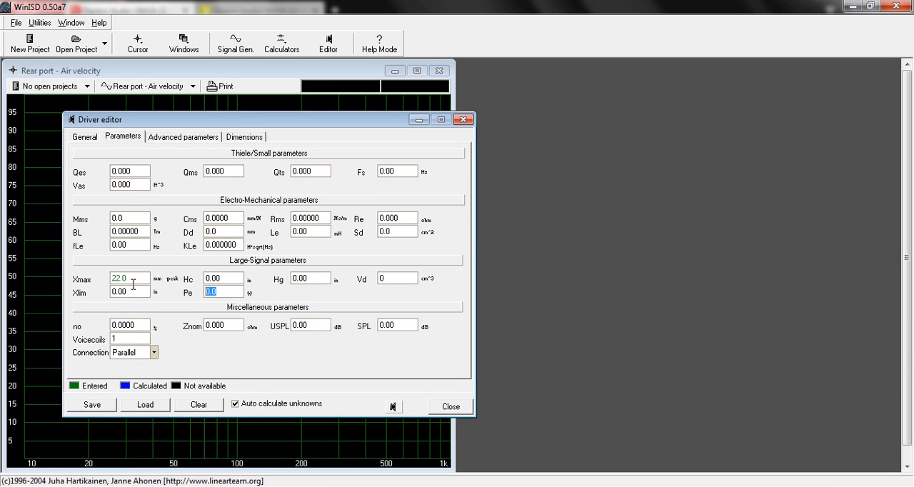
Give the WinISD driver Pe 1000 W and 2 voice coils.
type("1000")
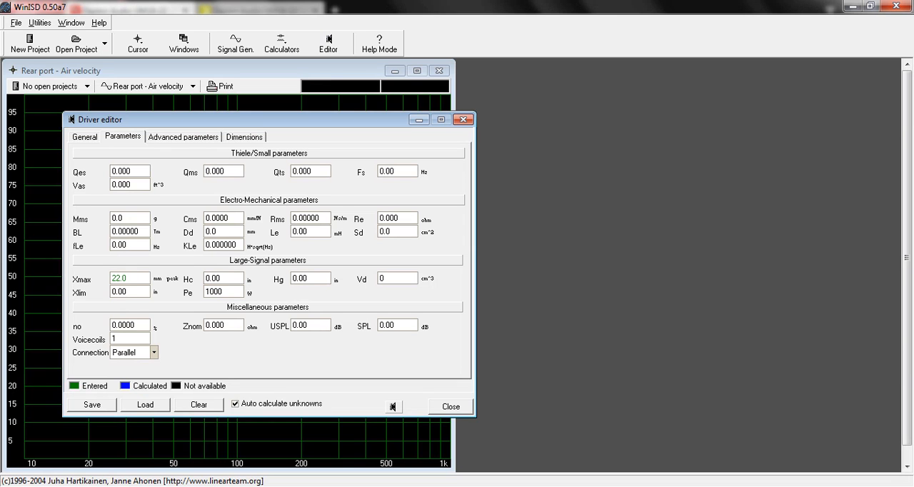
mouse_move(146, 338)
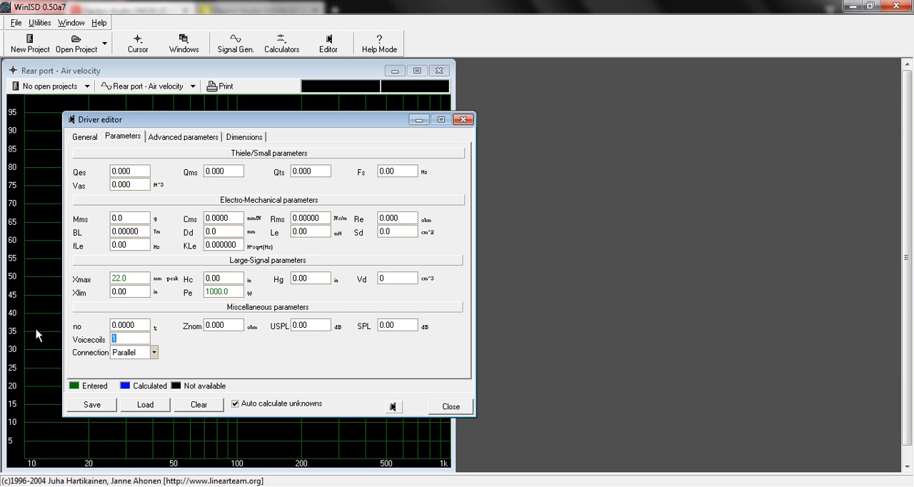
type("2")
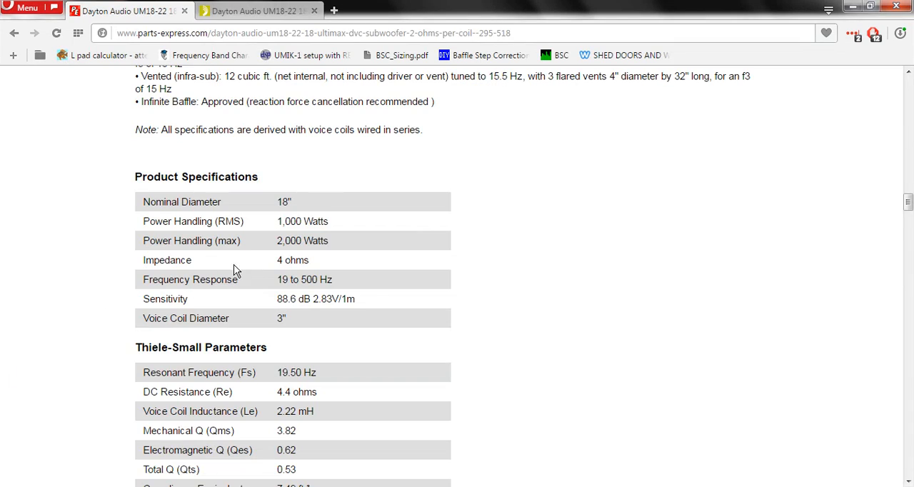
scroll("up", 3)
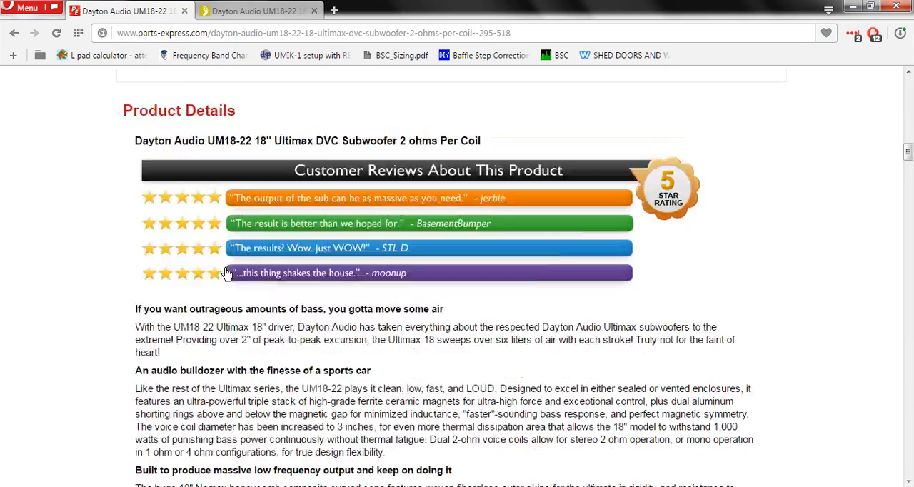
scroll("up", 3)
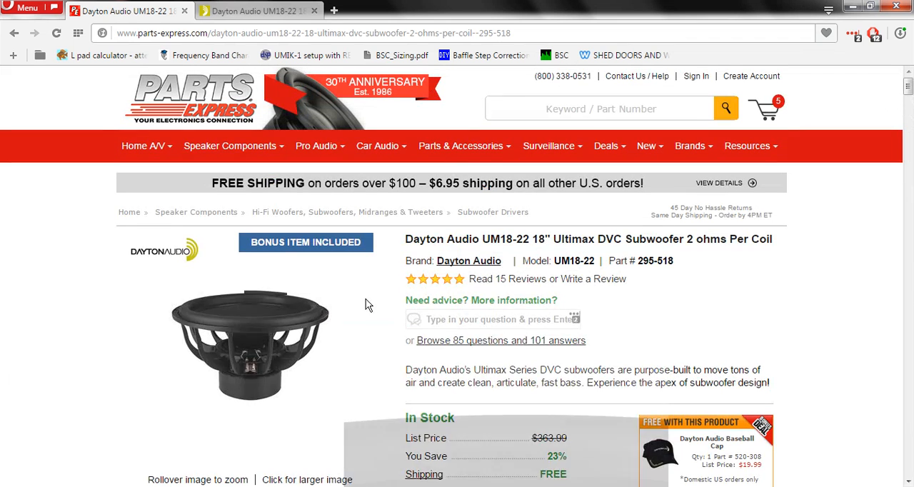
double_click(605, 238)
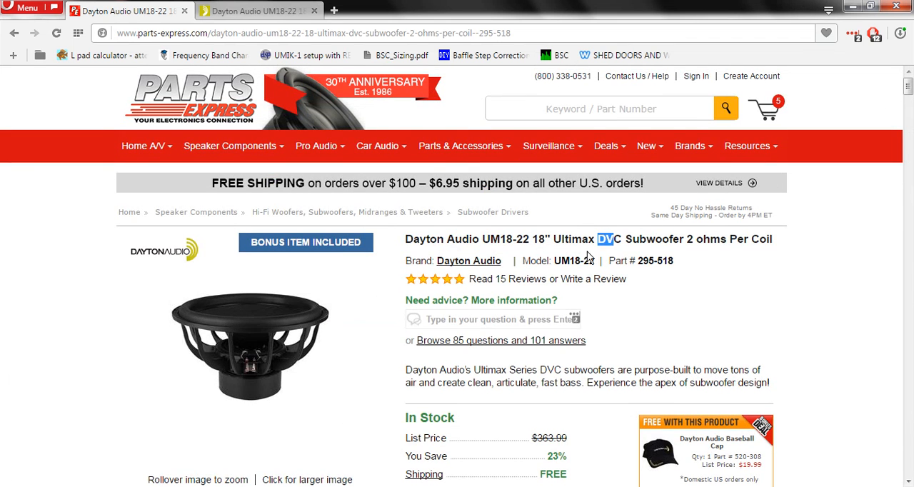
scroll("down", 3)
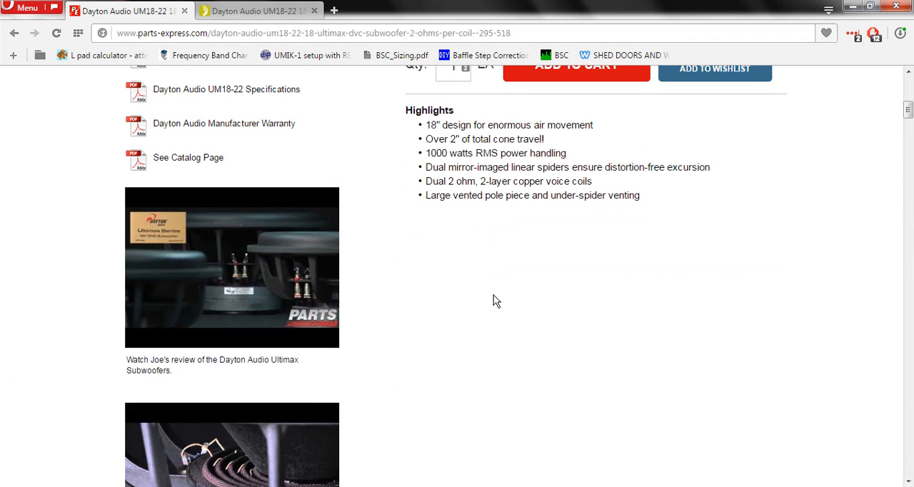
left_click_drag(426, 180, 544, 180)
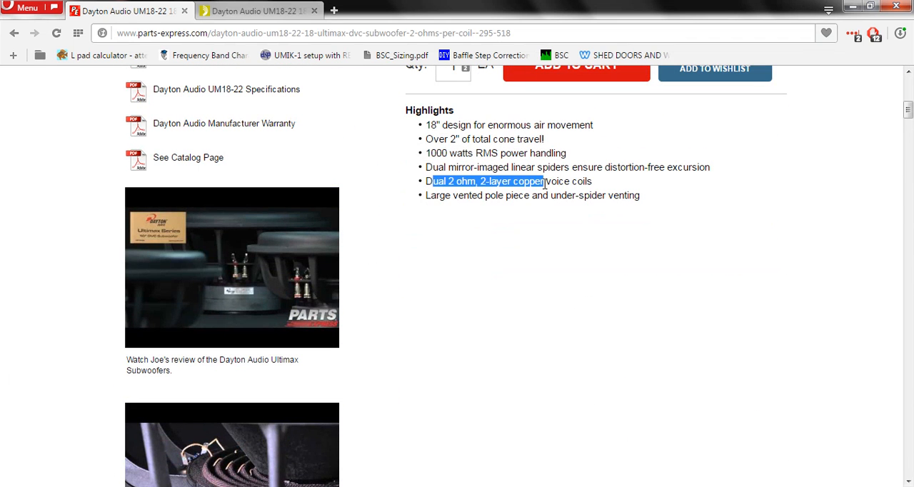
scroll("down", 3)
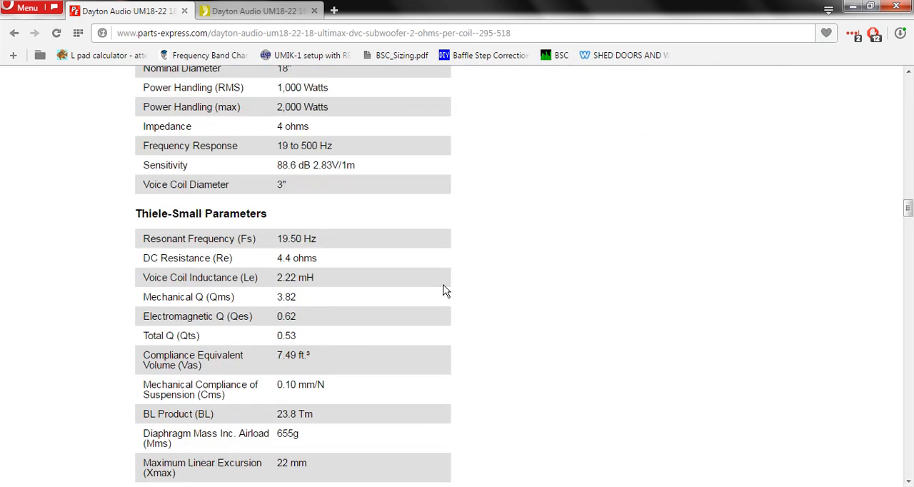
scroll("down", 3)
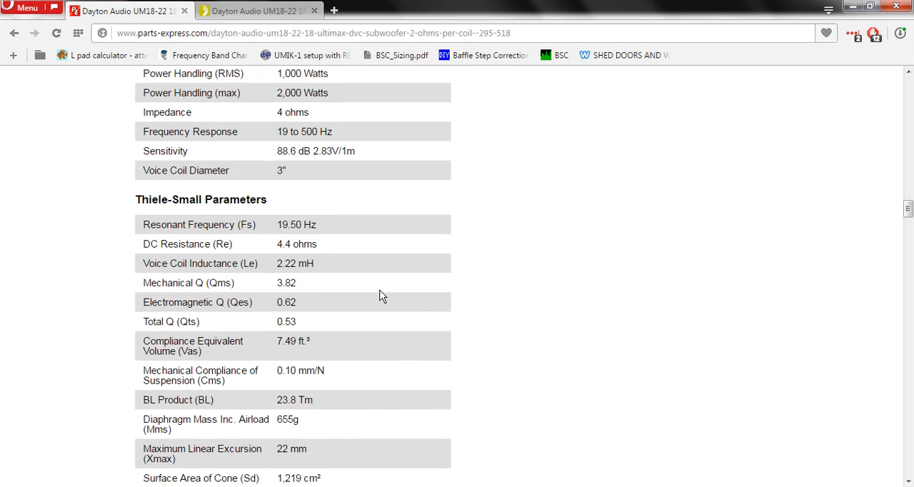
scroll("down", 3)
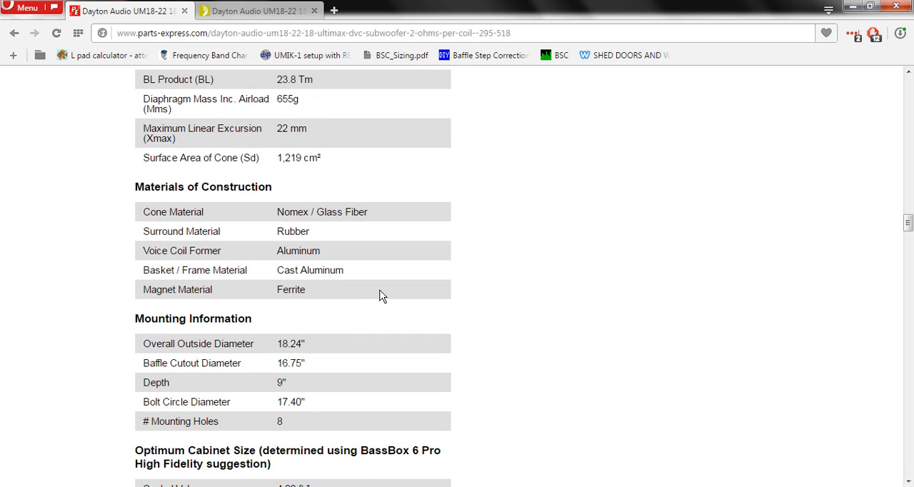
scroll("up", 3)
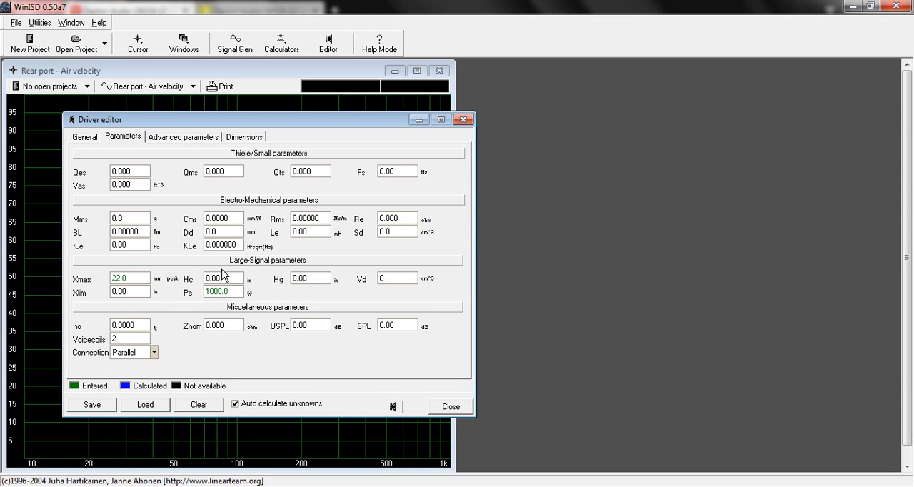
mouse_move(137, 214)
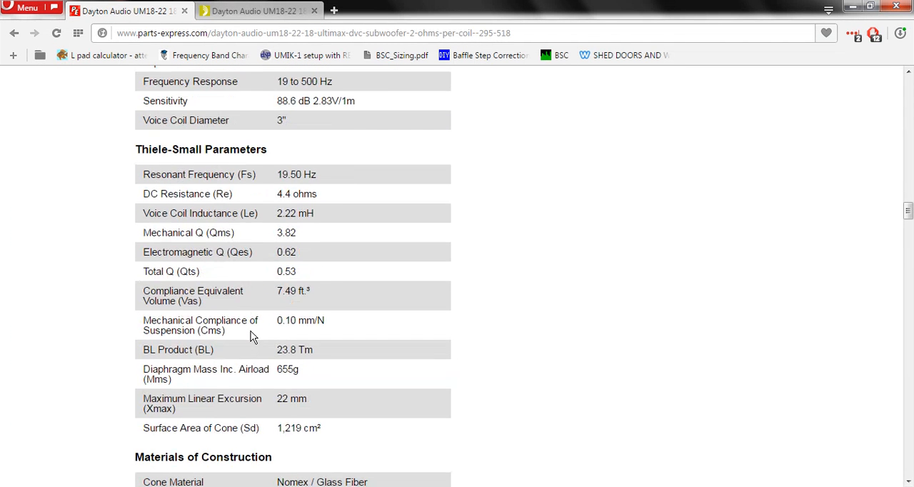
Enter Mms 655 g, Re 4.4 ohms and BL 23.8, then select the voice coil inductance value.
scroll("up", 3)
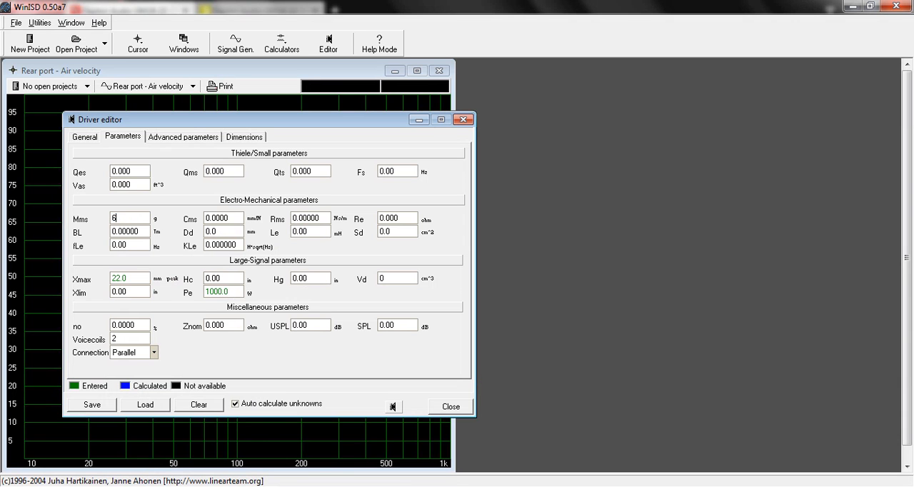
type("55.0")
left_click(223, 217)
type("0.1000")
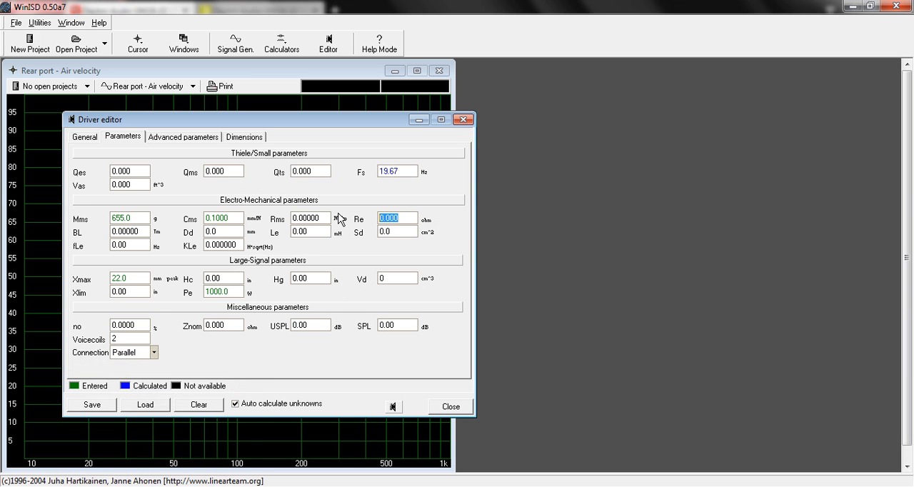
type("4.4")
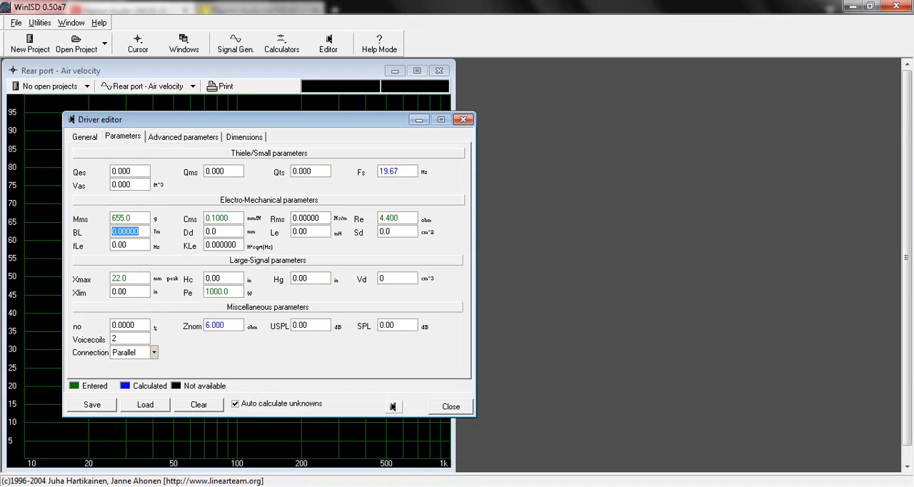
type("23.8")
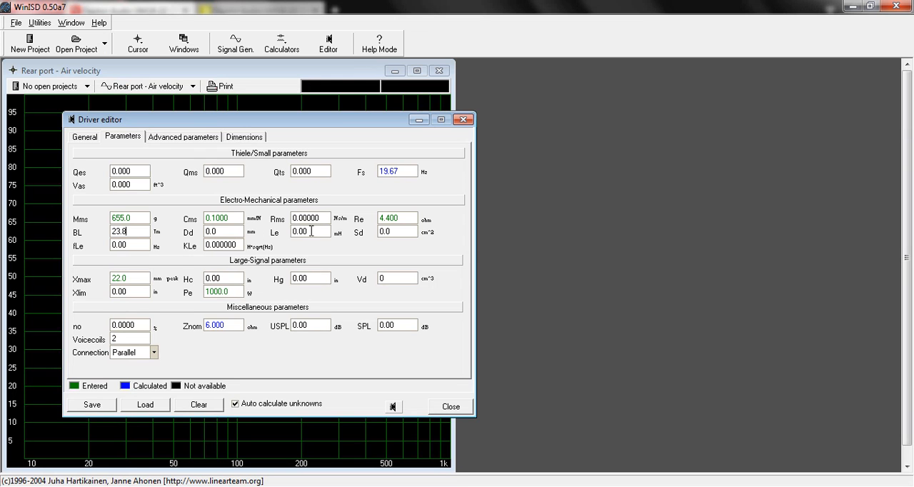
mouse_move(191, 257)
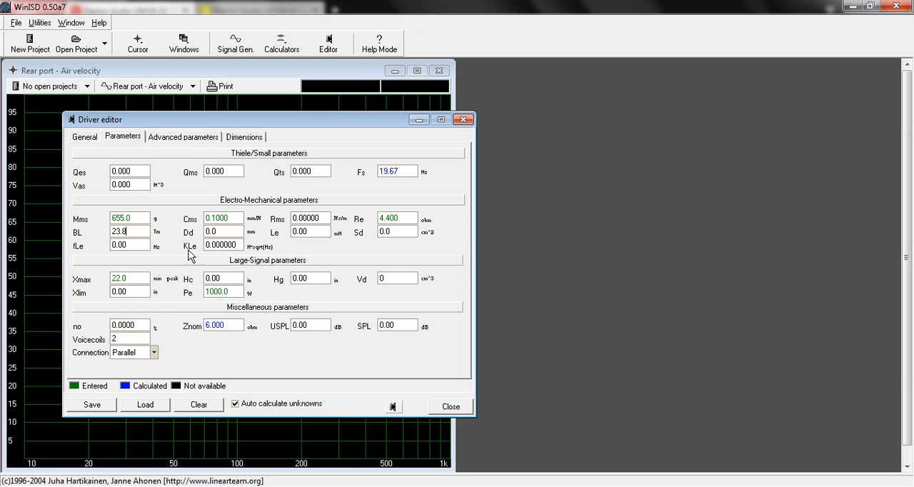
left_click(310, 231)
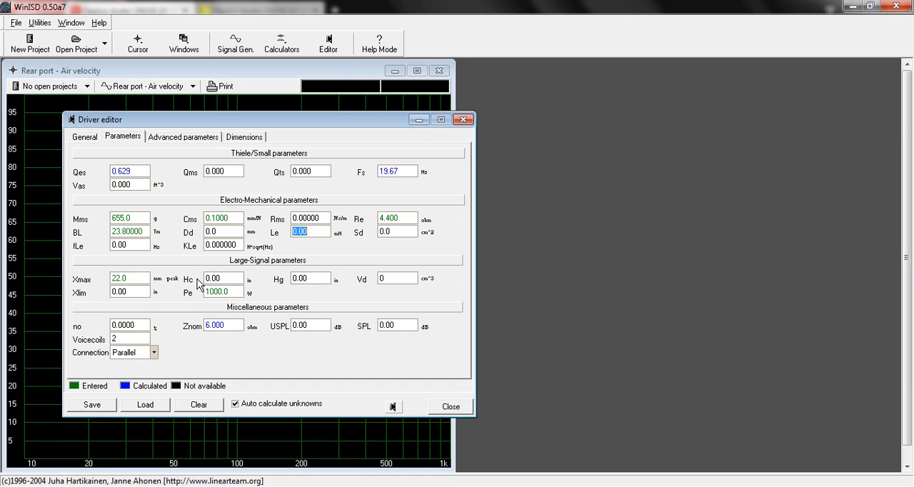
left_click(397, 231)
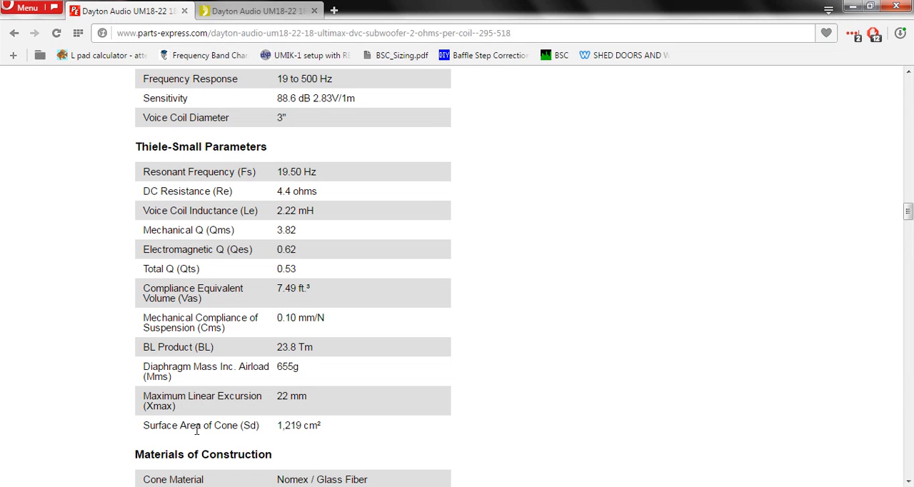
mouse_move(291, 437)
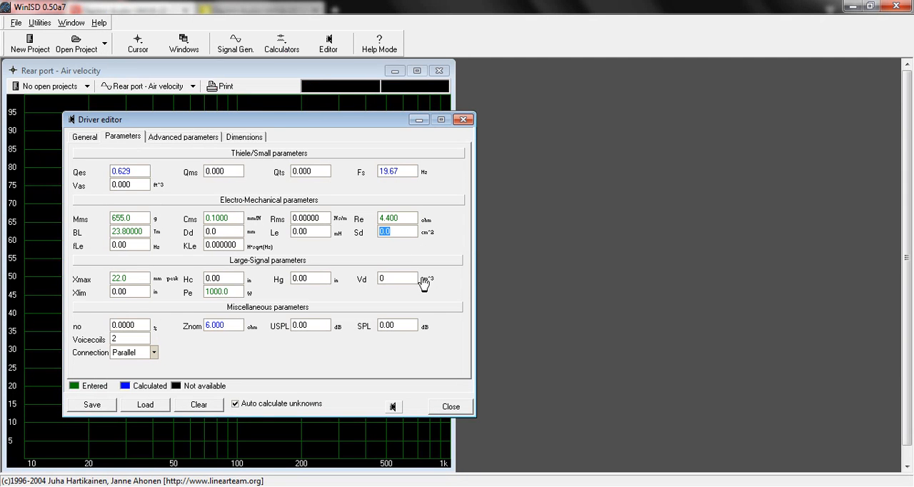
Enter cone area Sd 1219 cm² so Vas, Vd and SPL auto-calculate.
type("1219")
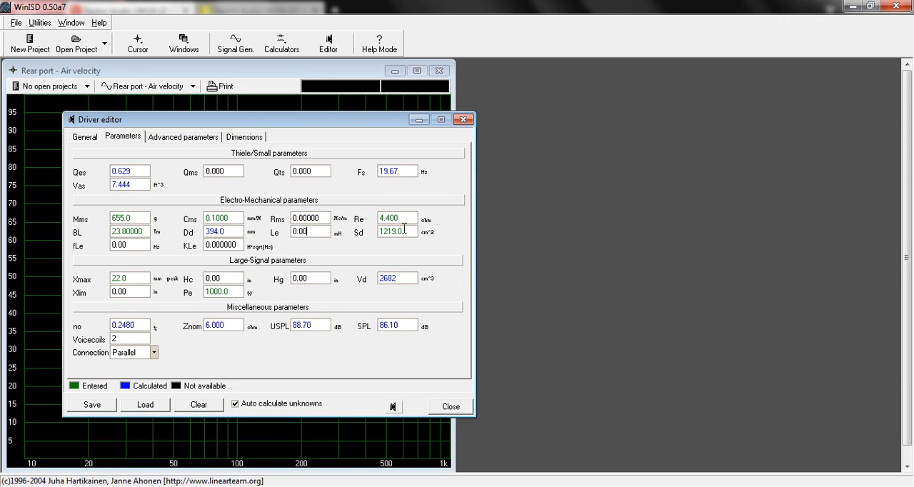
mouse_move(163, 191)
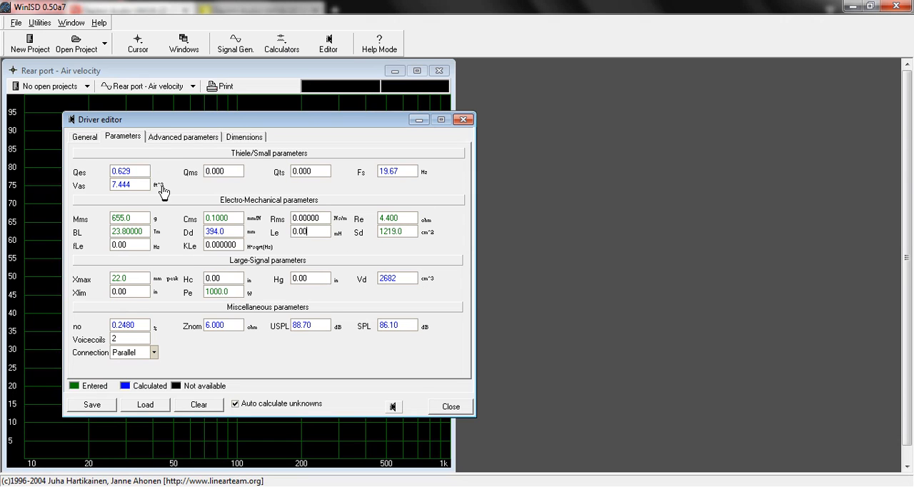
mouse_move(131, 229)
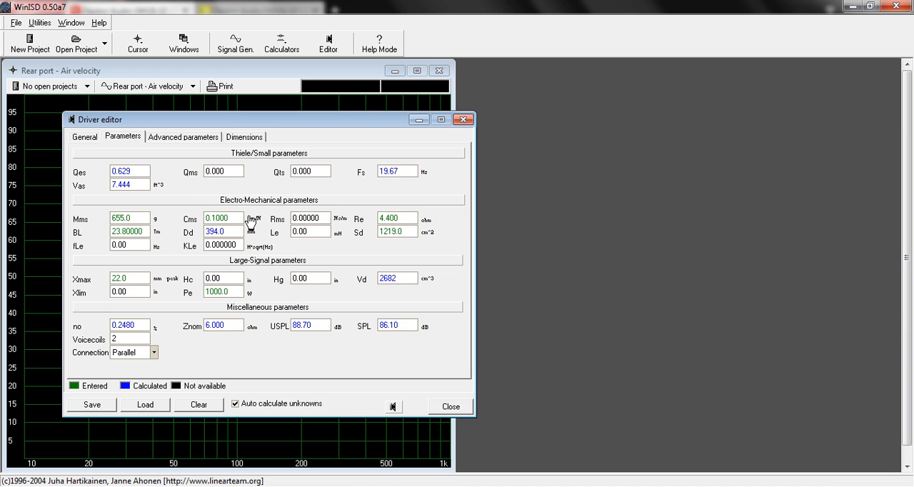
mouse_move(420, 234)
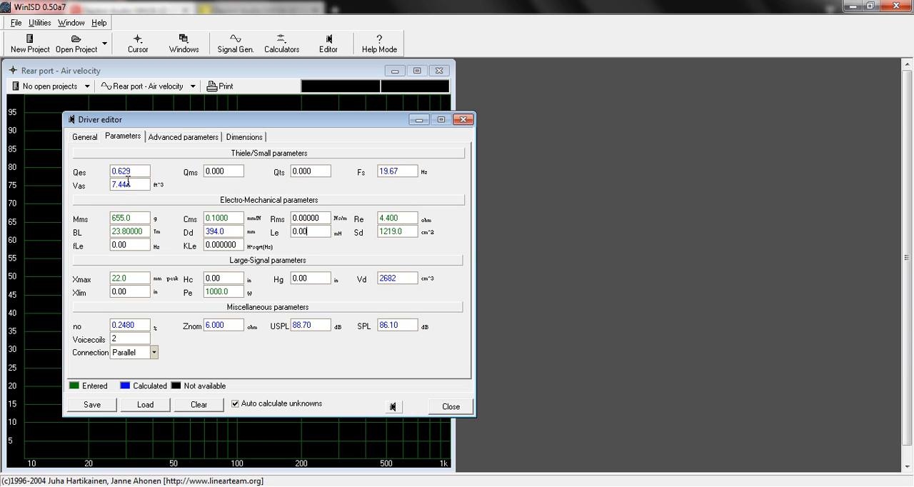
mouse_move(97, 322)
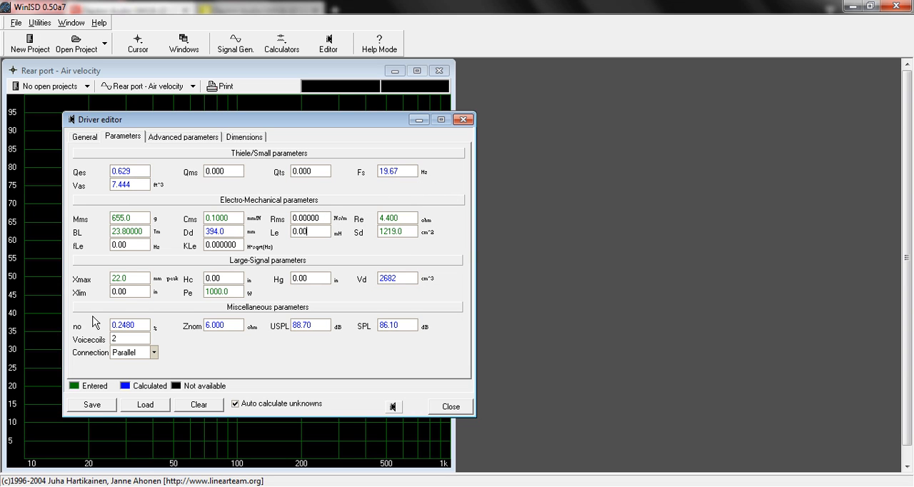
mouse_move(123, 270)
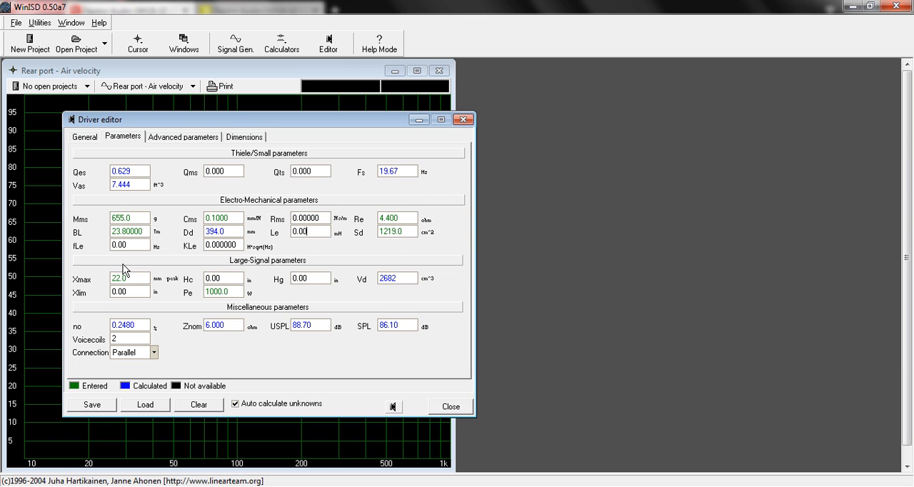
mouse_move(297, 338)
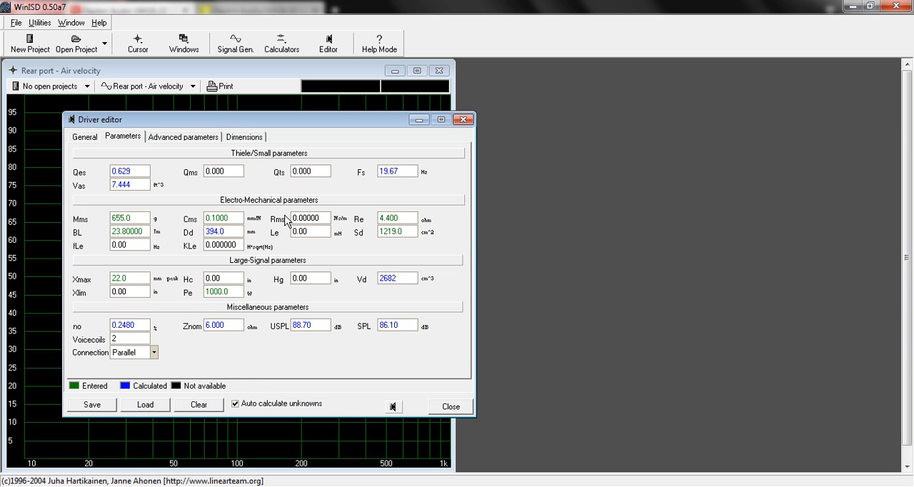
mouse_move(321, 186)
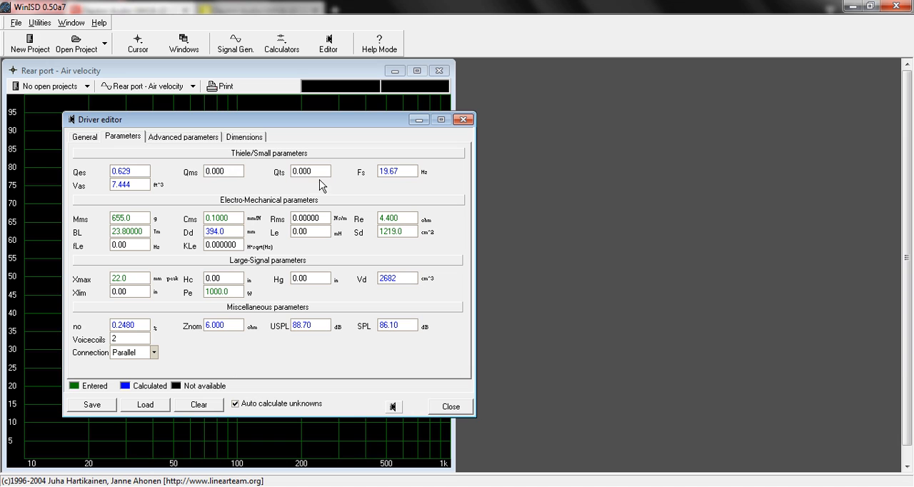
mouse_move(179, 421)
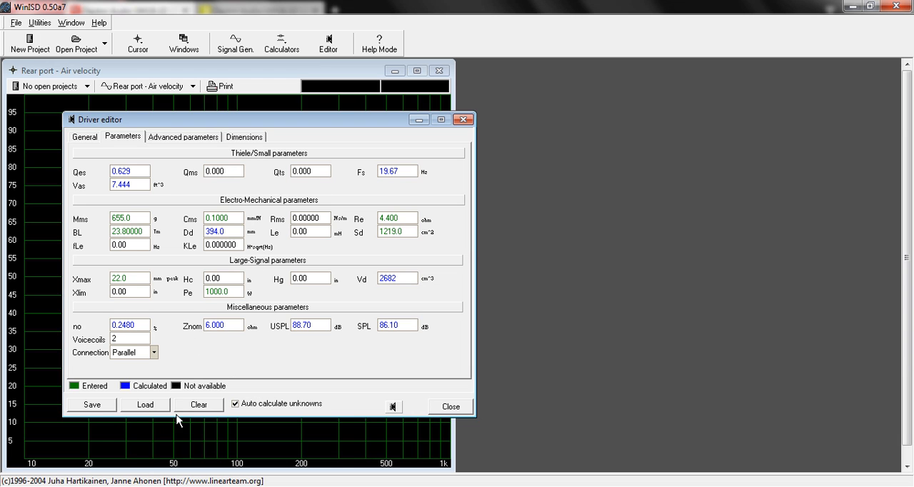
mouse_move(157, 484)
type("3")
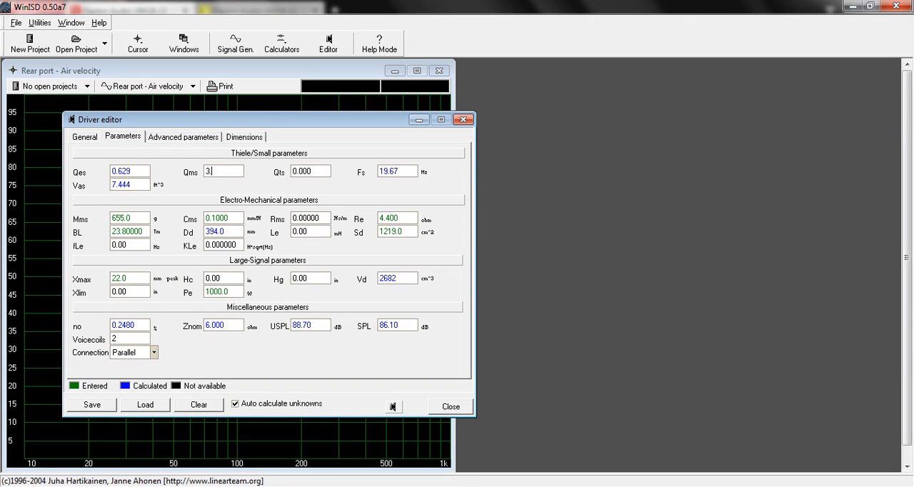
Enter Qms 3.82 so Qts 0.540 calculates, then select the Znom field.
type(".820")
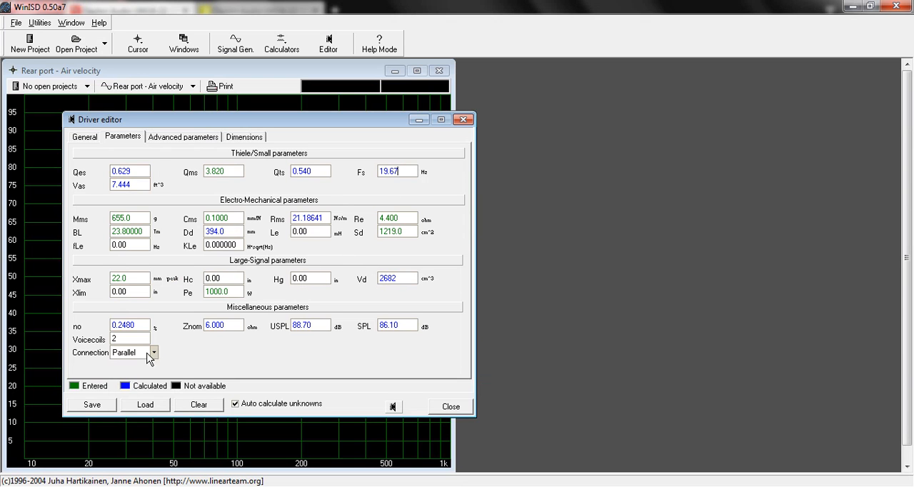
mouse_move(189, 331)
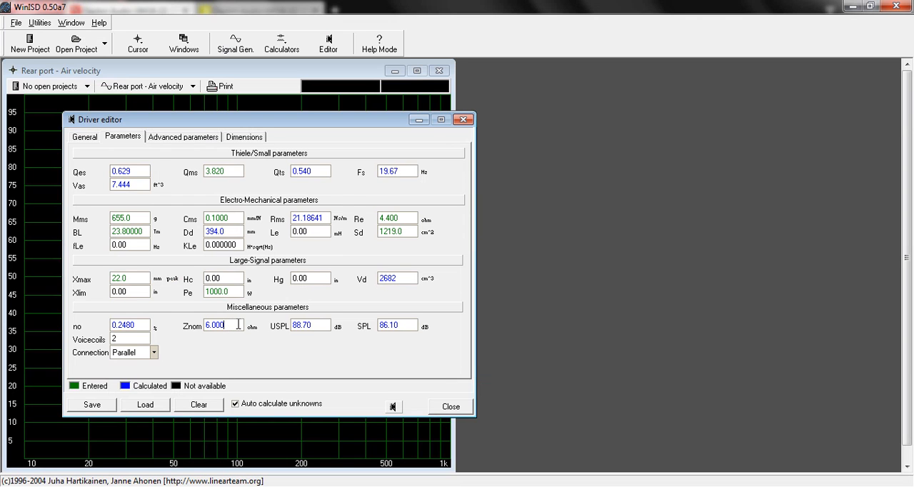
triple_click(223, 325)
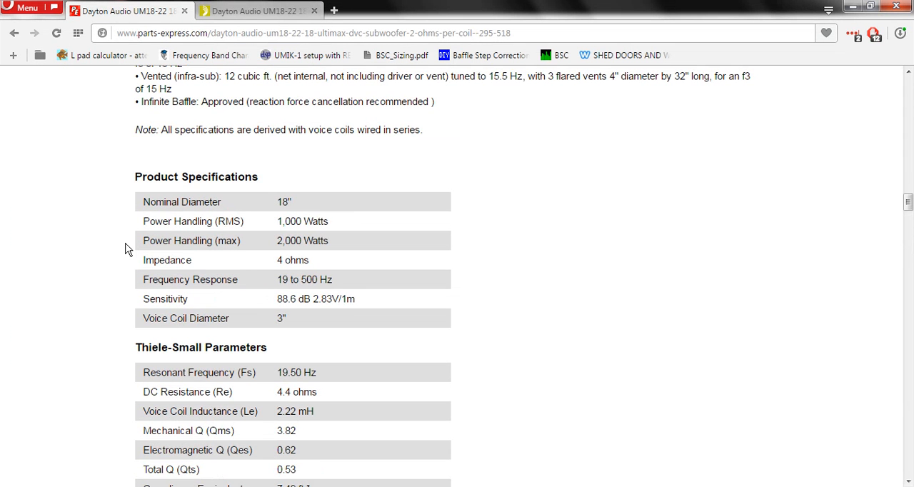
Set nominal impedance Znom to 4 ohms and view the driver's Dimensions page.
double_click(292, 259)
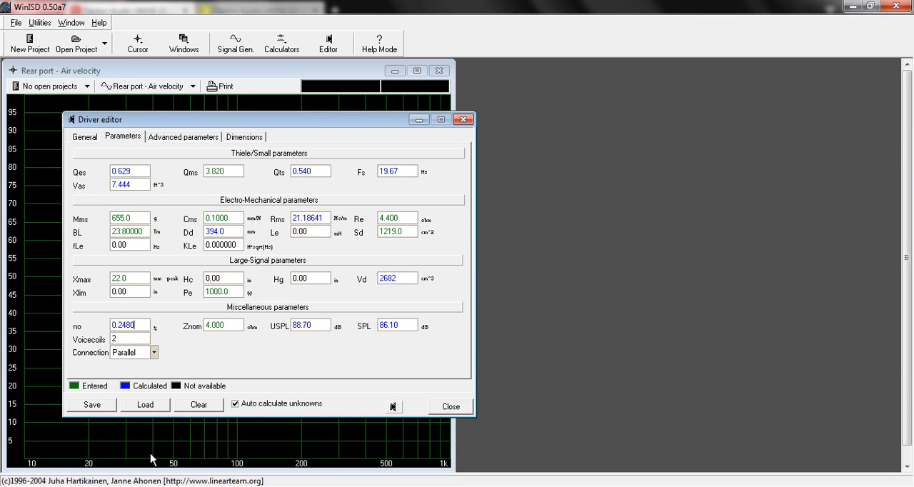
mouse_move(294, 320)
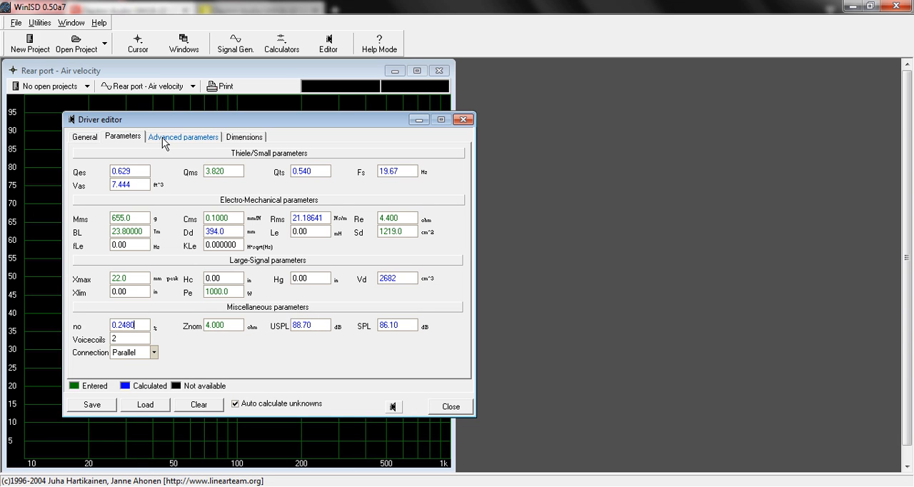
left_click(182, 136)
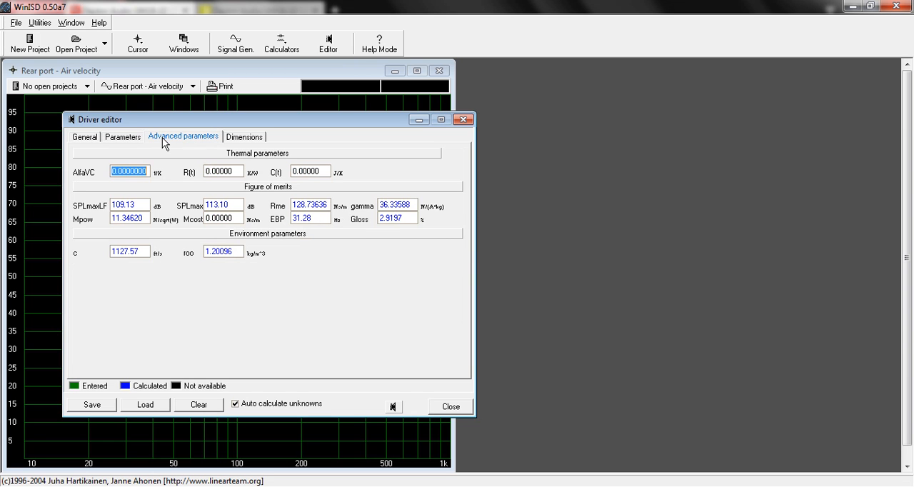
left_click(245, 136)
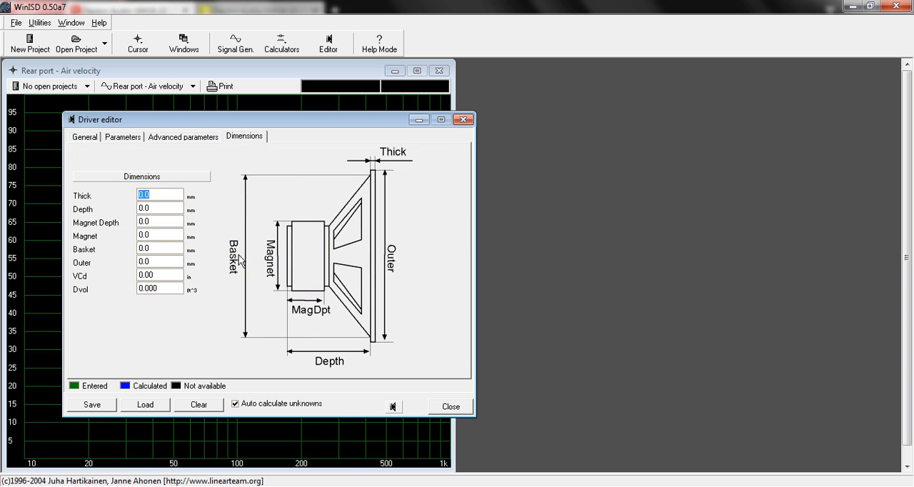
mouse_move(223, 203)
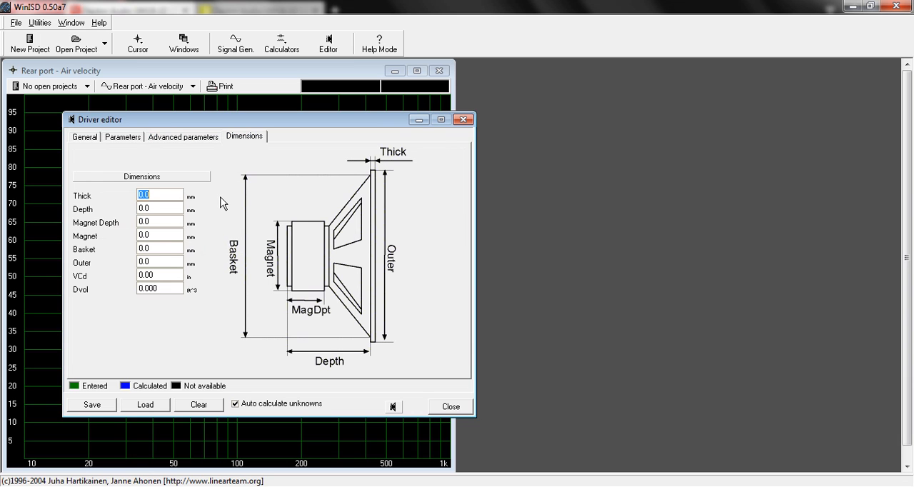
mouse_move(225, 214)
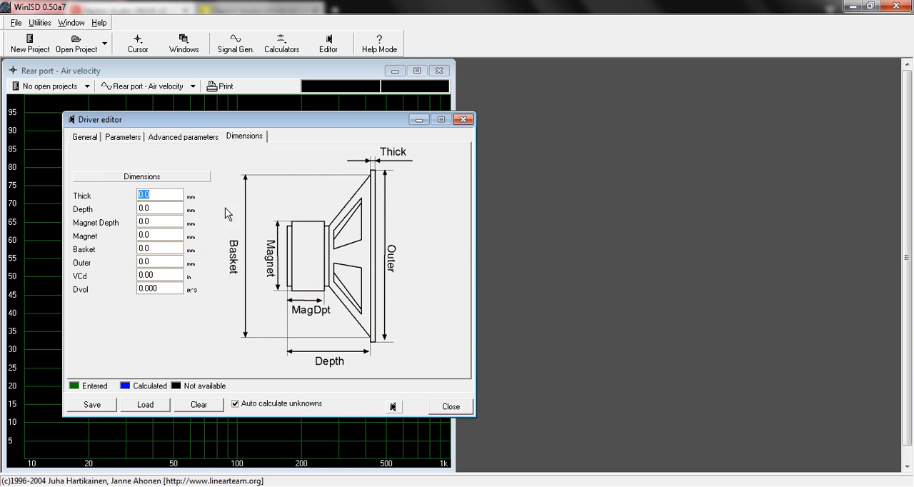
mouse_move(79, 149)
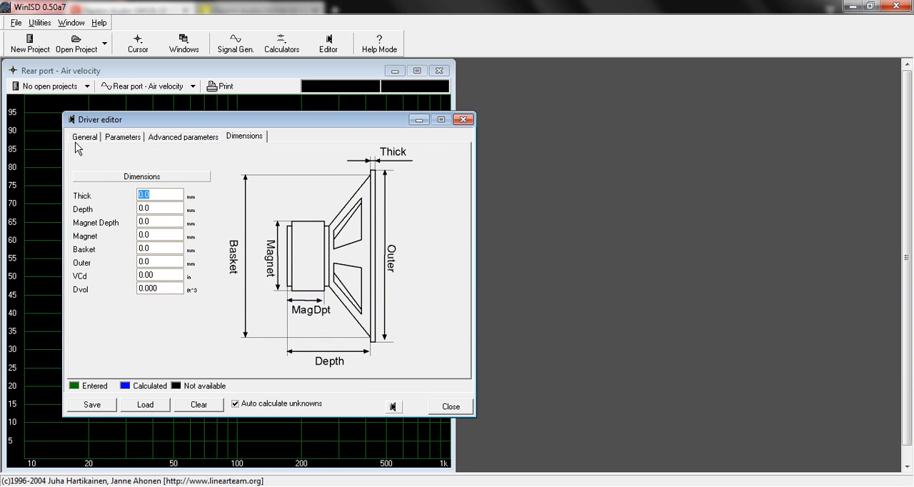
mouse_move(154, 480)
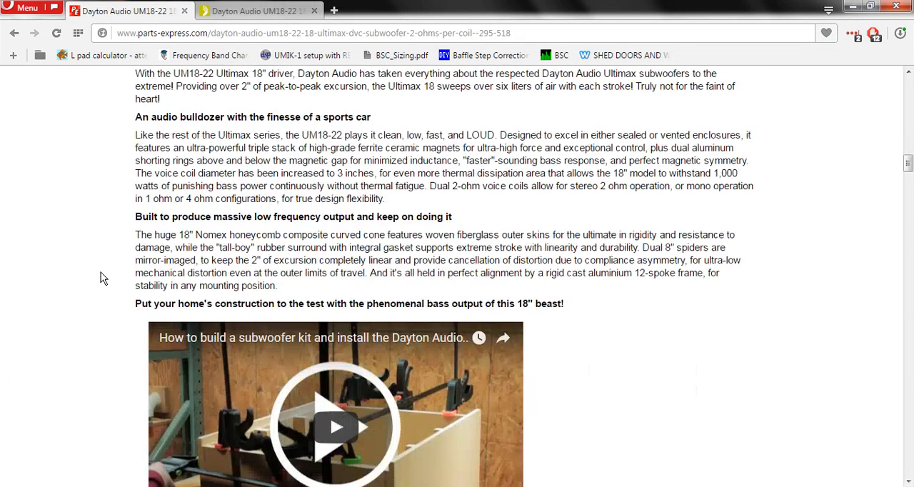
Review the UM18-22 product details and follow the 'Dayton Audio UM18-22 Data Files' download link.
scroll("up", 3)
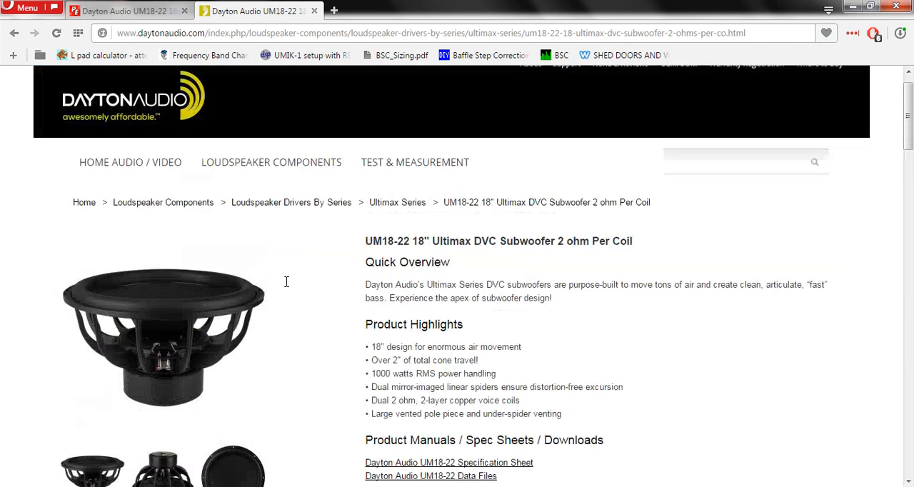
scroll("down", 3)
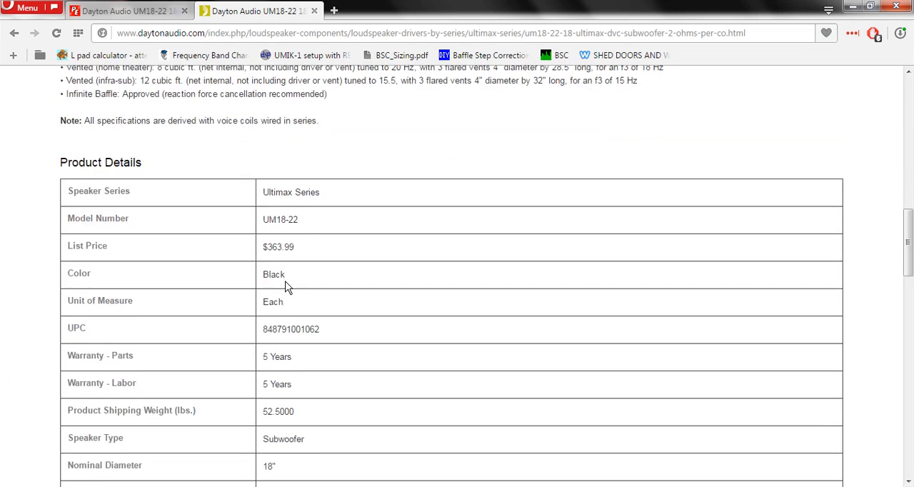
scroll("down", 3)
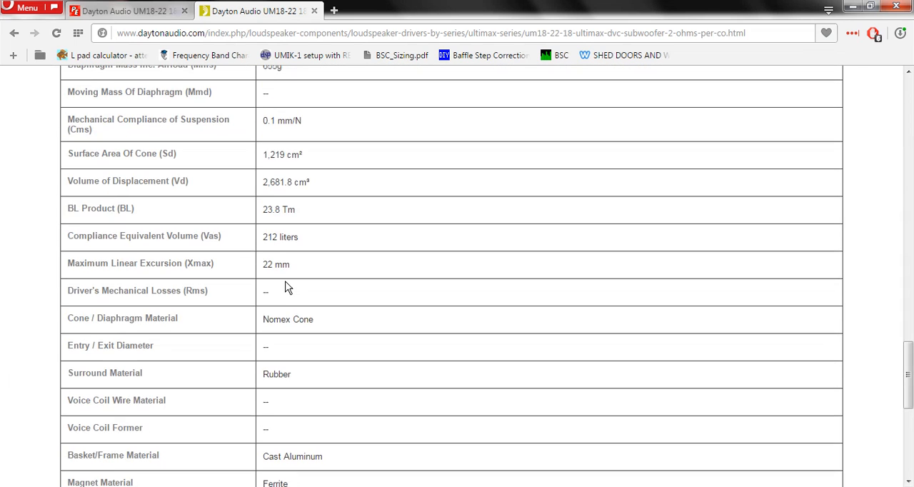
scroll("down", 3)
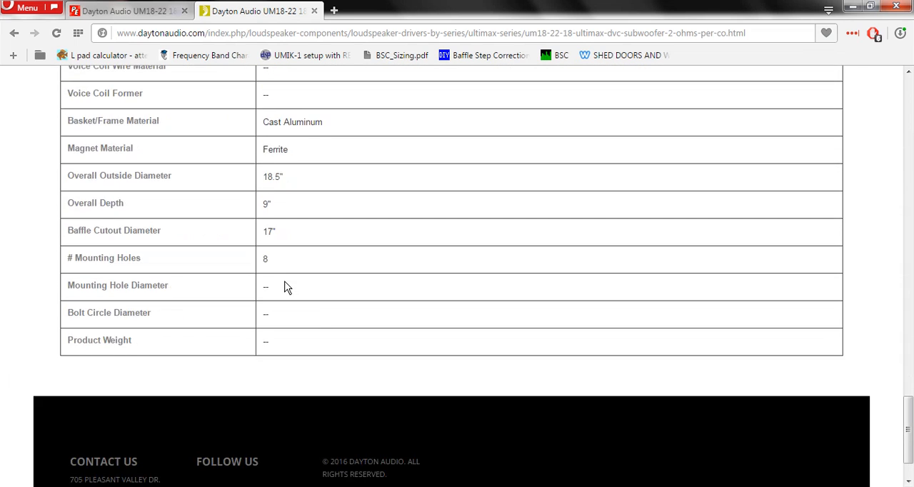
scroll("up", 3)
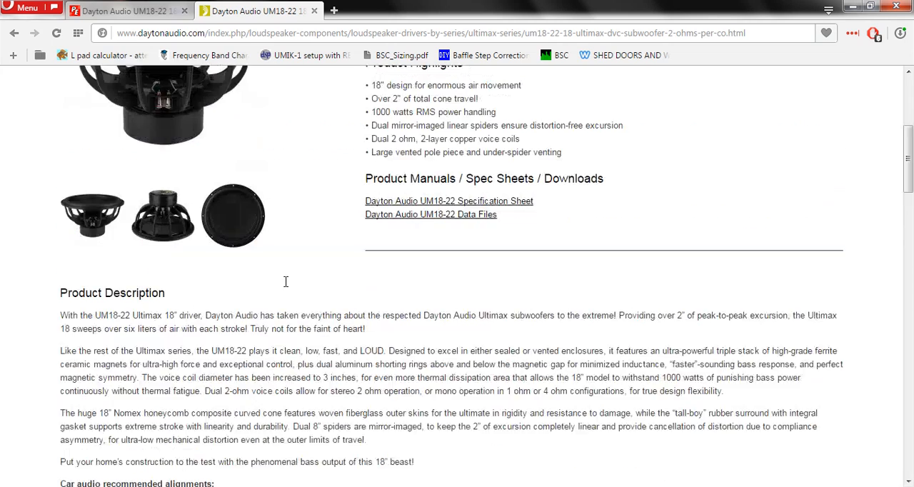
scroll("up", 3)
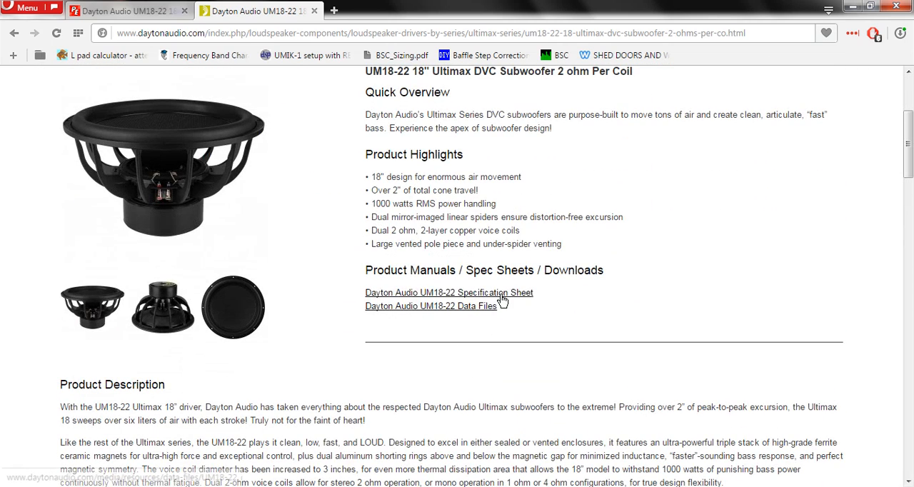
mouse_move(431, 305)
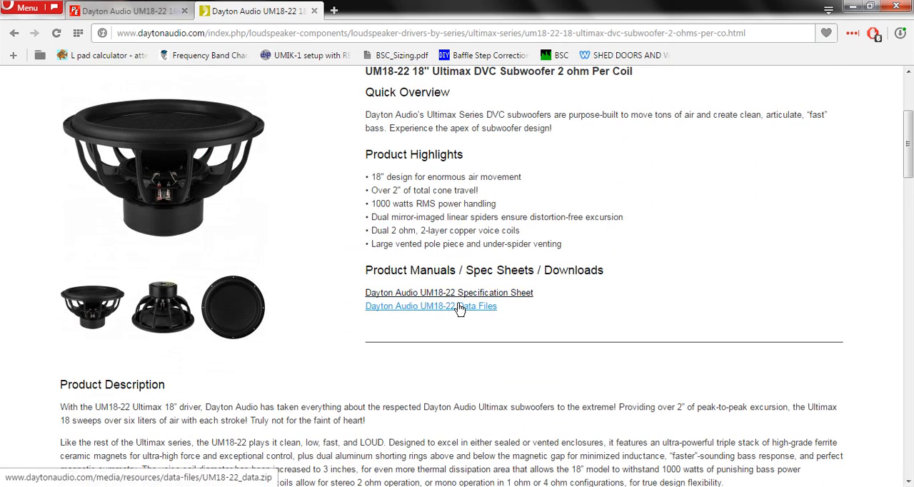
left_click(257, 11)
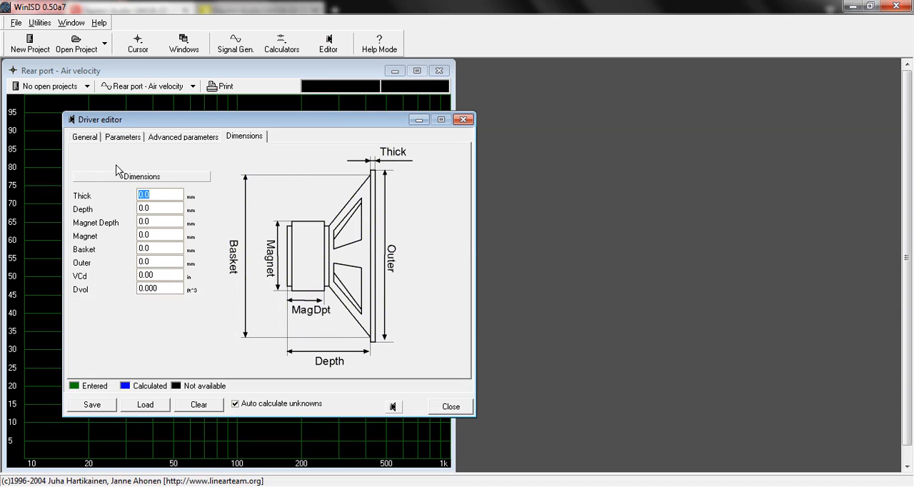
mouse_move(289, 297)
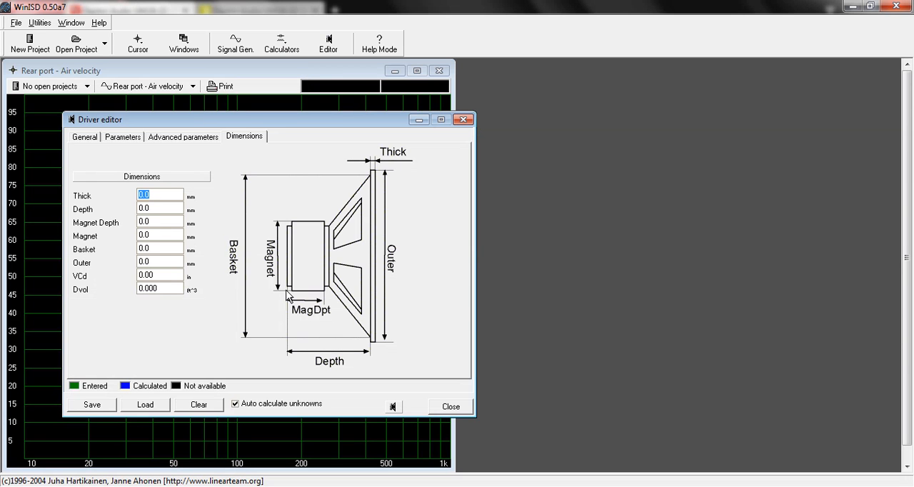
mouse_move(123, 135)
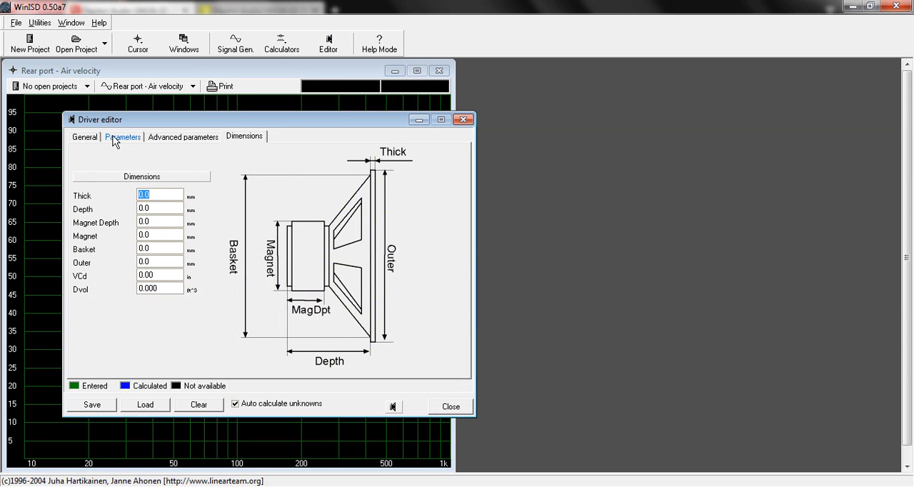
Show the driver's Thiele/Small Parameters and start saving it to a driver file.
left_click(123, 136)
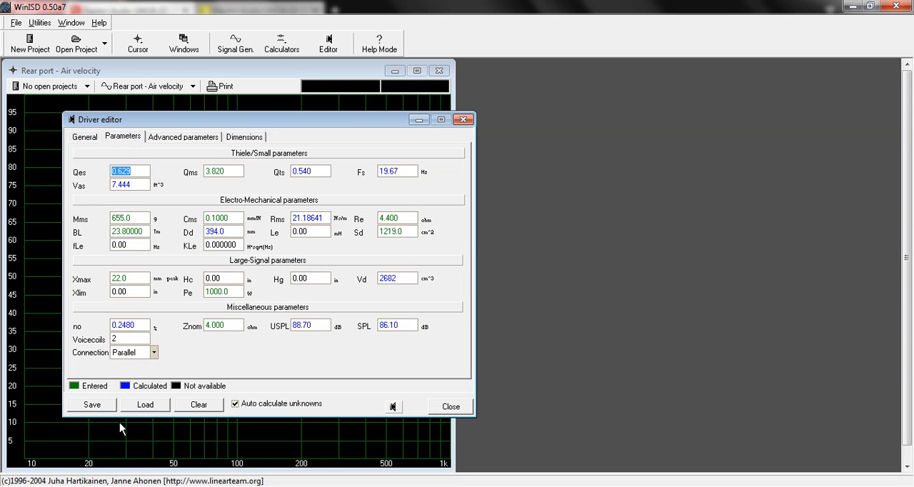
mouse_move(106, 414)
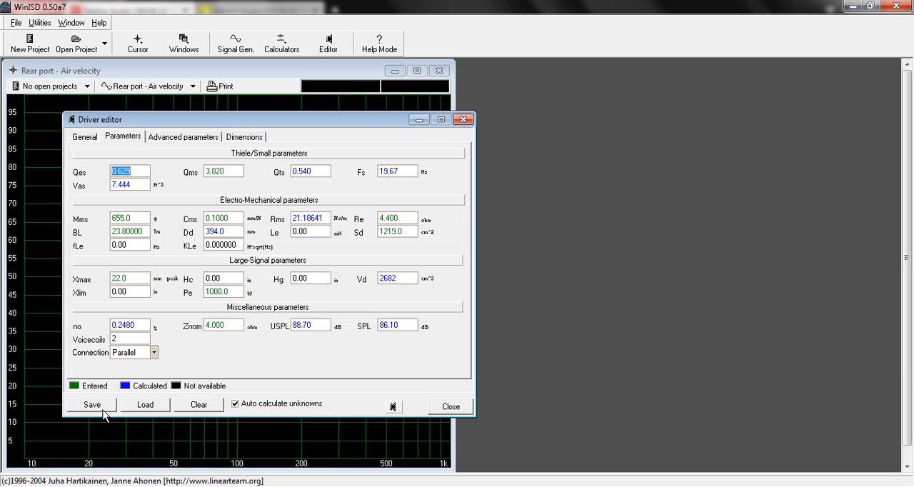
left_click(92, 404)
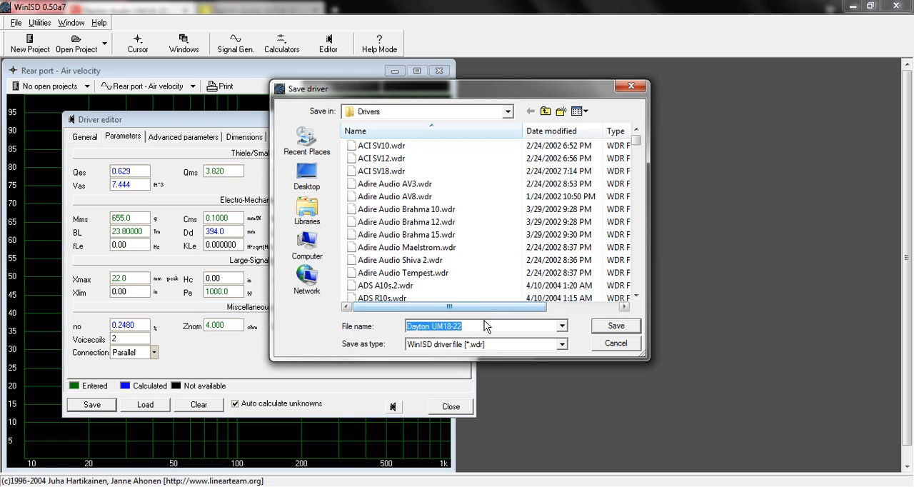
Save the driver file as 'Dayton UM18-22' in the Drivers folder.
left_click(468, 325)
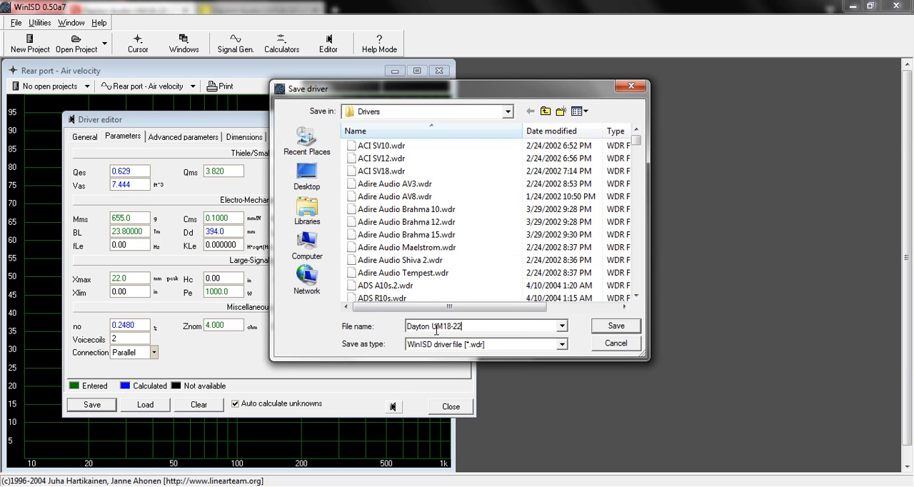
double_click(417, 325)
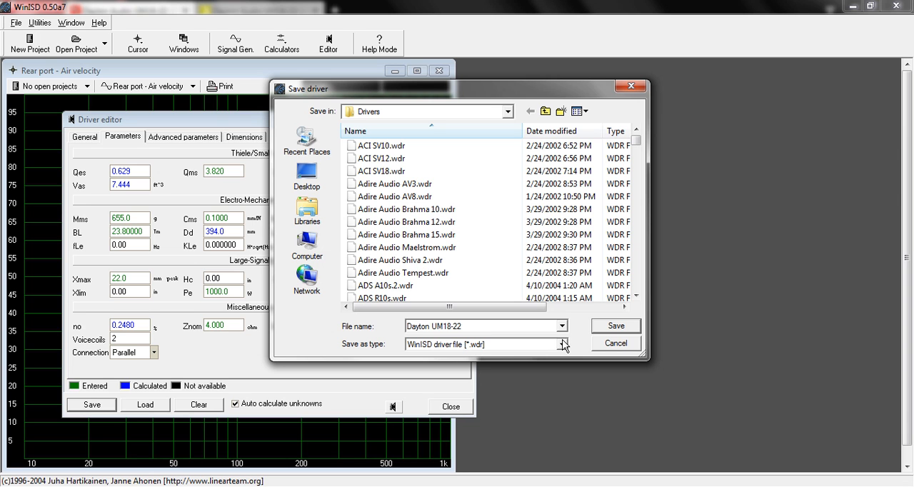
mouse_move(613, 334)
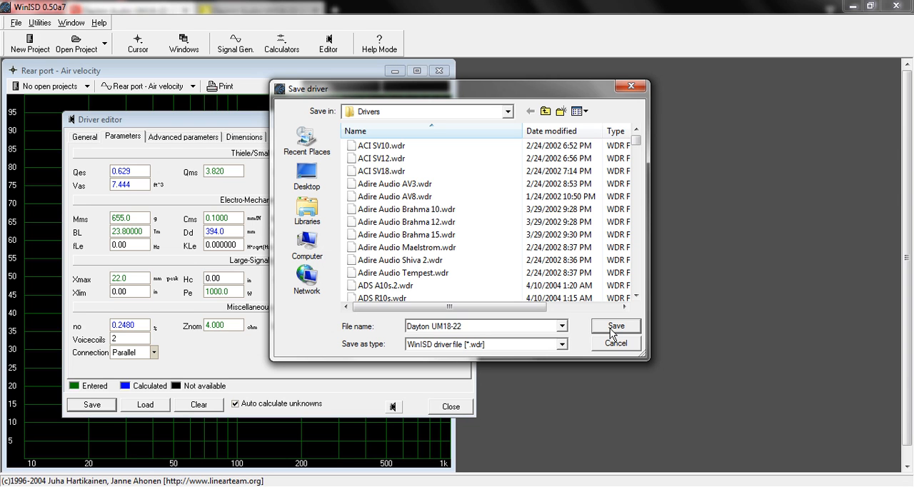
left_click(614, 325)
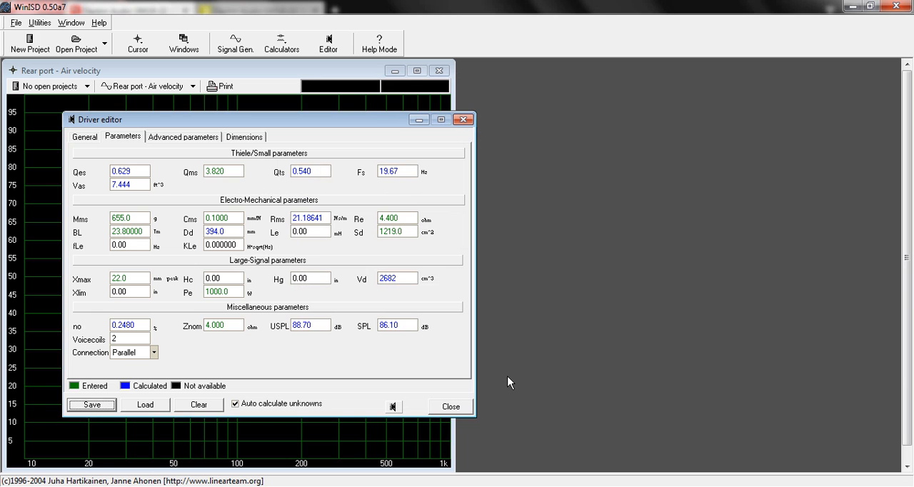
mouse_move(468, 405)
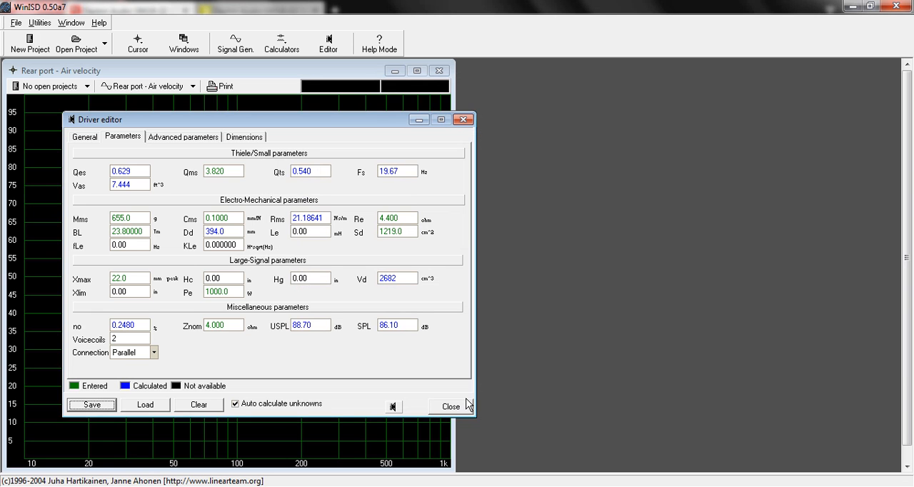
Build a new closed-box project on the Dayton UM18-22, one driver, normal placement, 0.707 alignment.
left_click(451, 405)
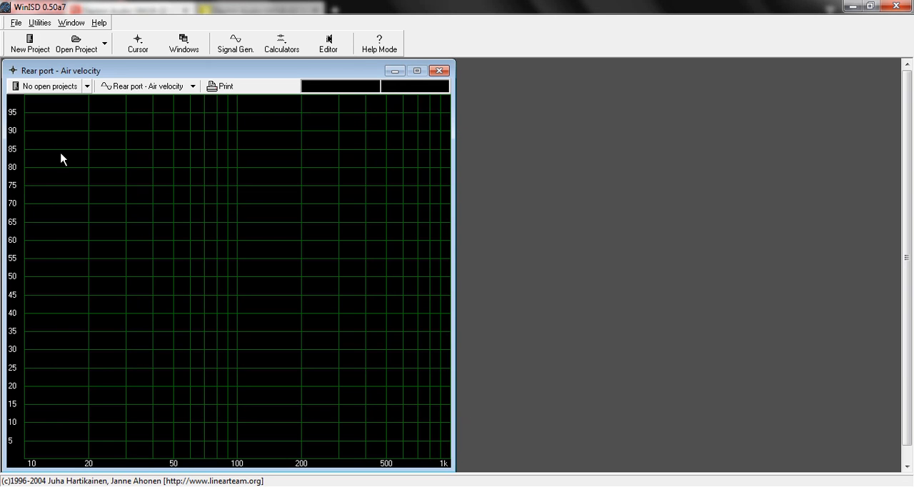
left_click(29, 43)
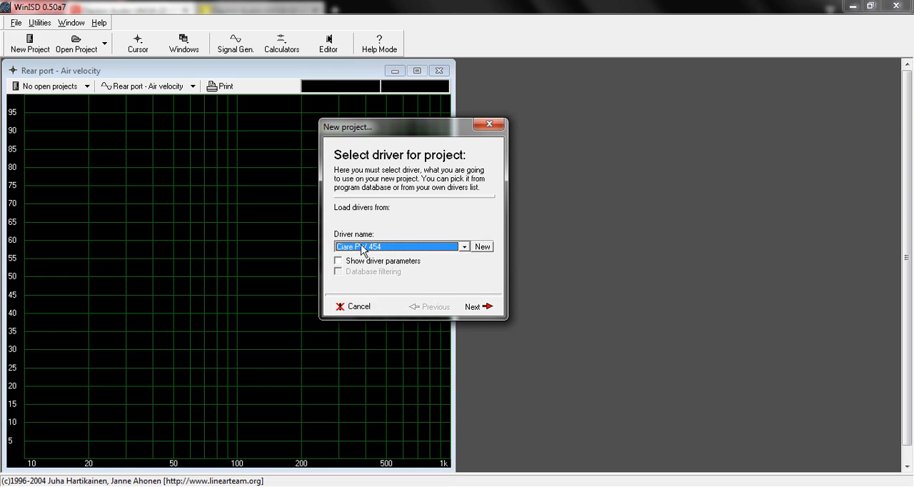
left_click(463, 246)
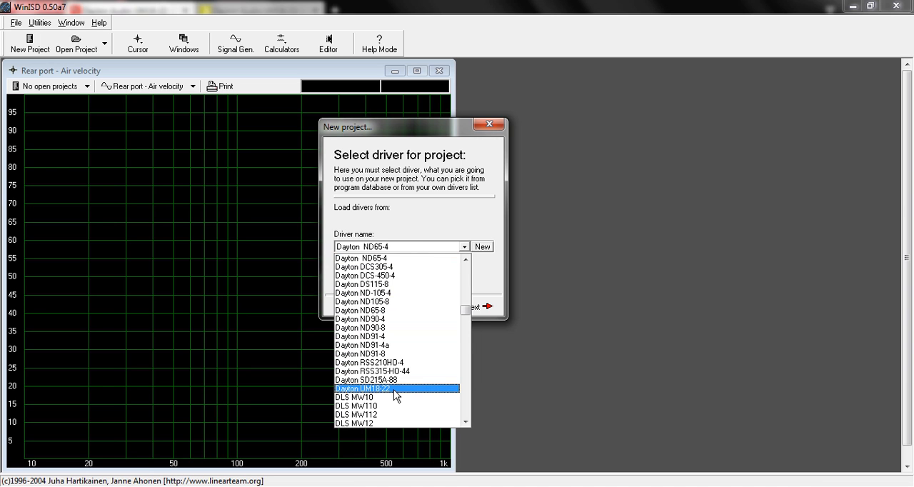
left_click(478, 306)
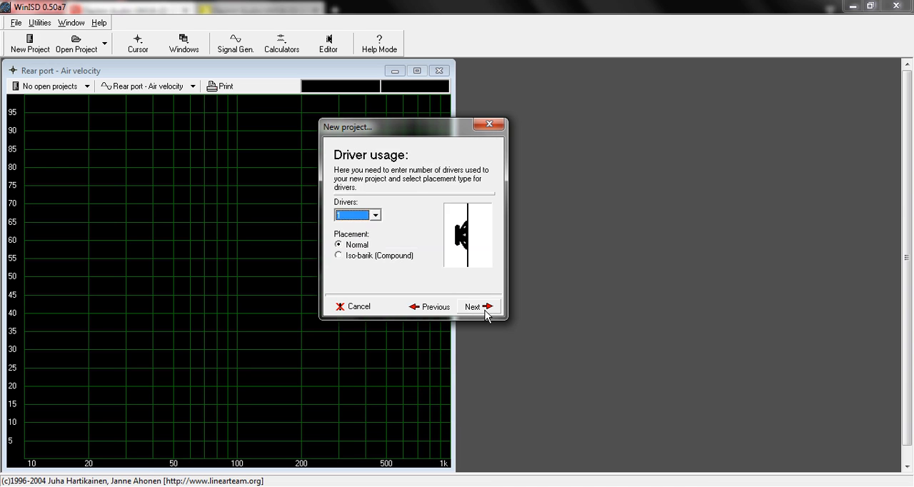
left_click(472, 306)
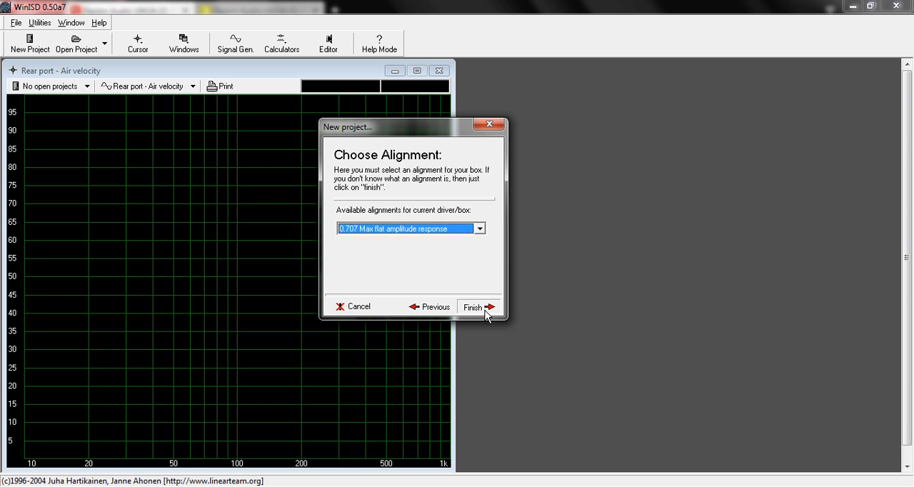
left_click(473, 306)
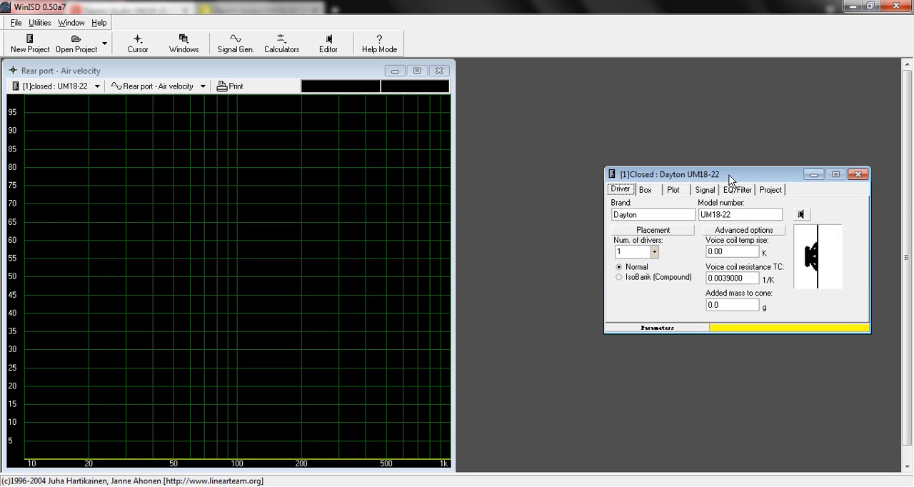
Check the 11.125 ft³ box volume, plot the transfer function magnitude, and close the project.
left_click_drag(728, 174, 543, 187)
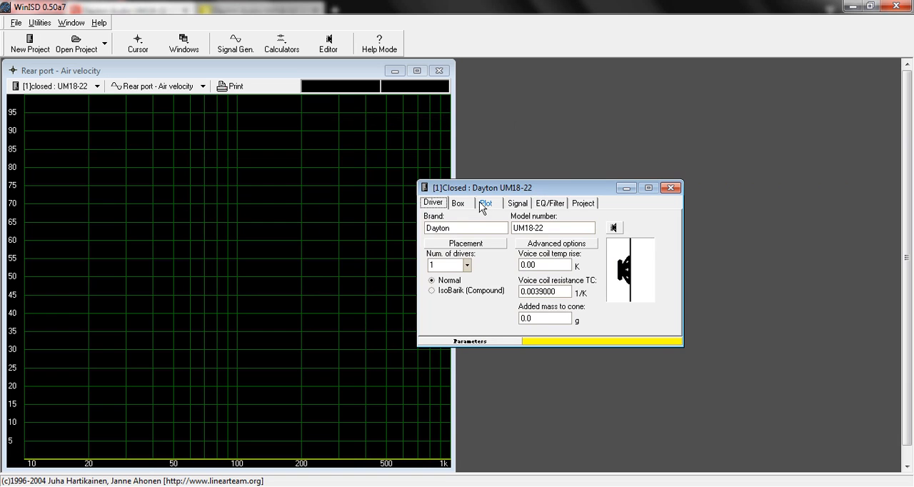
left_click(457, 202)
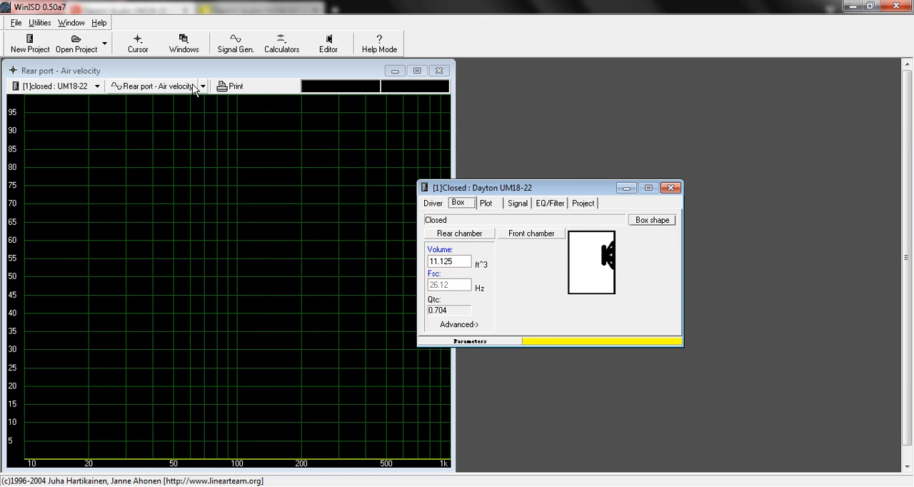
left_click(202, 86)
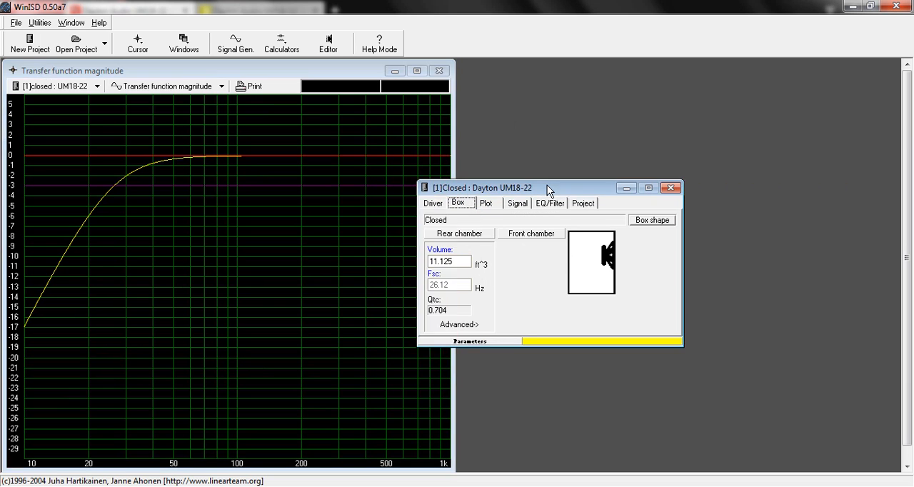
mouse_move(543, 194)
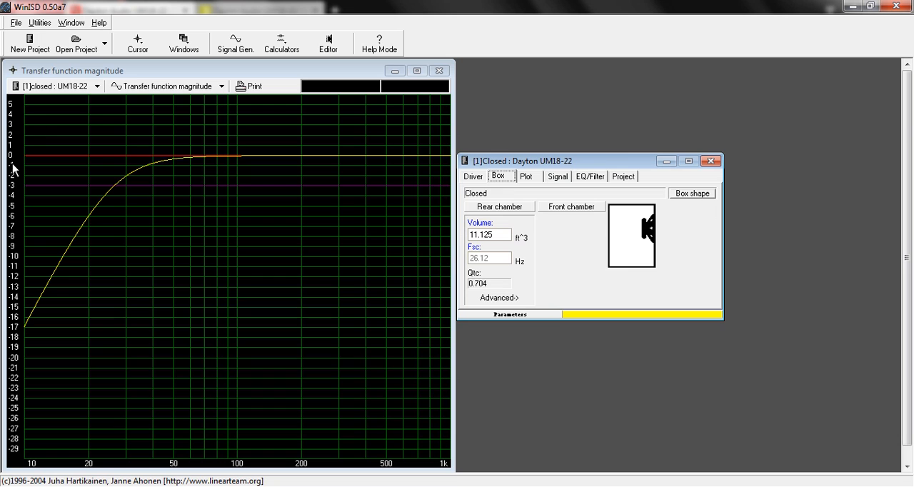
mouse_move(27, 136)
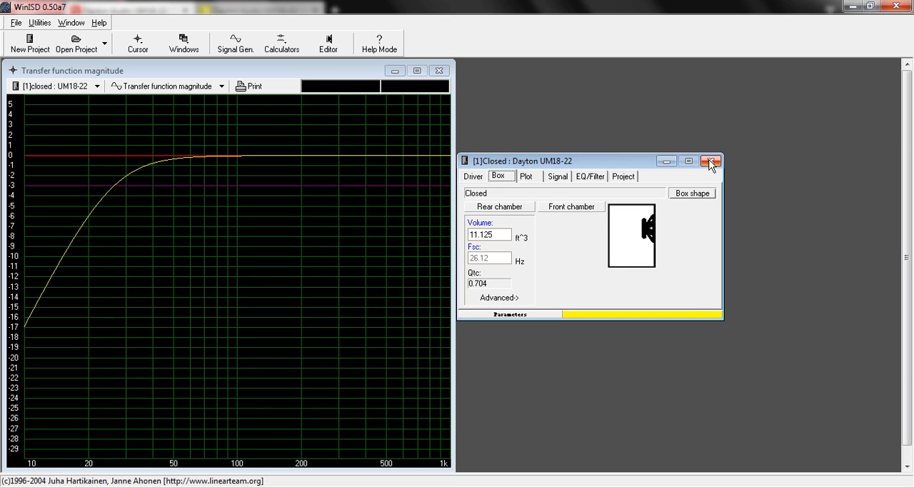
left_click(711, 160)
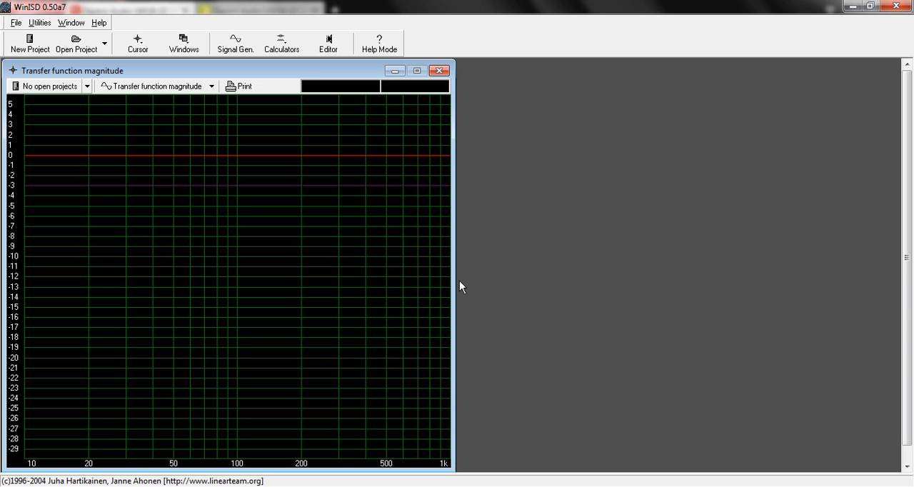
mouse_move(337, 346)
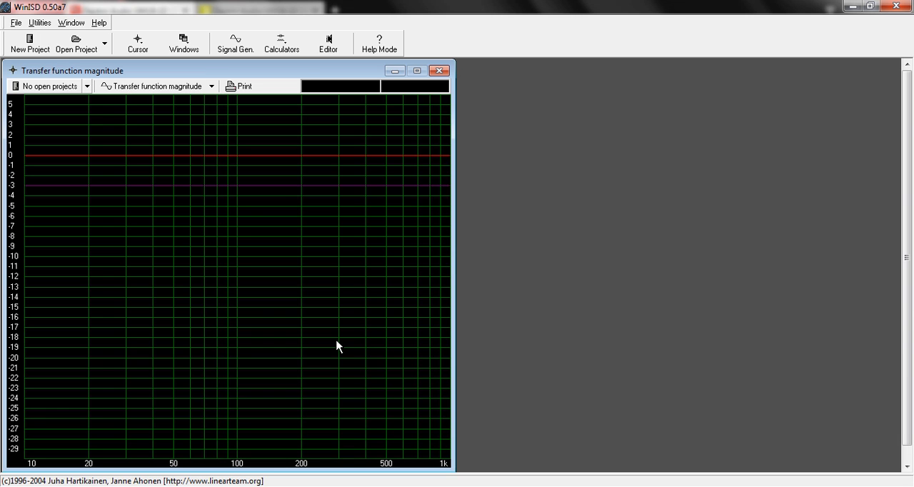
mouse_move(339, 346)
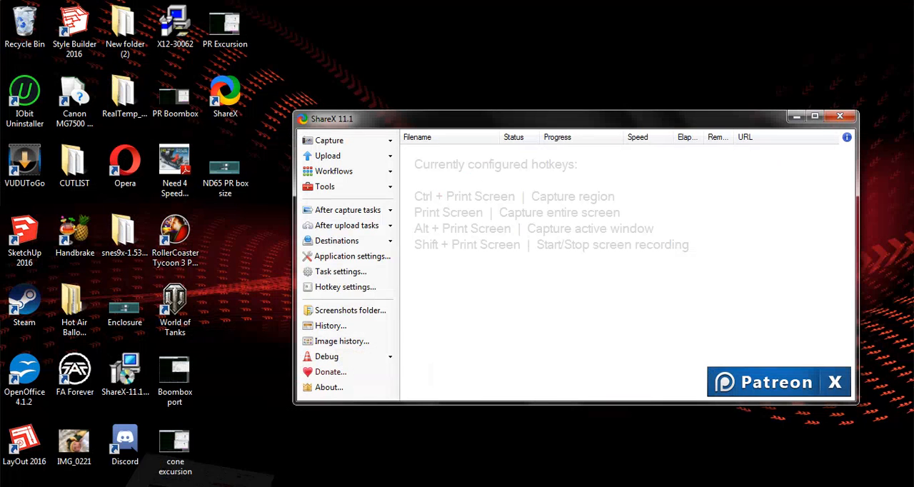
mouse_move(857, 472)
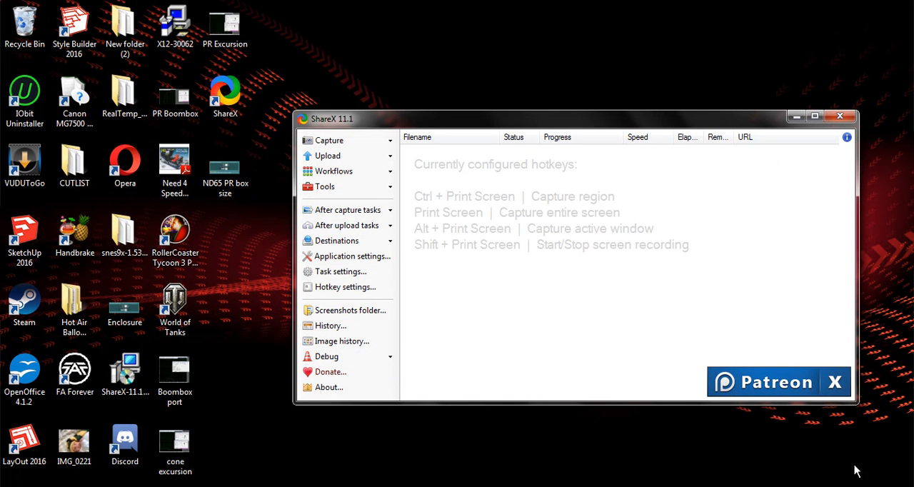